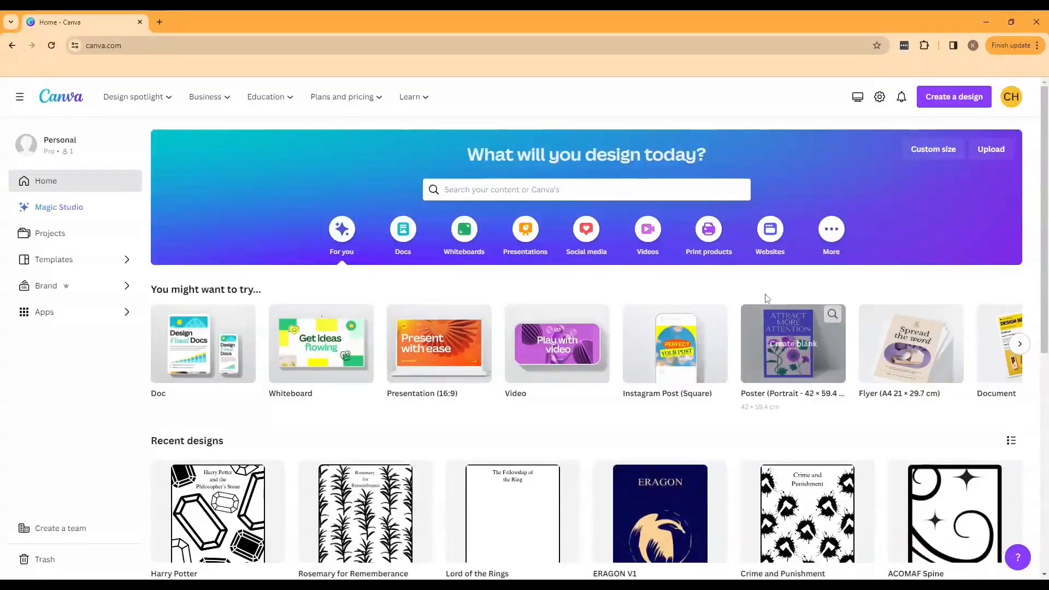
- Create a custom-size blank design, 11.5 cm wide by 19.5 cm tall
click(954, 96)
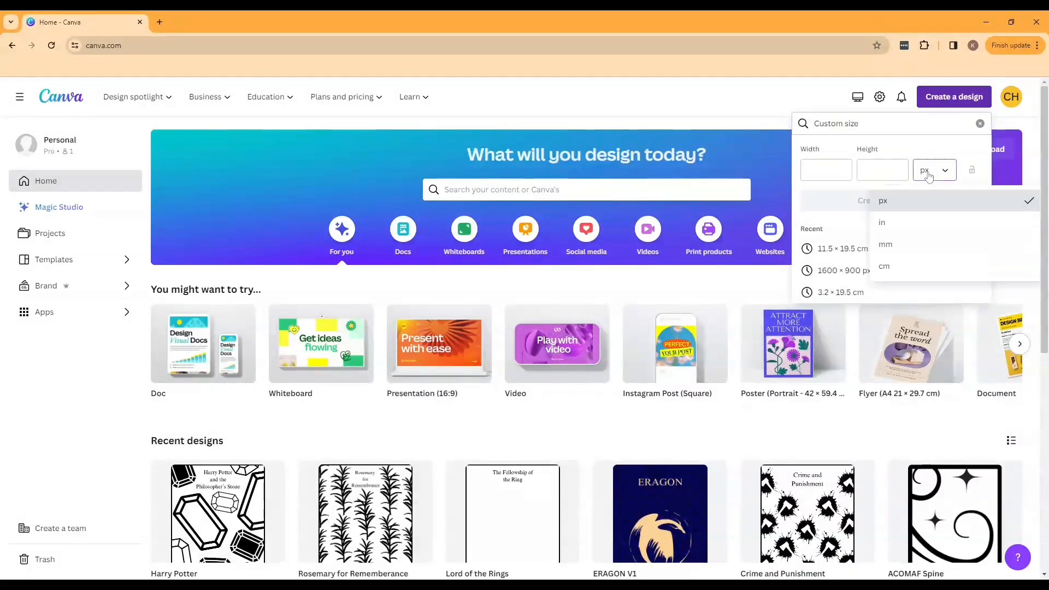
click(884, 266)
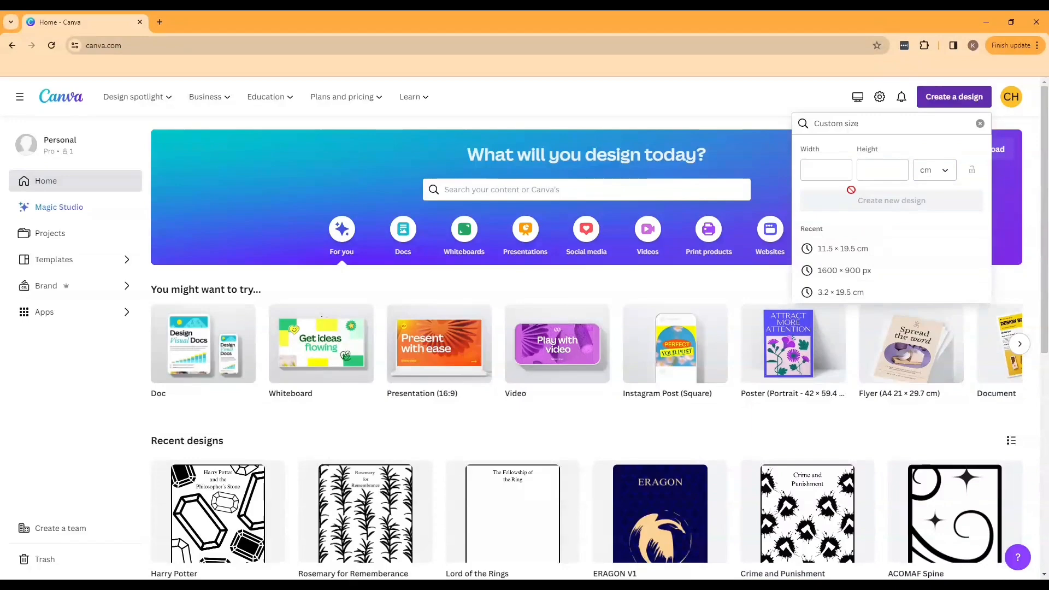
text(11.5)
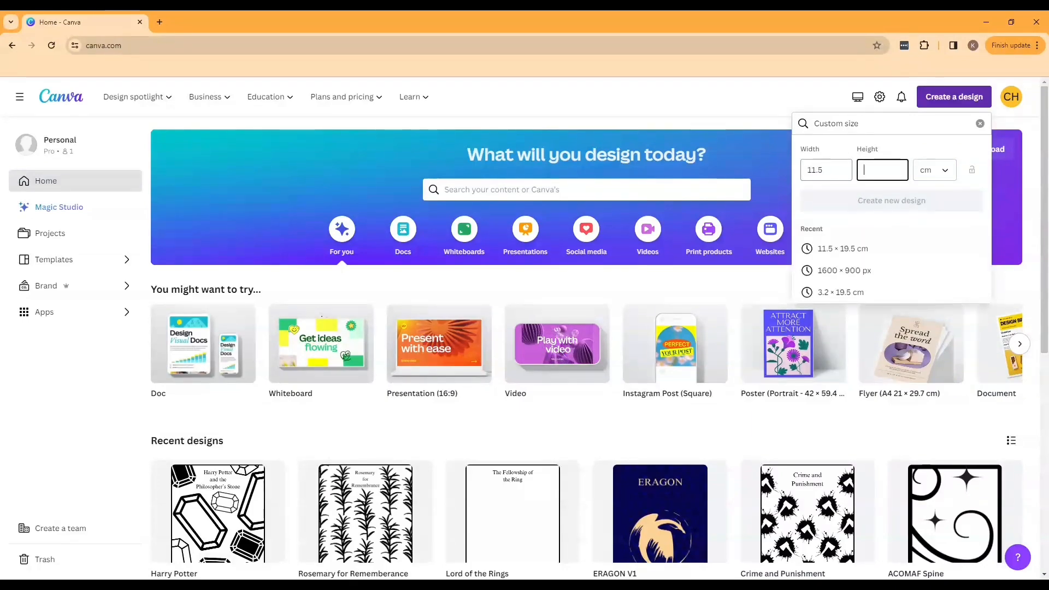
text(19.5)
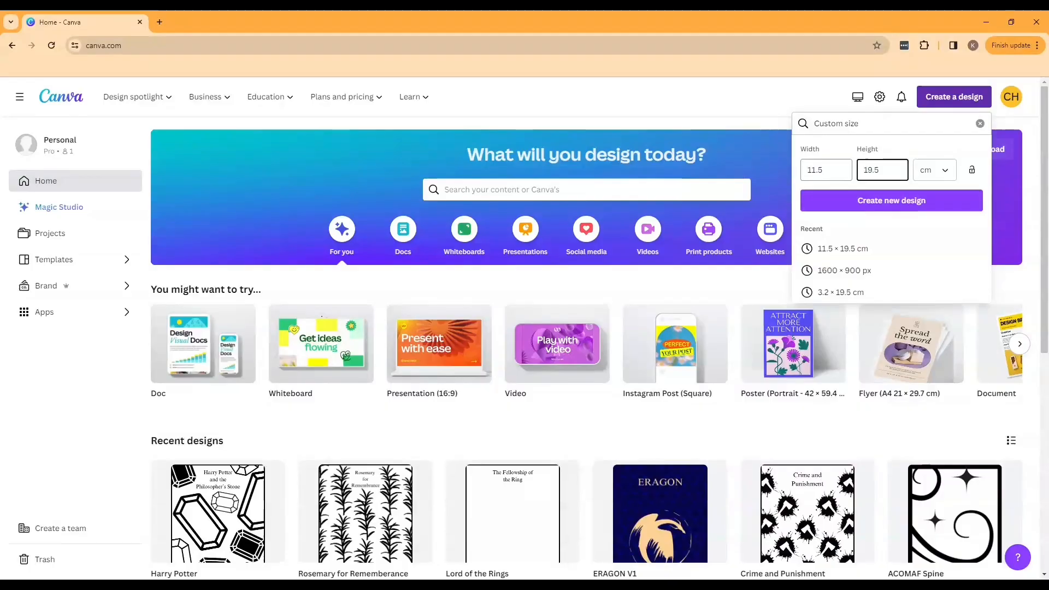
click(892, 200)
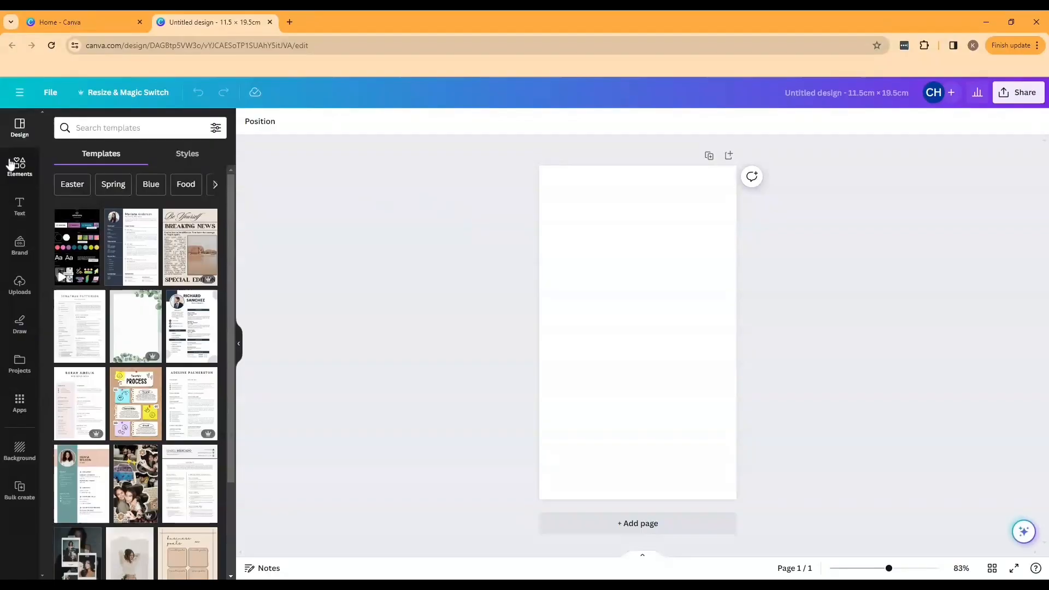
- Add a square from Elements and stretch it to cover the whole page
click(19, 165)
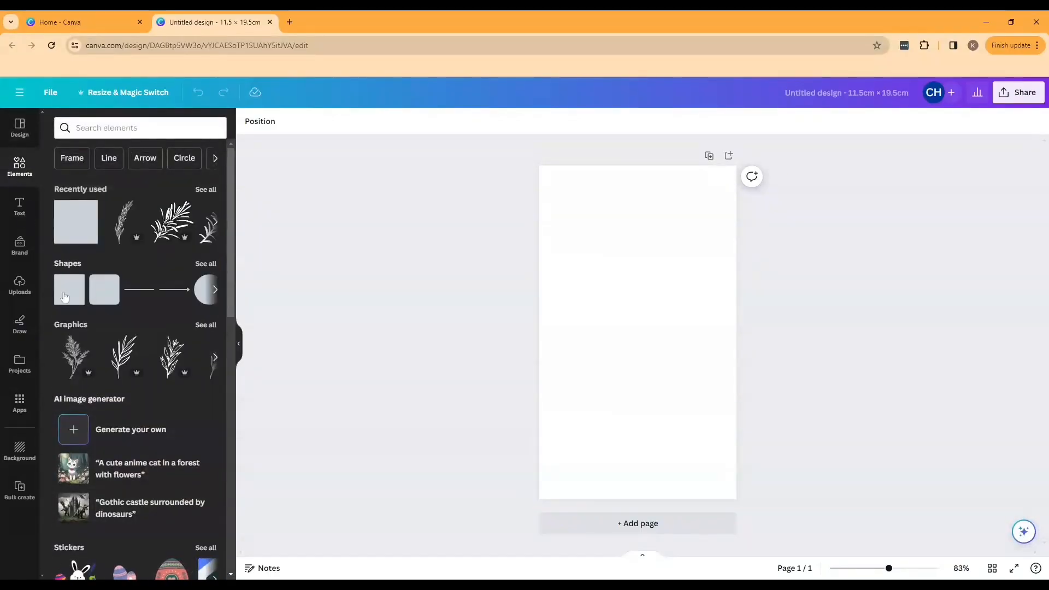
click(69, 289)
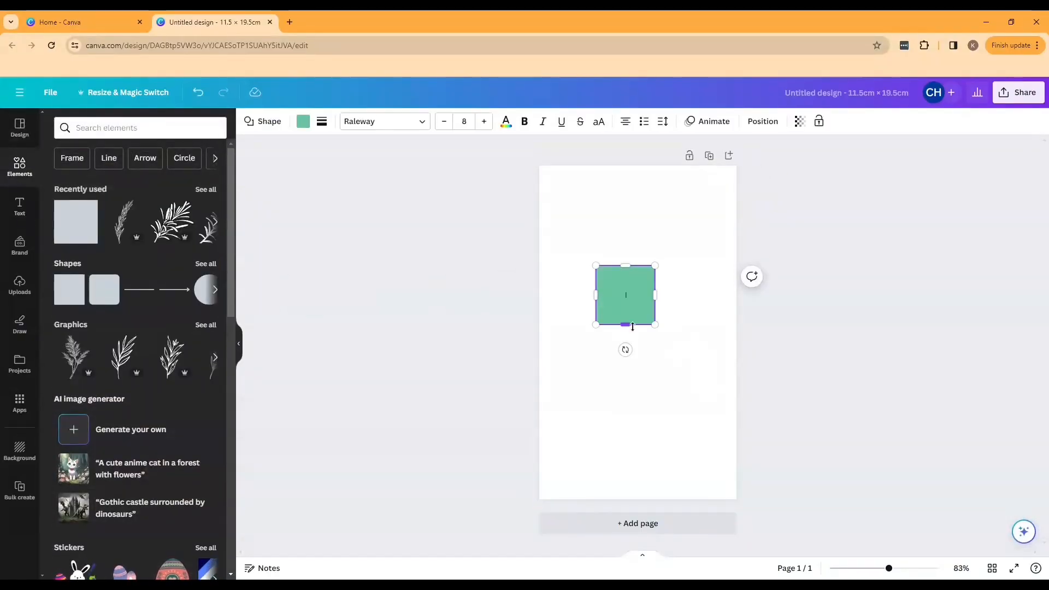
drag(625, 295, 568, 195)
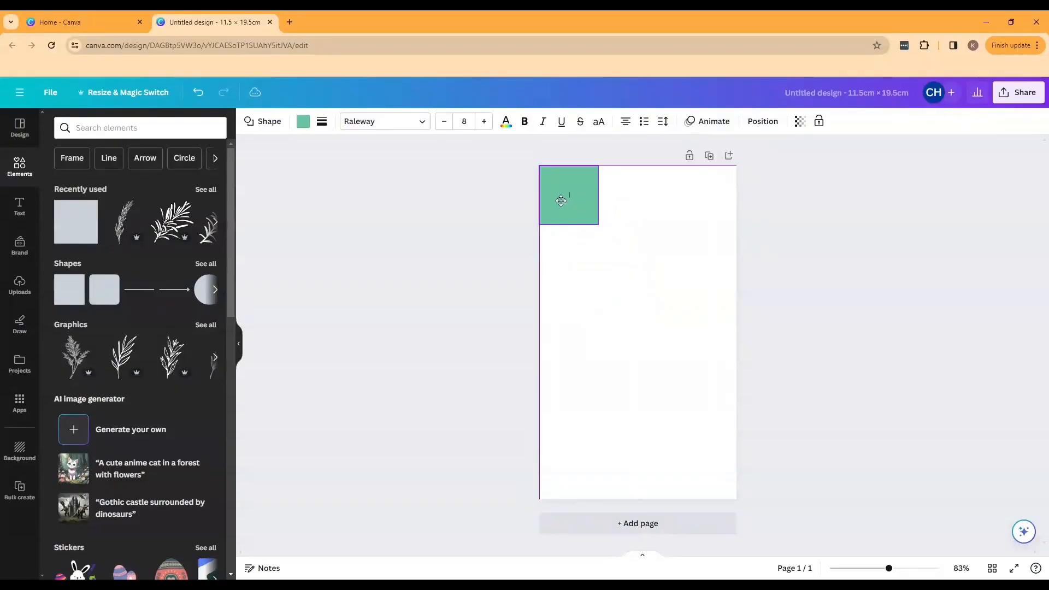
drag(599, 224, 728, 457)
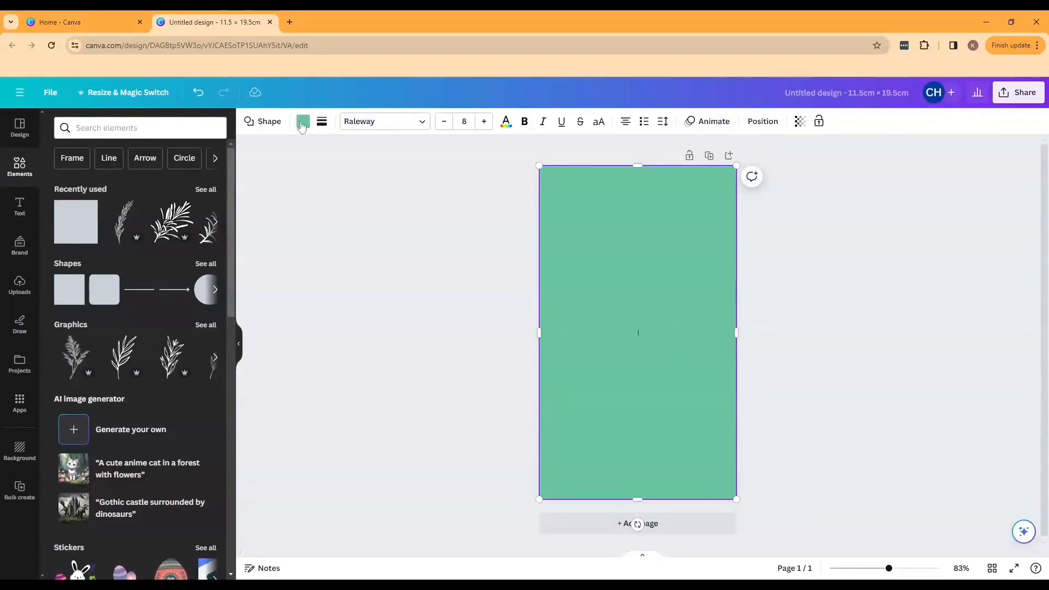
- Make the rectangle transparent, with a solid dark border of set thickness
click(301, 122)
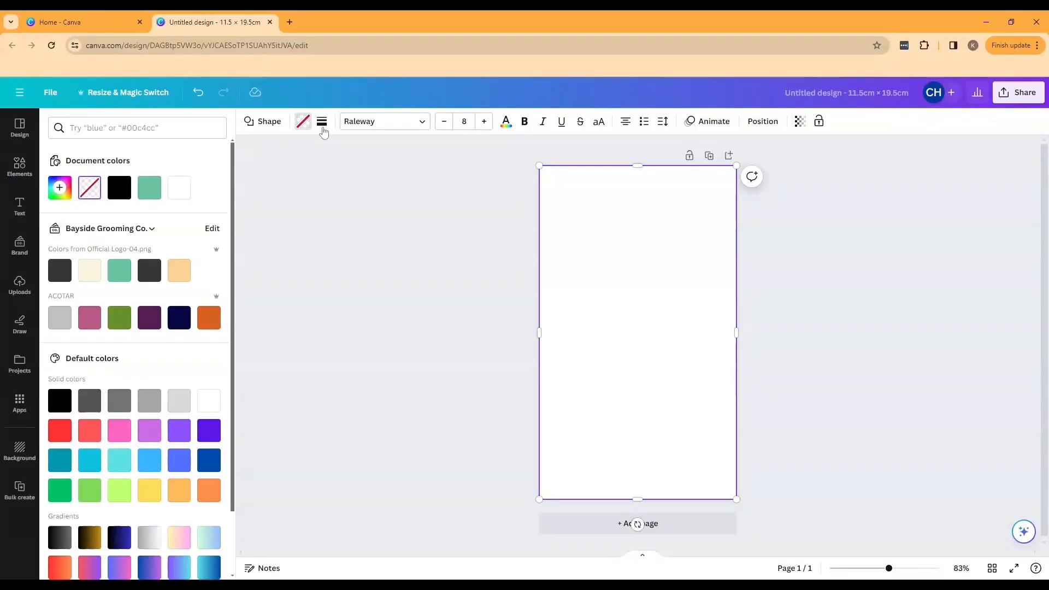
click(340, 121)
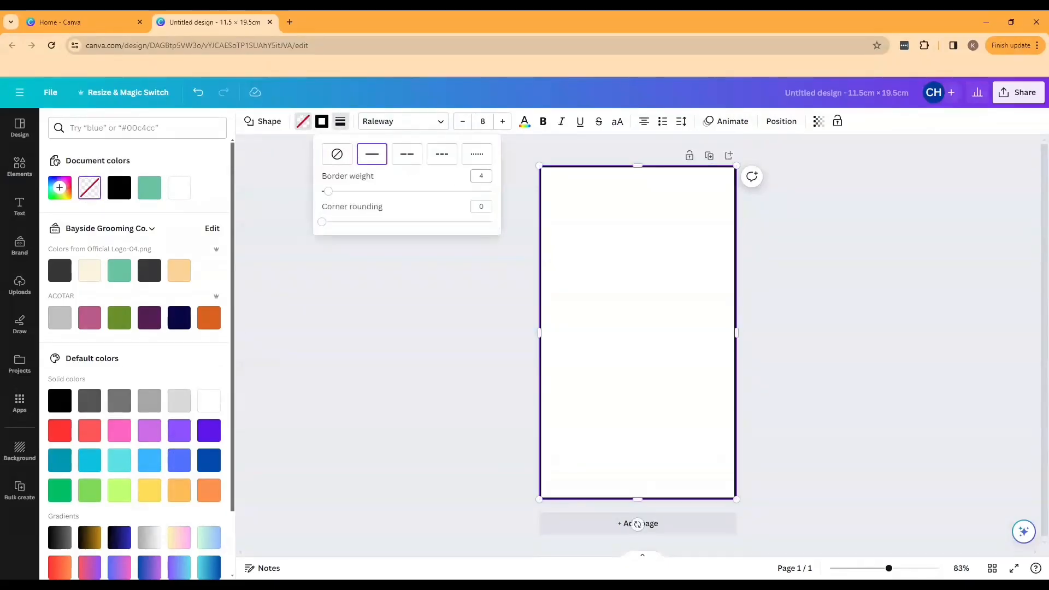
click(480, 175)
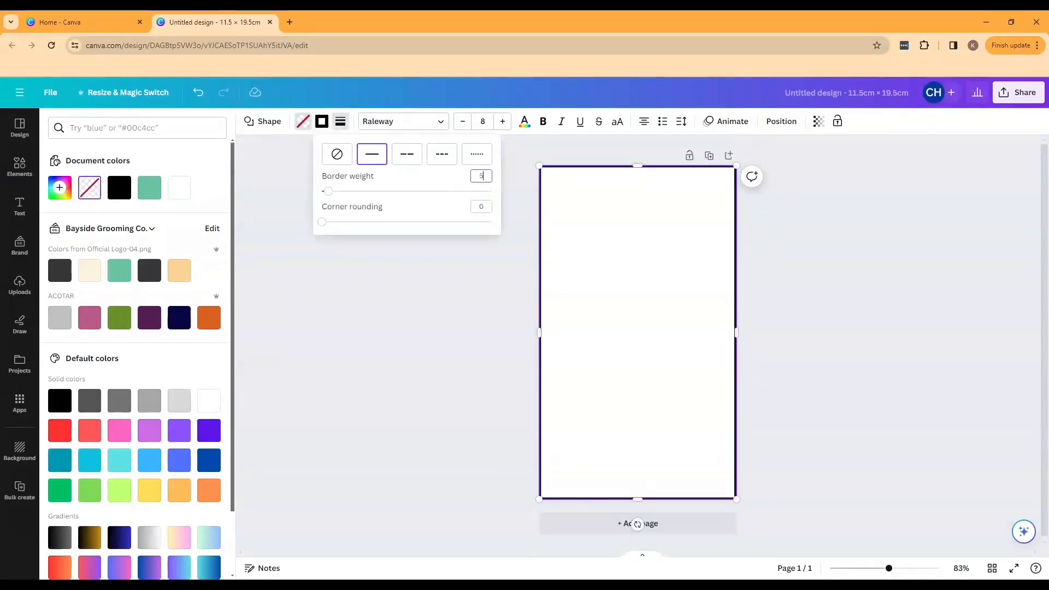
click(806, 280)
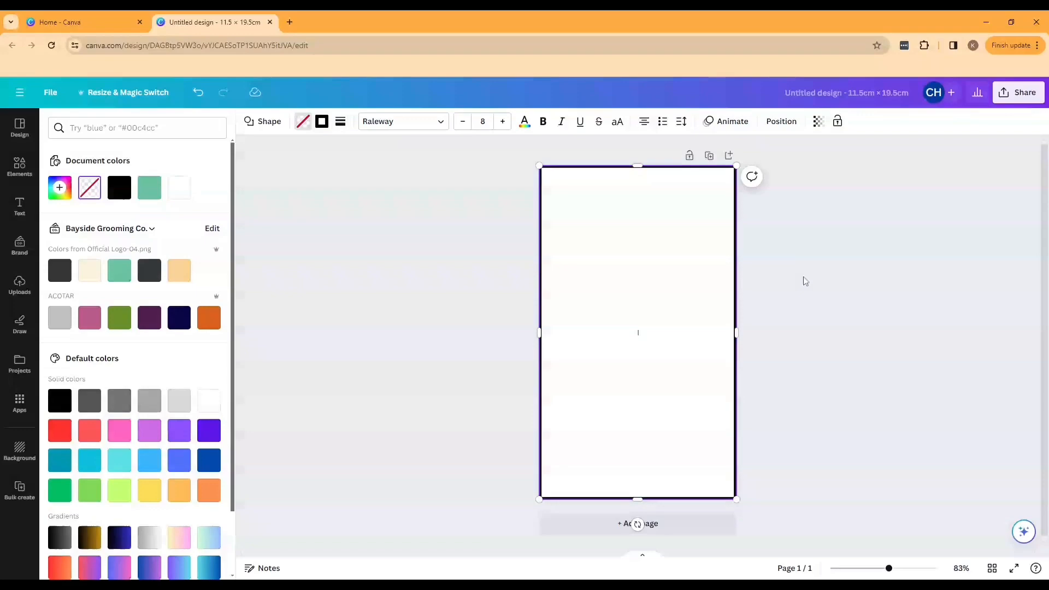
click(20, 206)
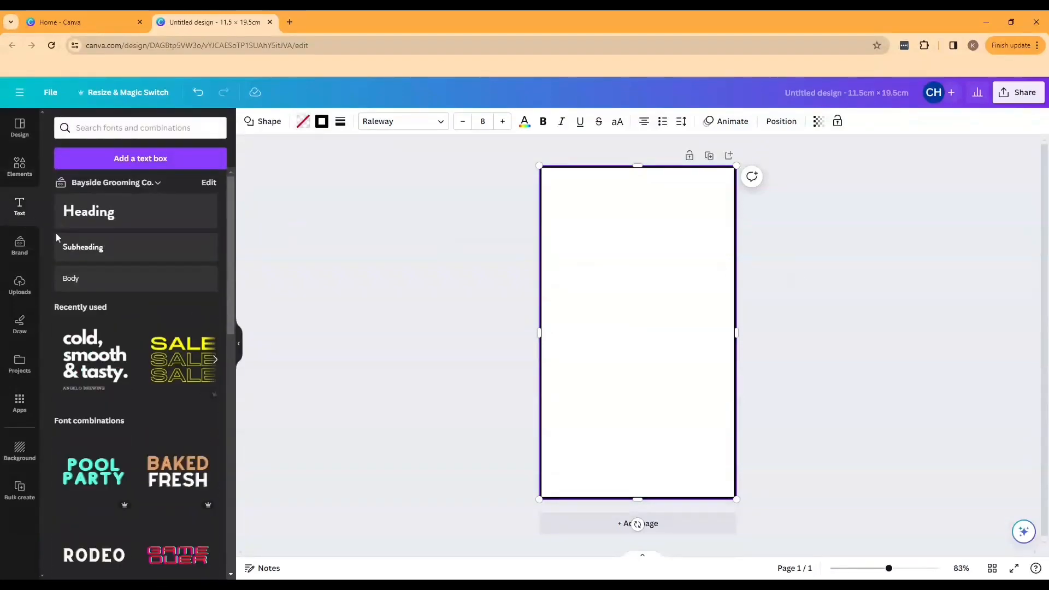
- Add a heading text box in Times New Roman at size 18
click(89, 211)
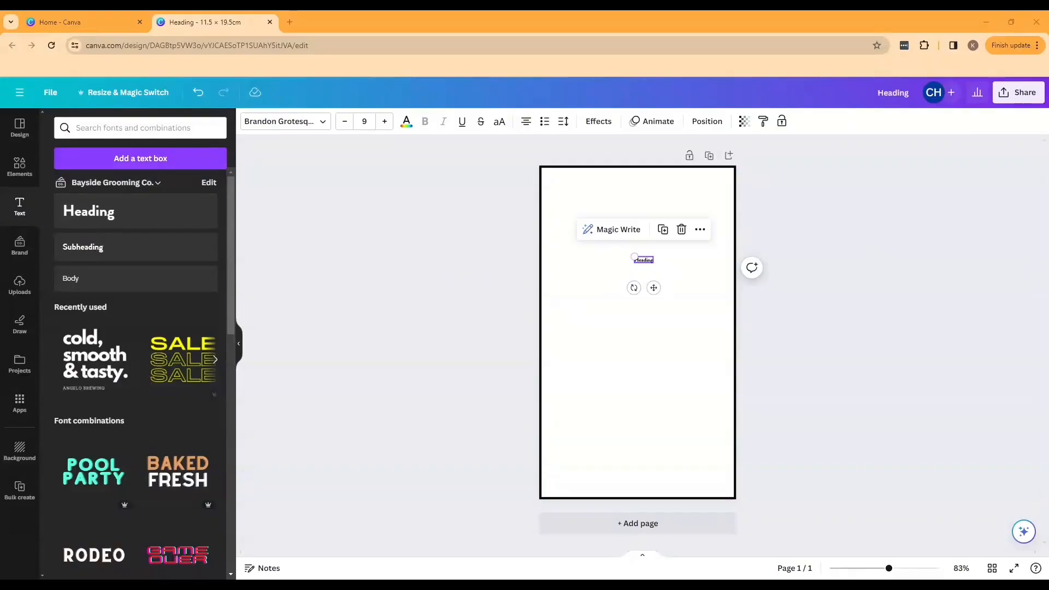
mouse_move(696, 224)
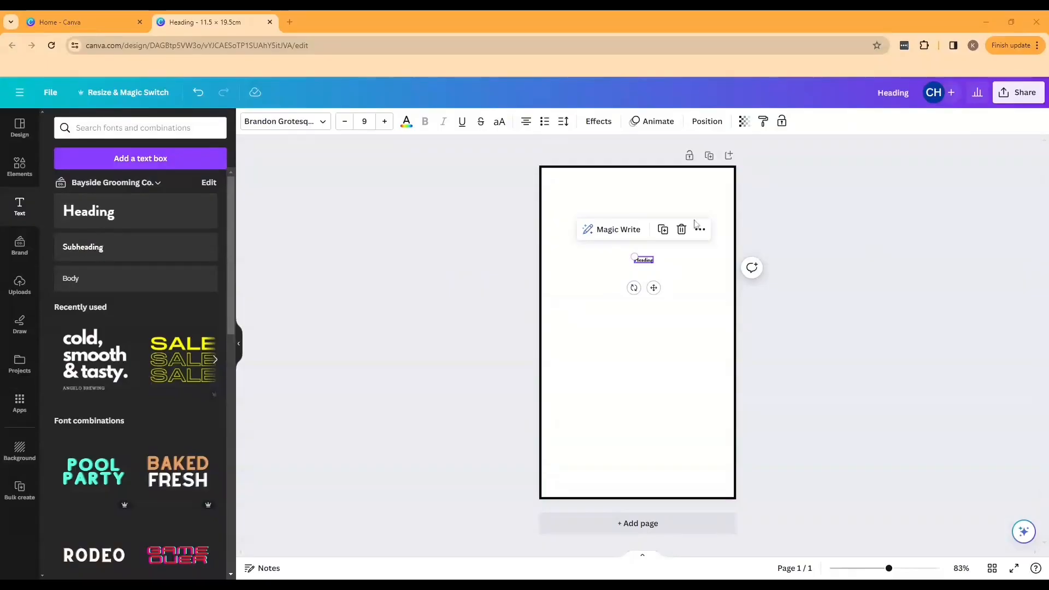
click(281, 121)
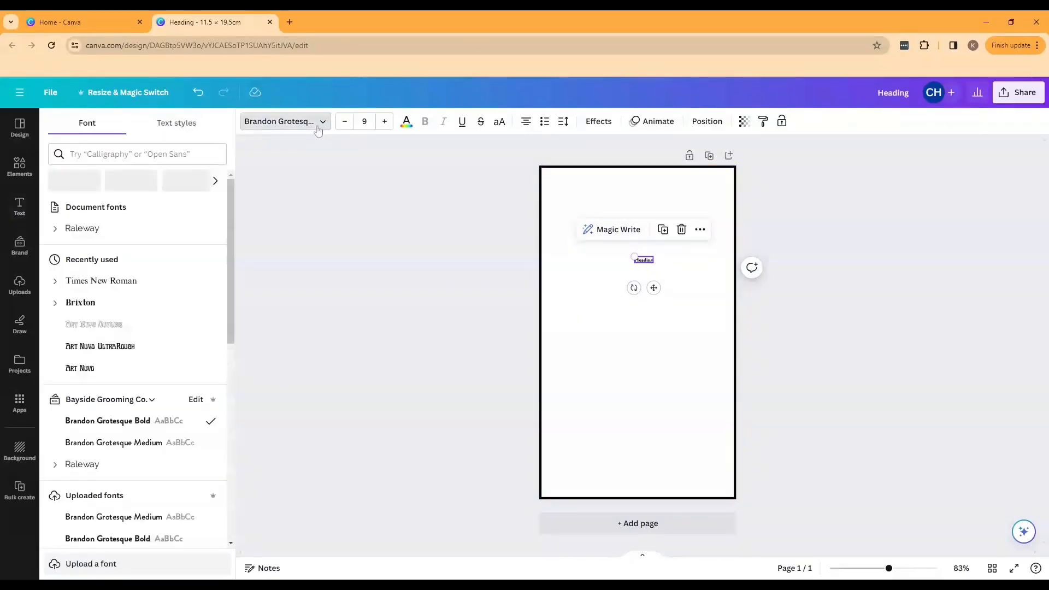
click(100, 302)
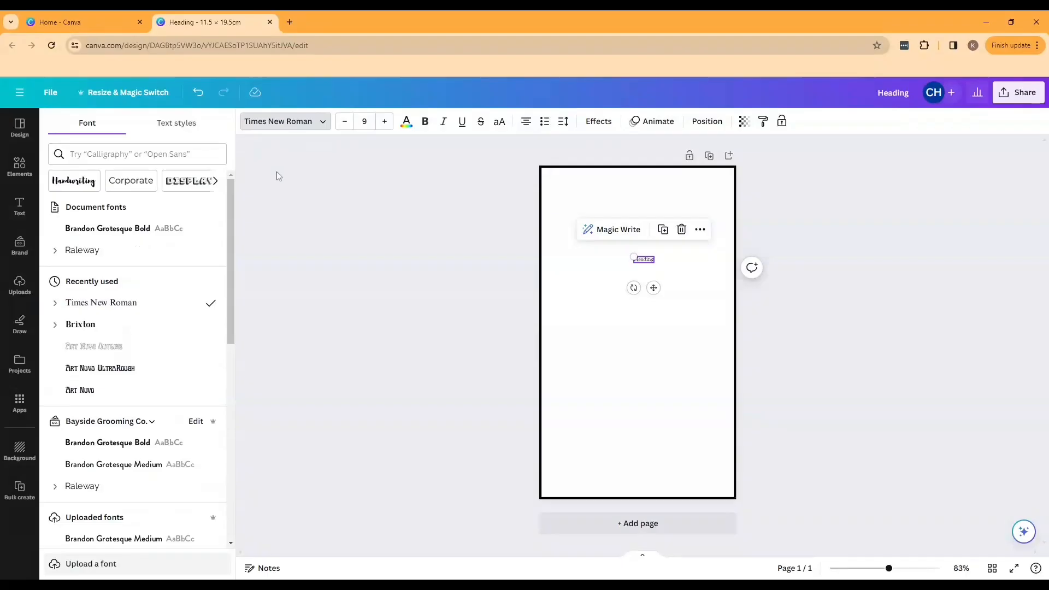
click(364, 122)
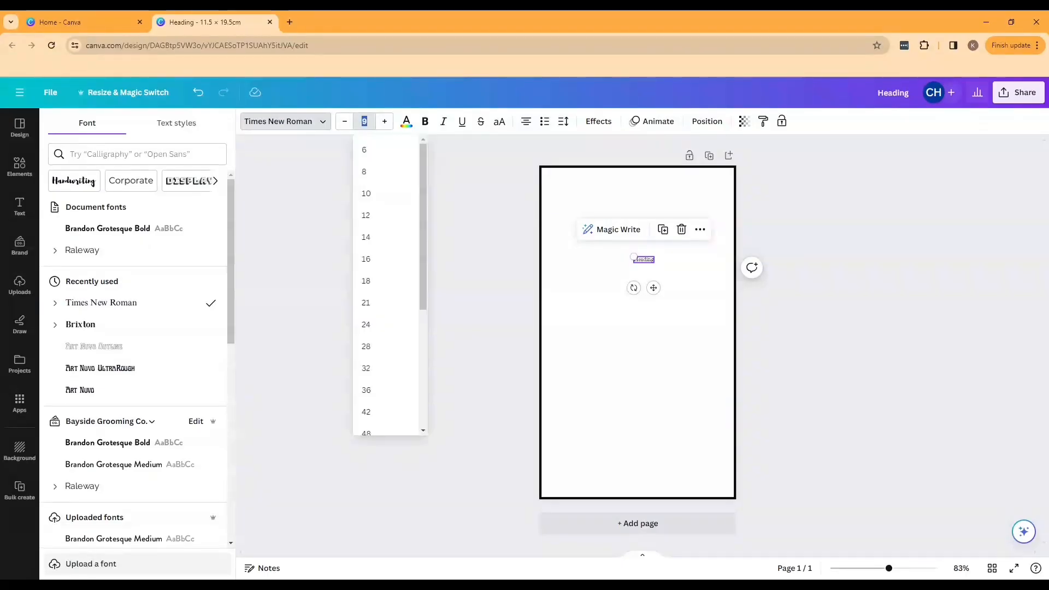
click(366, 280)
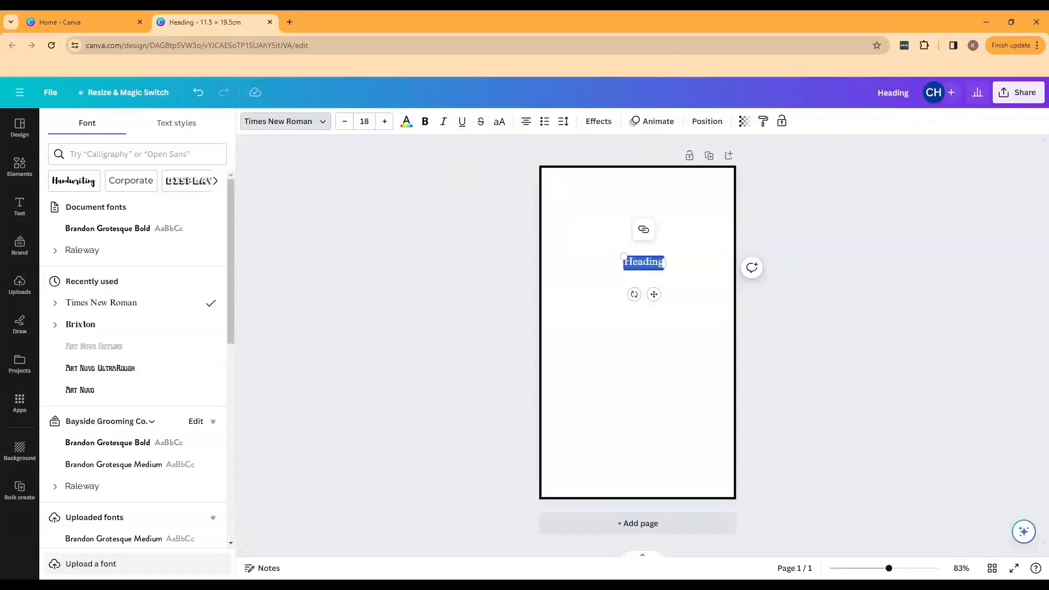
- Type the title 'Harry Potter and the Prisoner of Azkaban' and move it to the top centre
text(Harry)
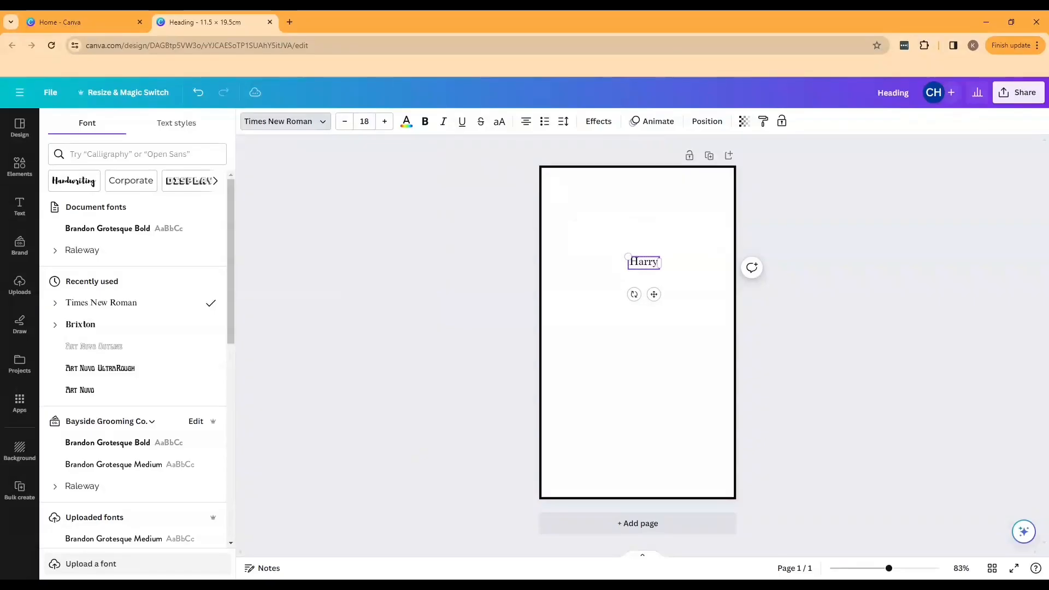
text(Pott)
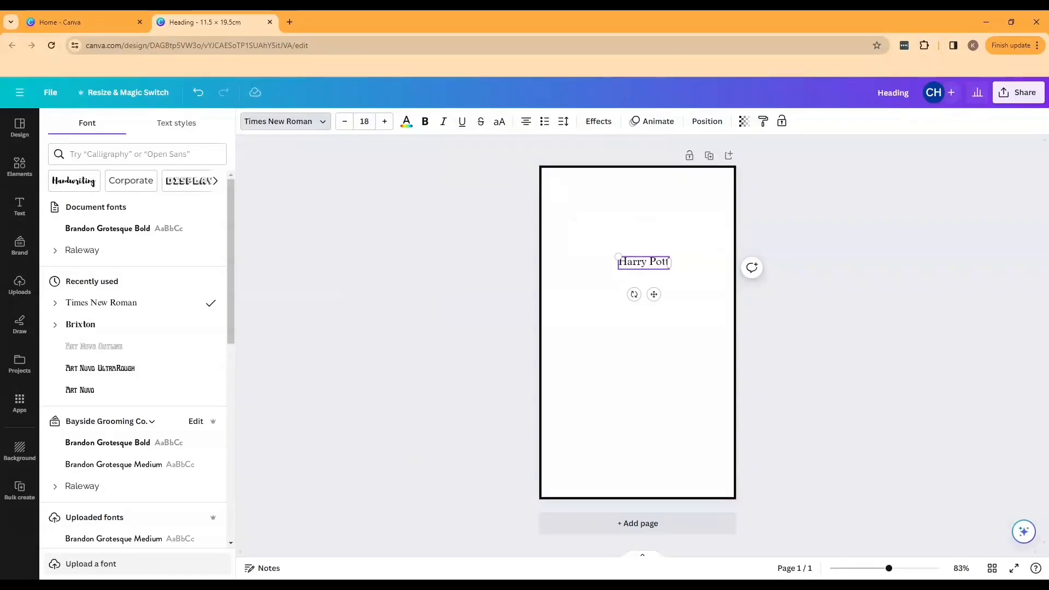
text(er and the Prisoner of Azkaban)
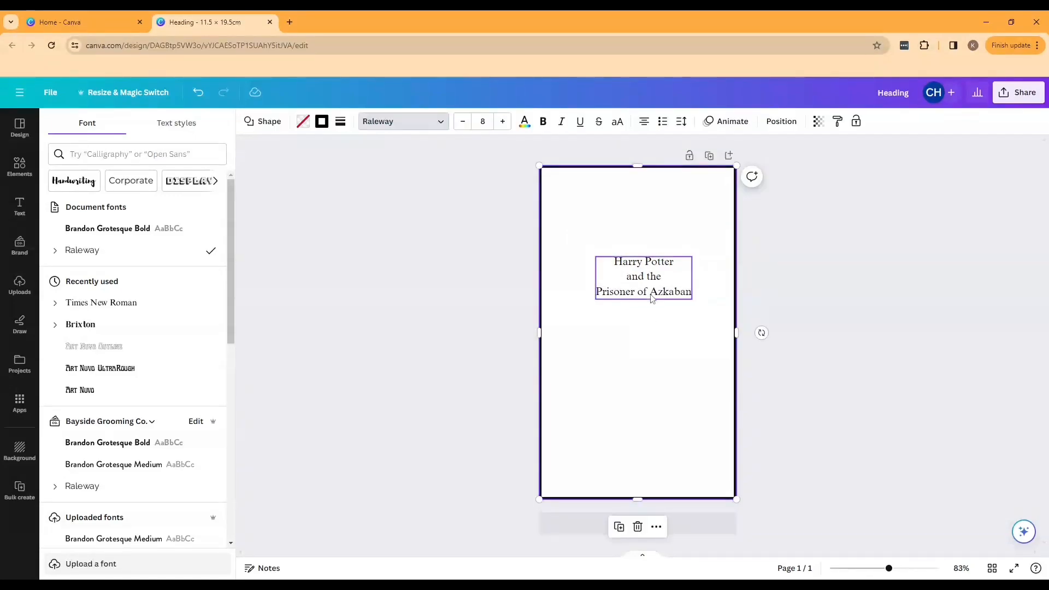
click(100, 302)
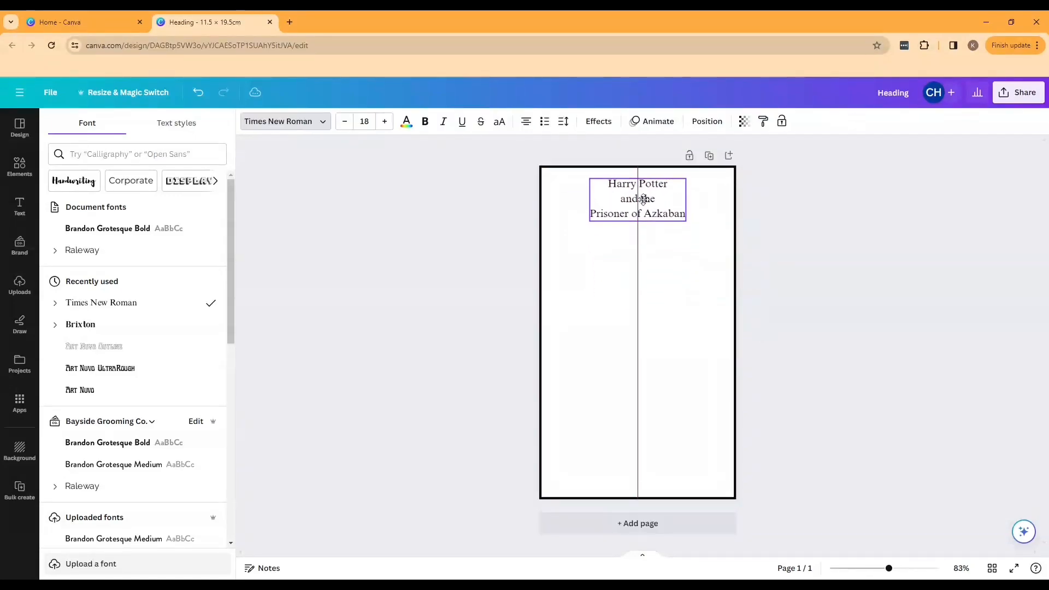
- Add a 'J. K. Rowling' text box at the bottom centre of the cover
click(636, 199)
text(J. K. Ro)
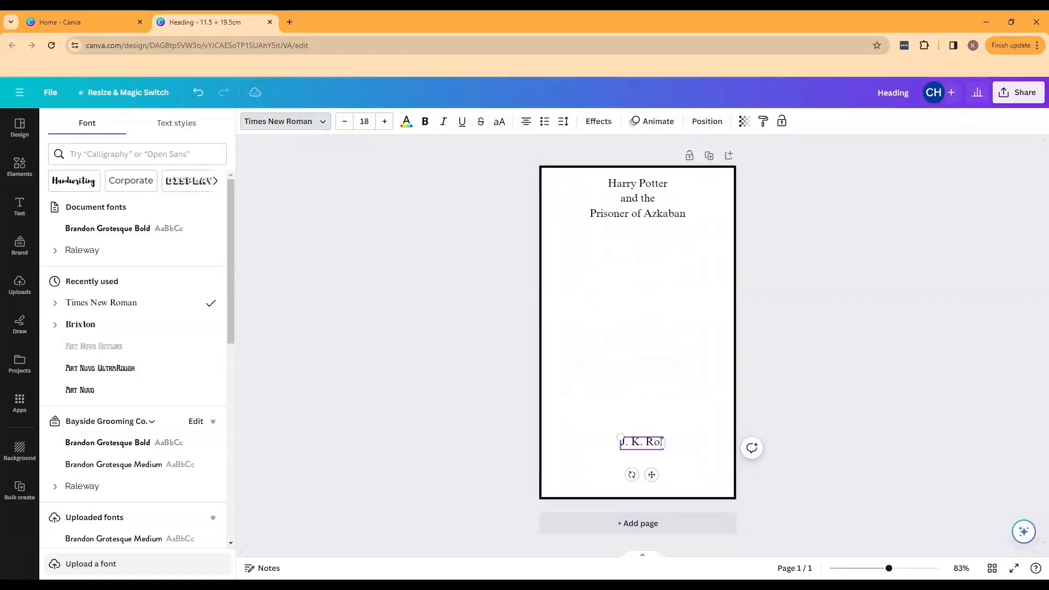
text(wling)
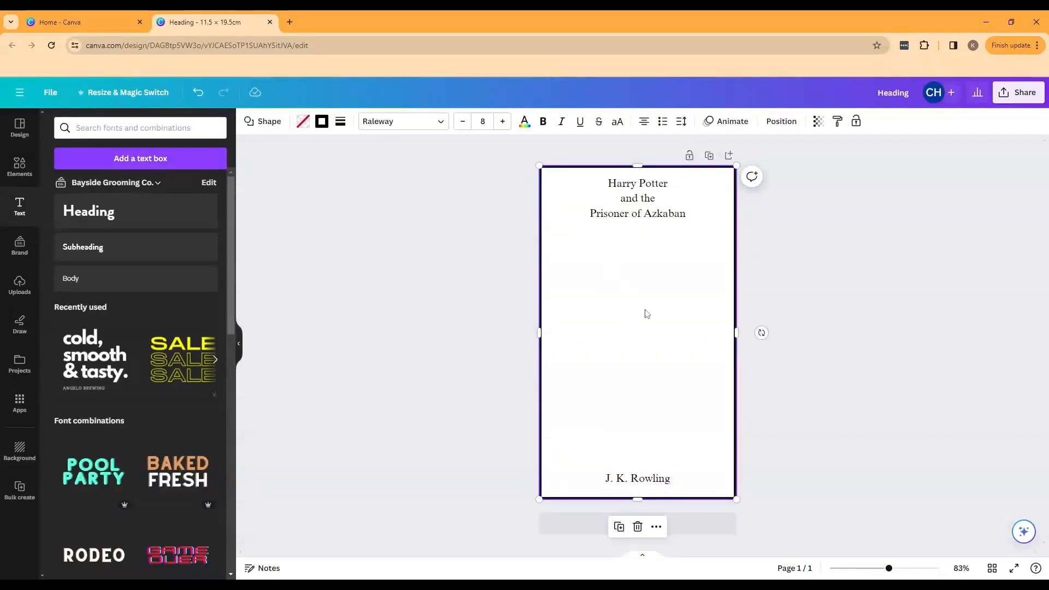
mouse_move(280, 199)
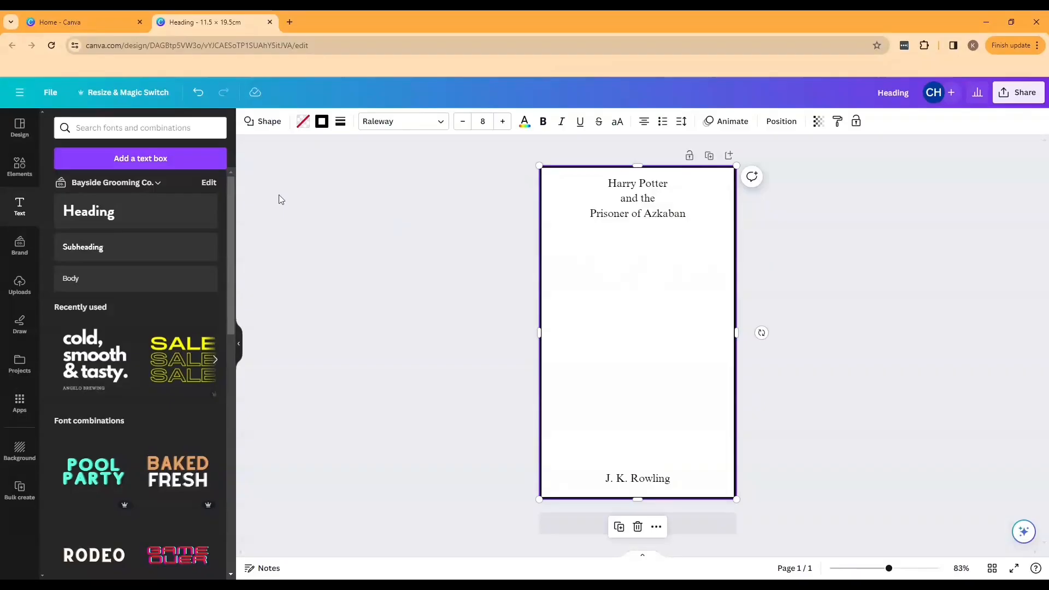
- Search graphics for 'key wing' and place a winged key at the lower right
click(20, 169)
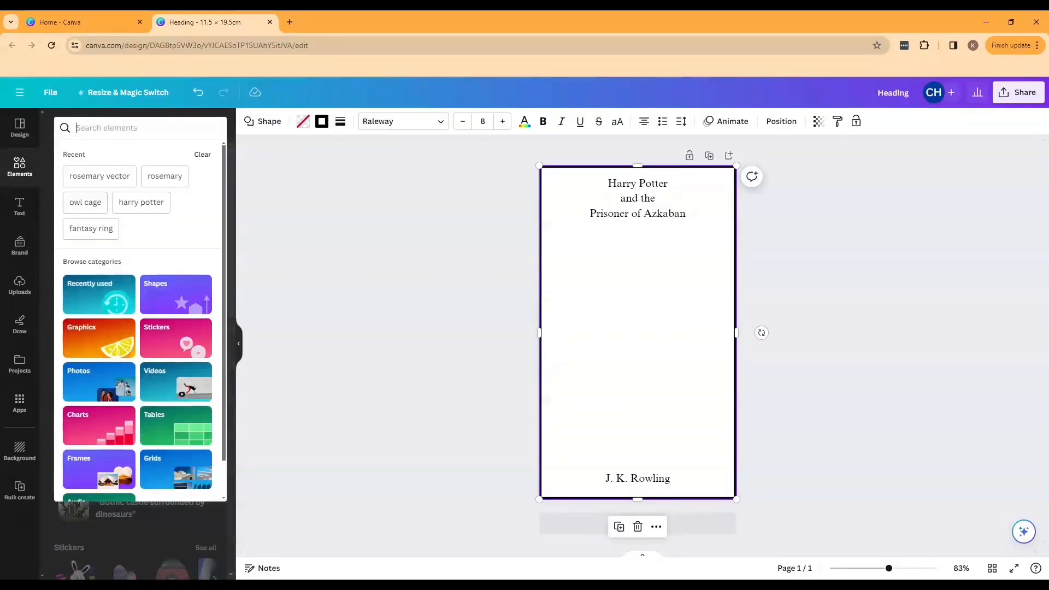
text(key wing)
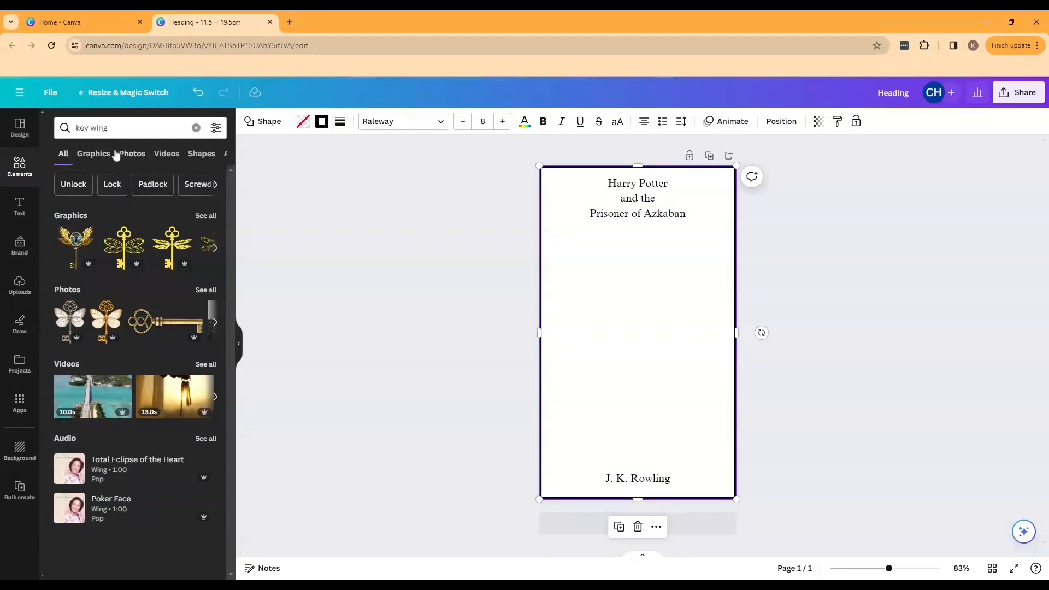
click(93, 153)
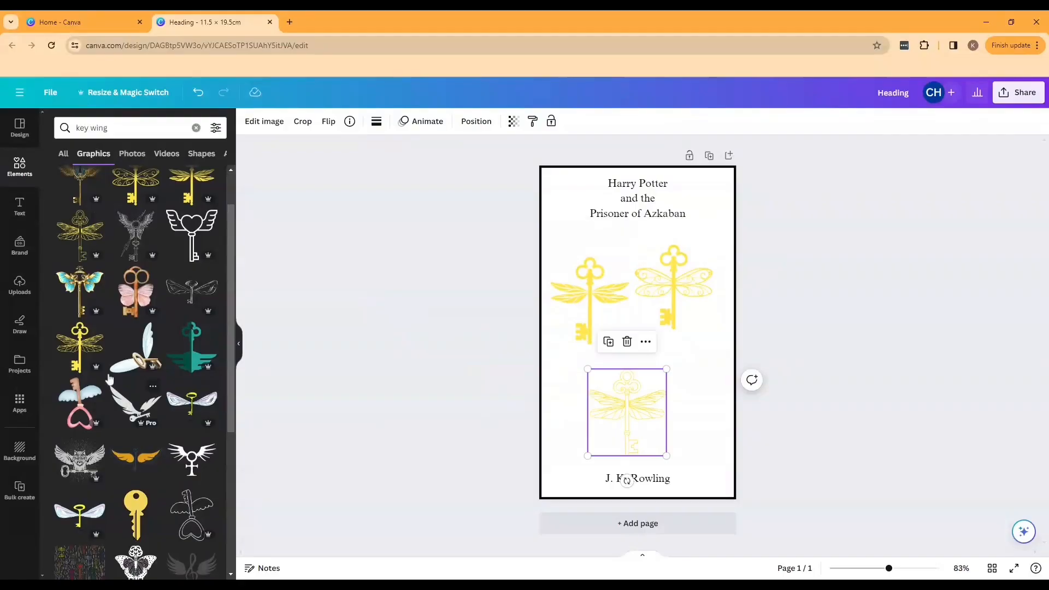
drag(626, 413, 702, 395)
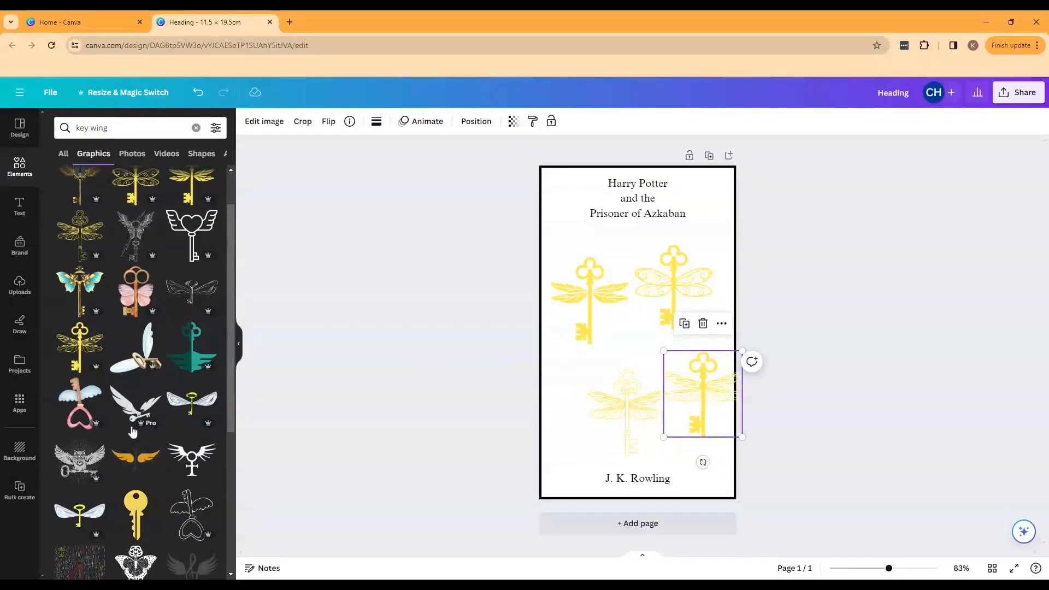
- Browse vector-style winged keys and add the vintage winged fly key
scroll(down, 3)
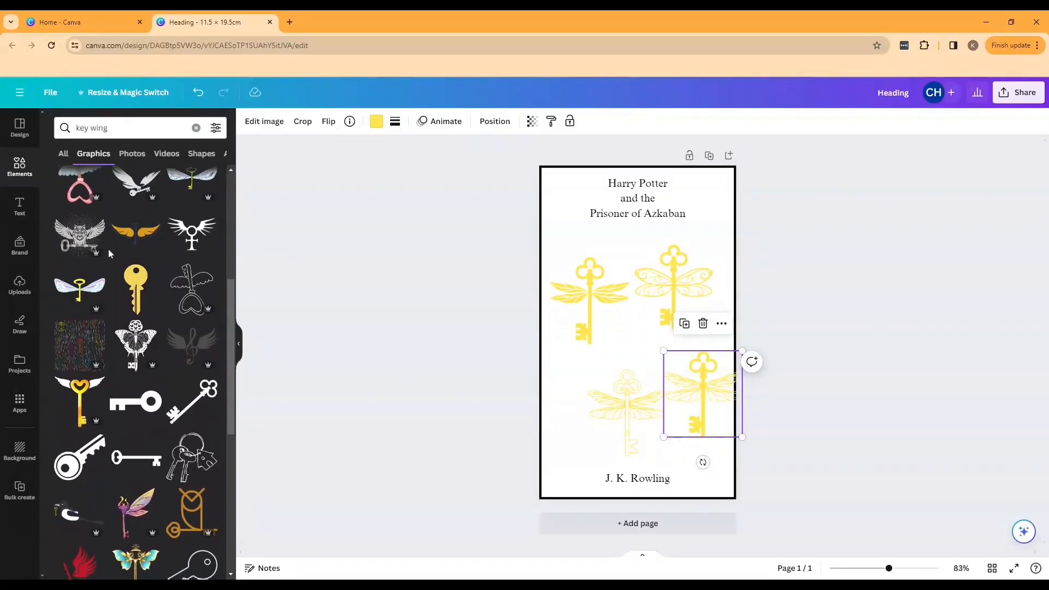
scroll(down, 3)
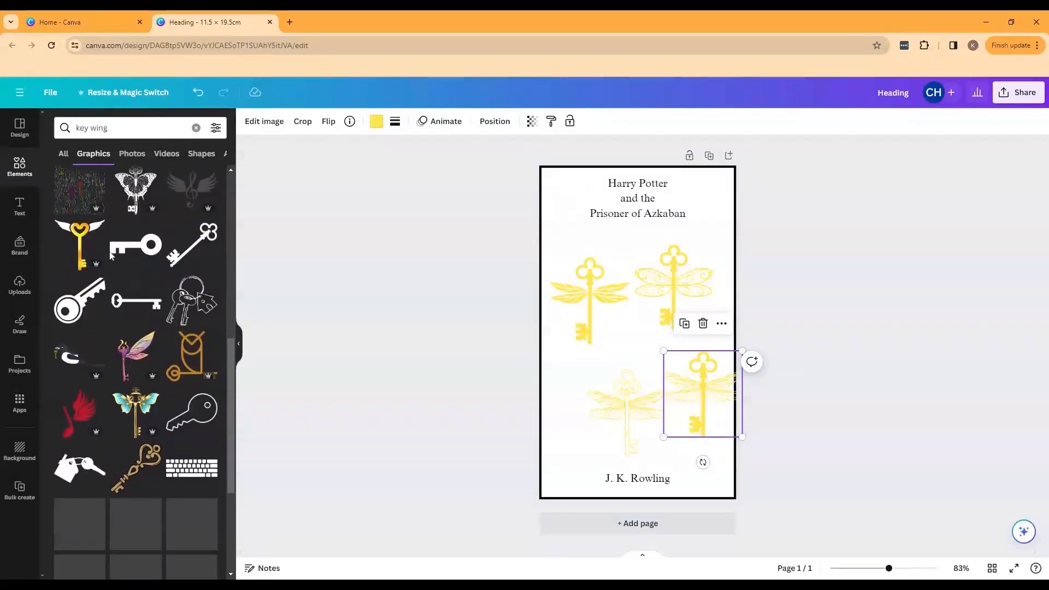
scroll(down, 3)
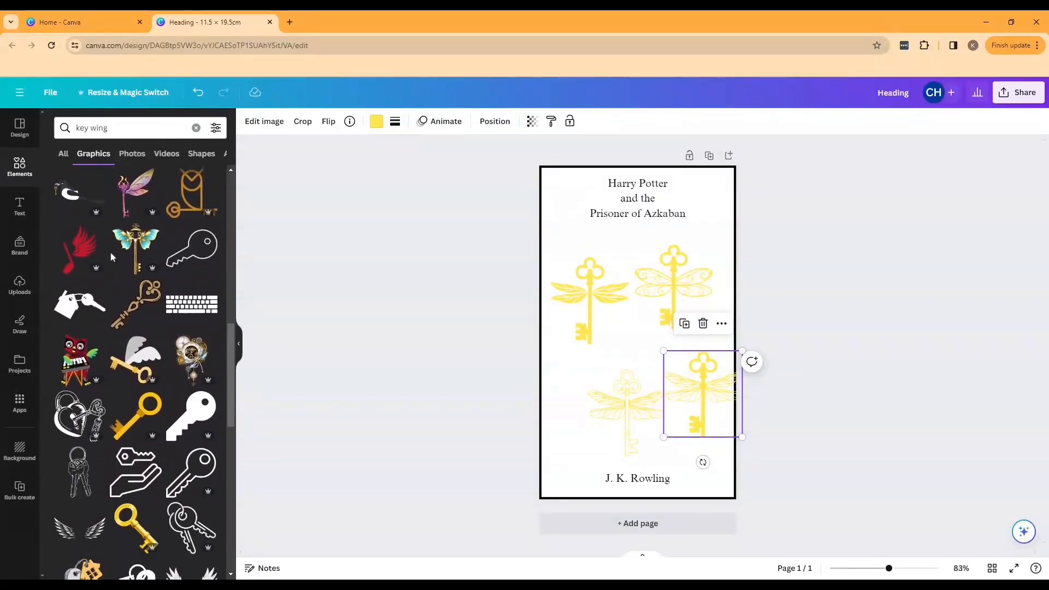
scroll(down, 3)
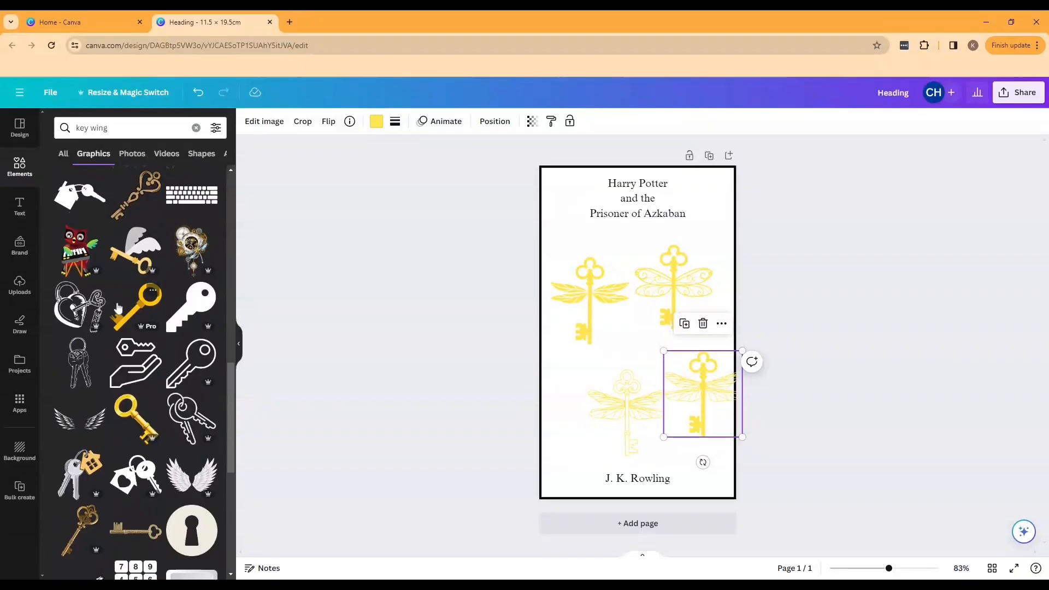
scroll(down, 3)
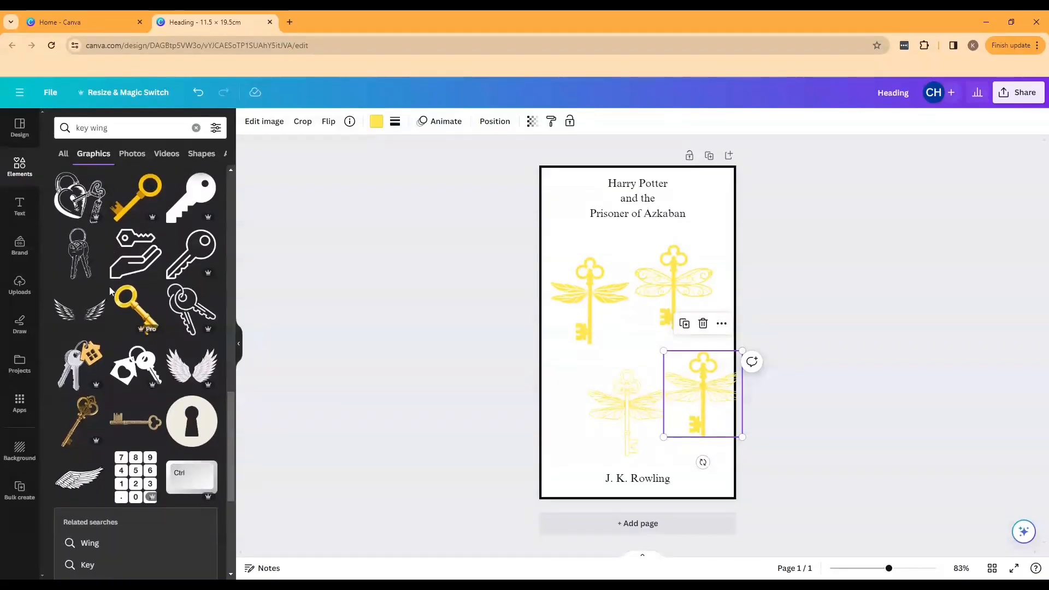
scroll(down, 3)
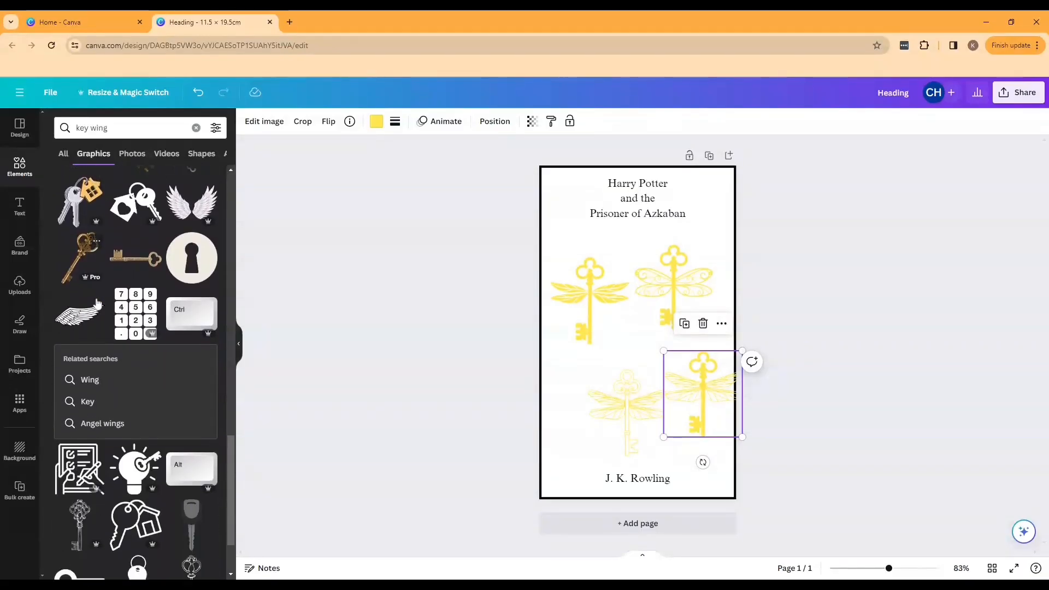
scroll(down, 3)
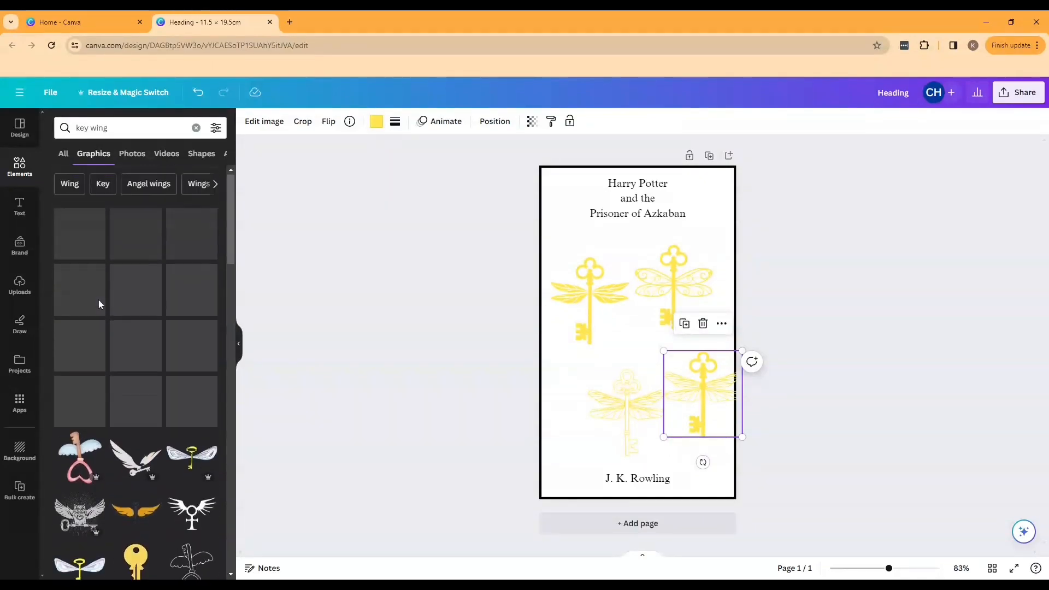
click(124, 128)
text( vector)
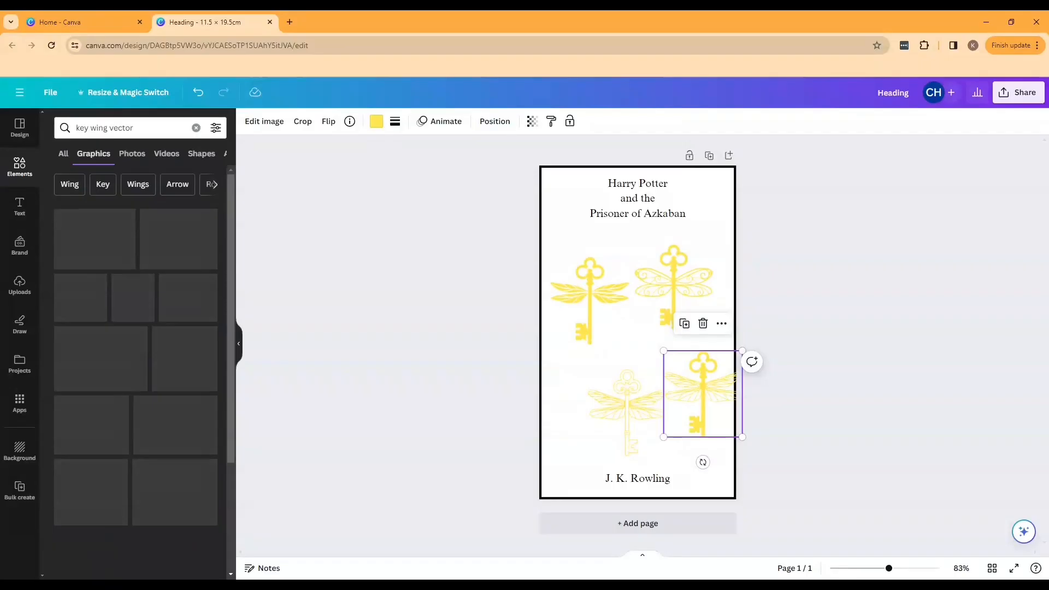
scroll(down, 3)
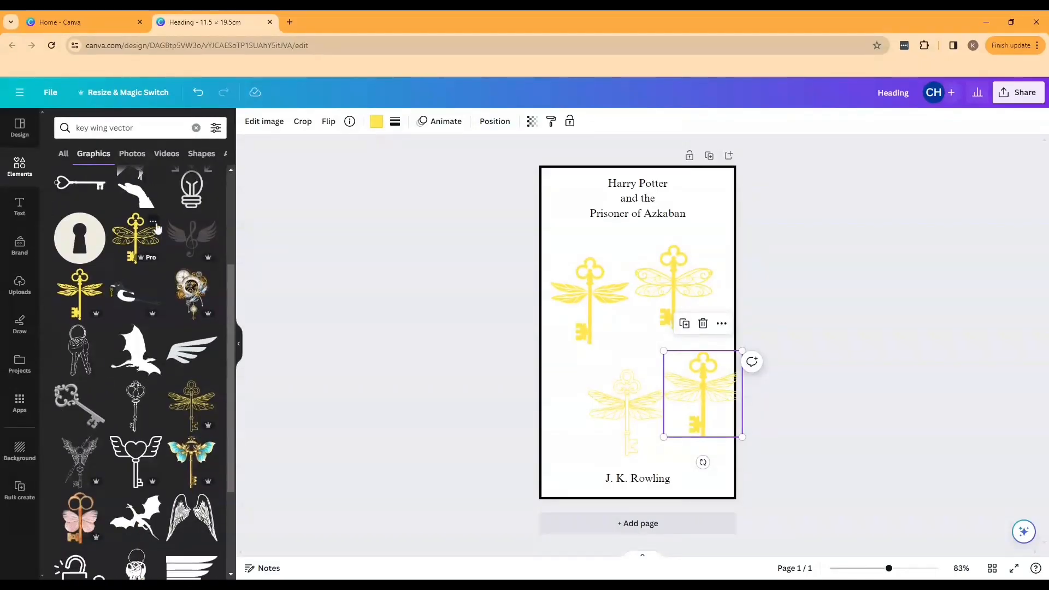
click(153, 221)
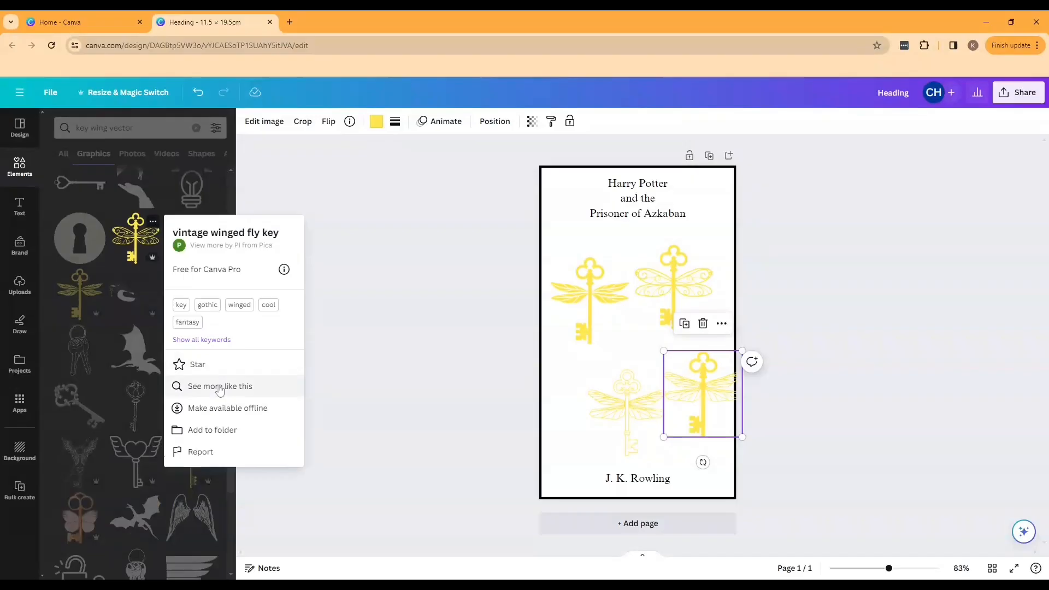
click(221, 387)
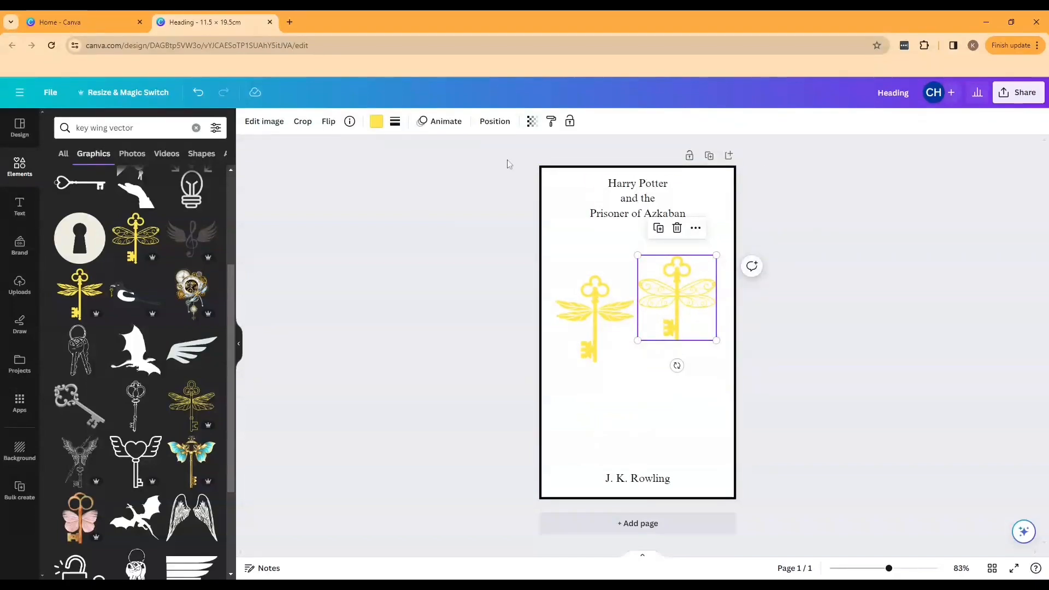
- Turn the keys black, rotate the lacy key into the top-left corner, and flip the feather key
click(376, 121)
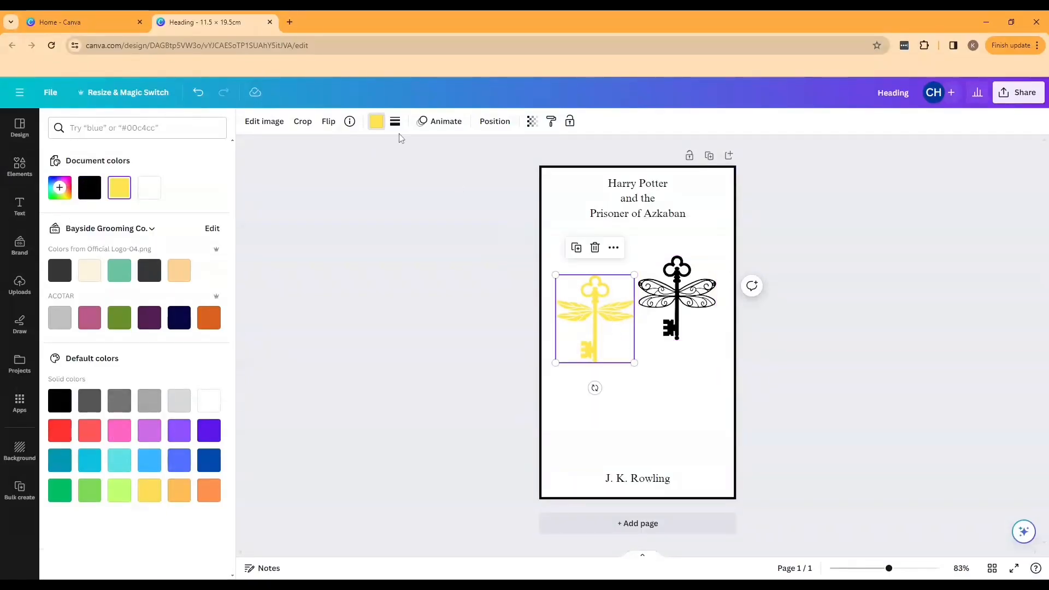
click(89, 187)
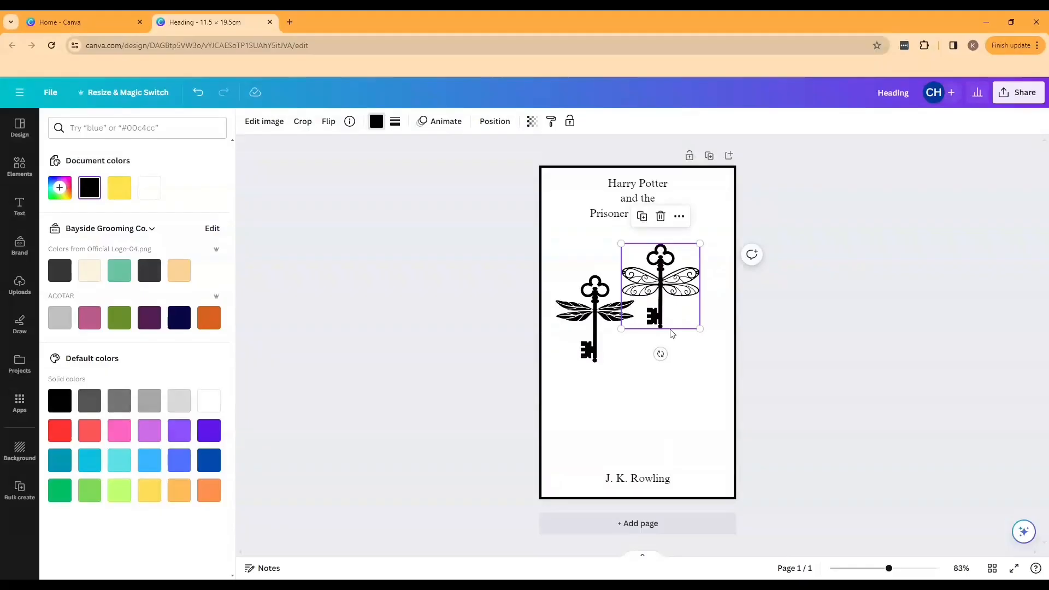
drag(659, 353, 713, 241)
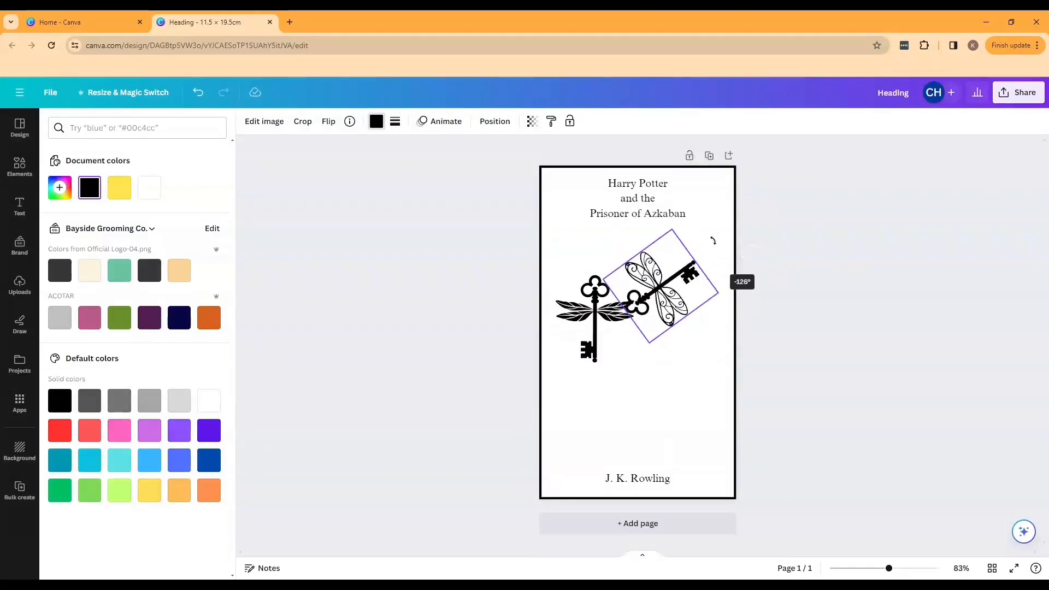
drag(655, 298, 566, 194)
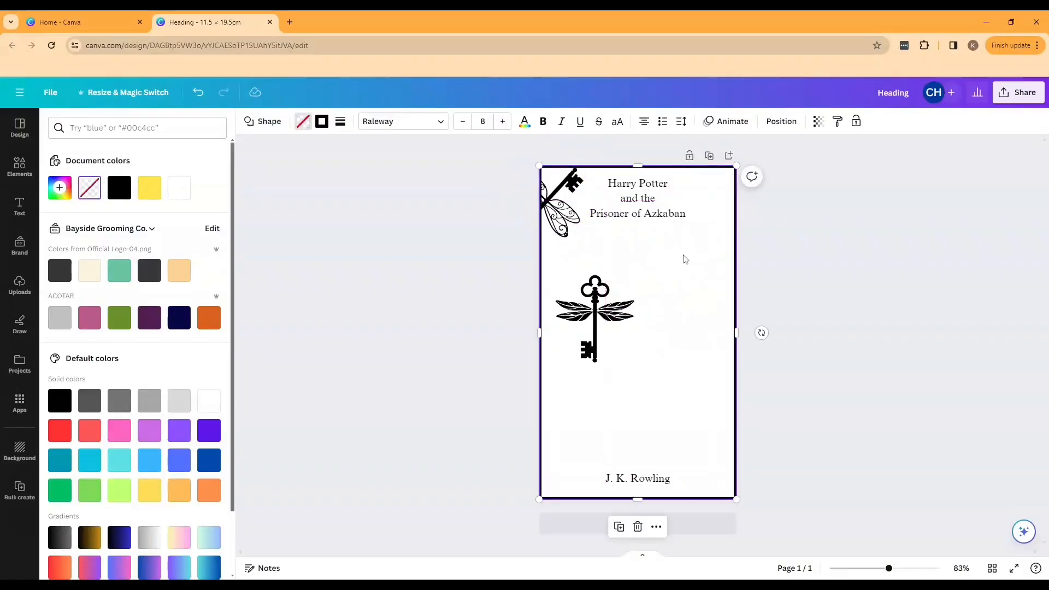
click(593, 319)
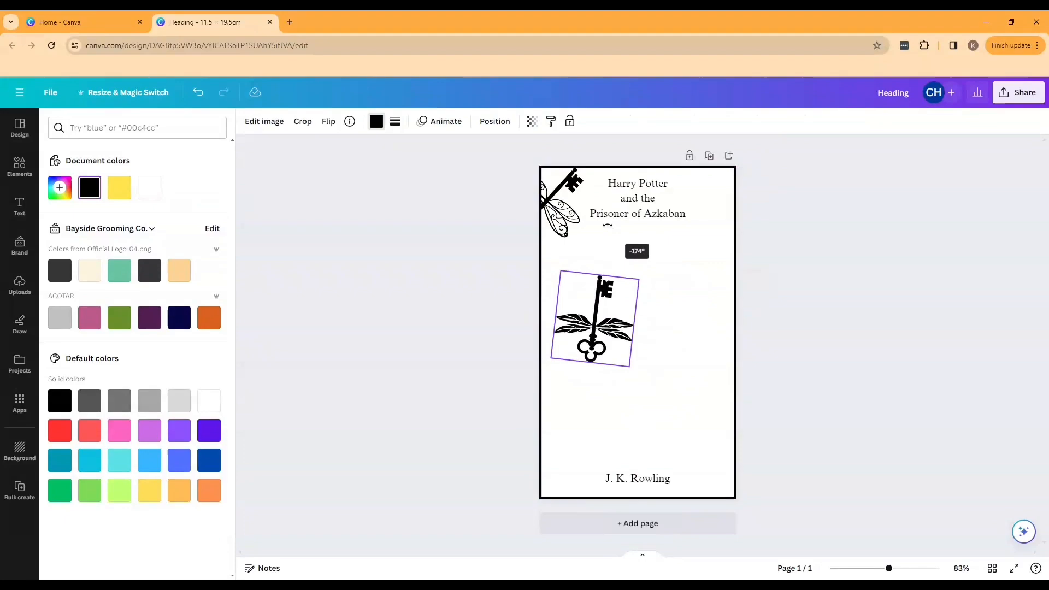
drag(594, 319, 694, 201)
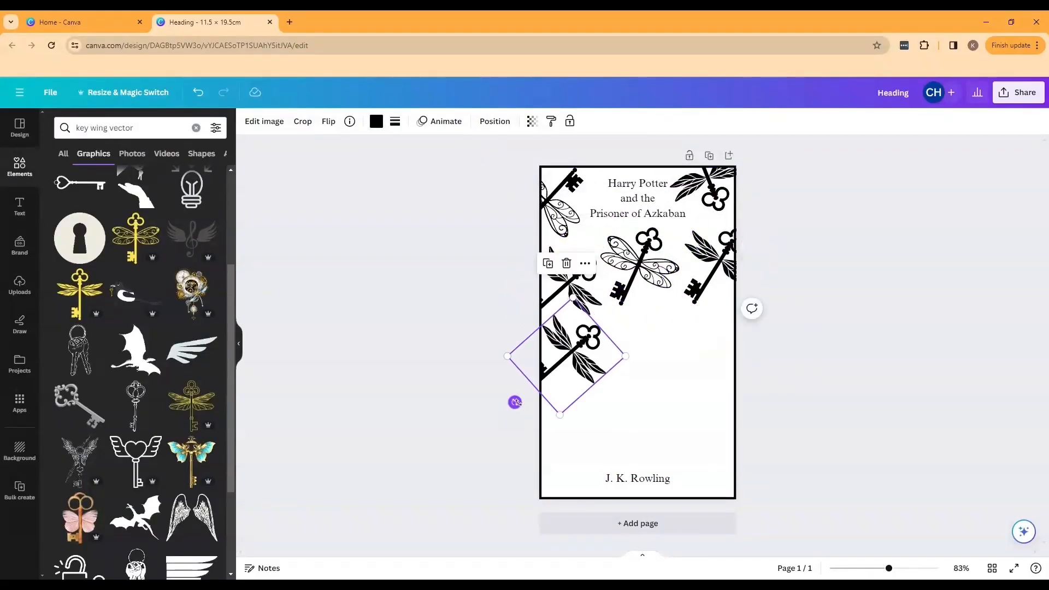
- Place rotated key copies on the left, over the right edge, and in the middle
drag(515, 402, 650, 370)
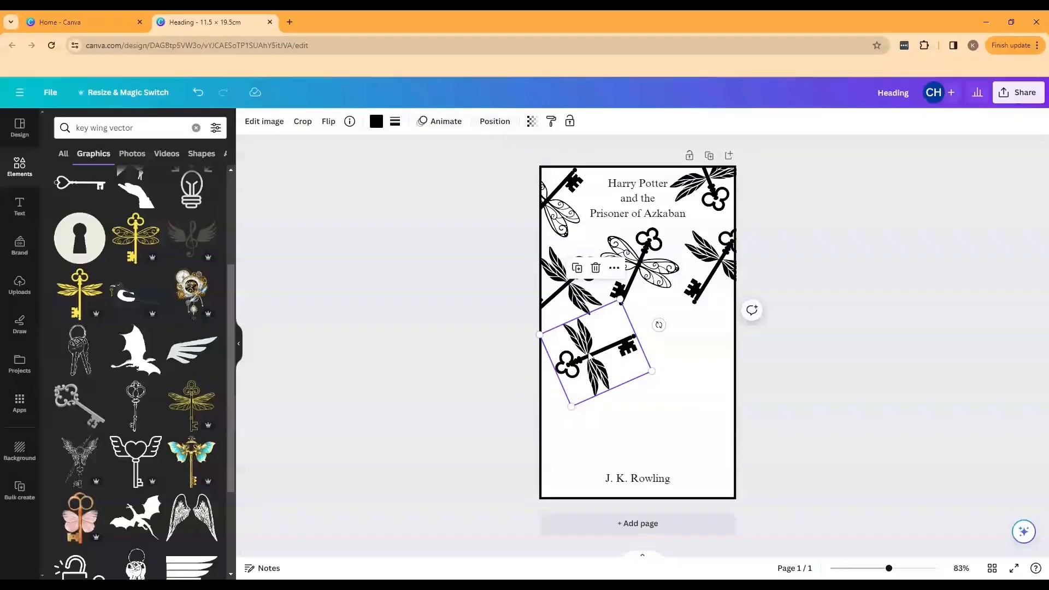
drag(596, 354, 676, 381)
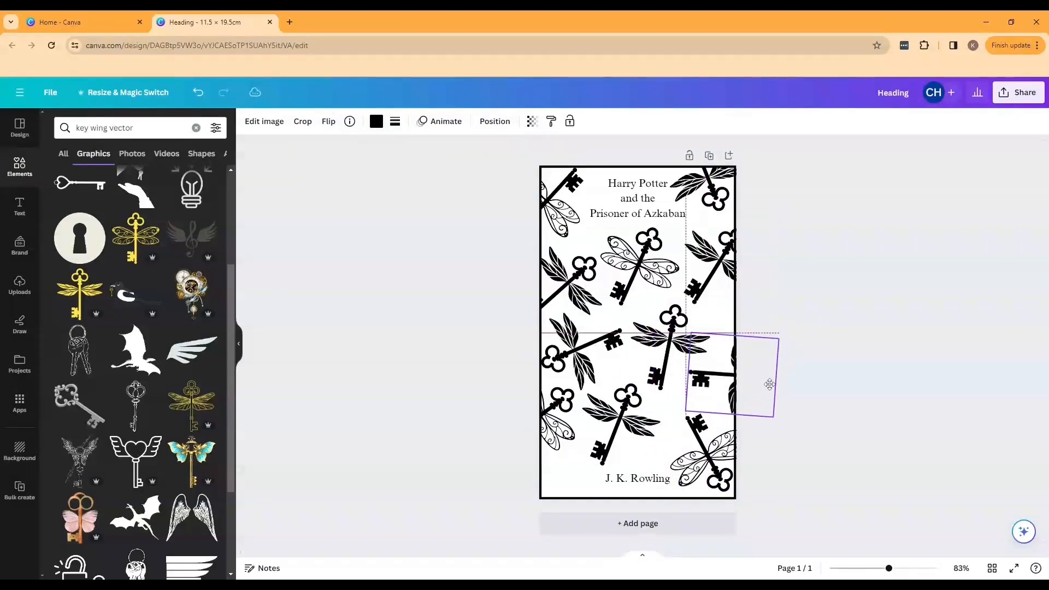
drag(729, 381, 562, 489)
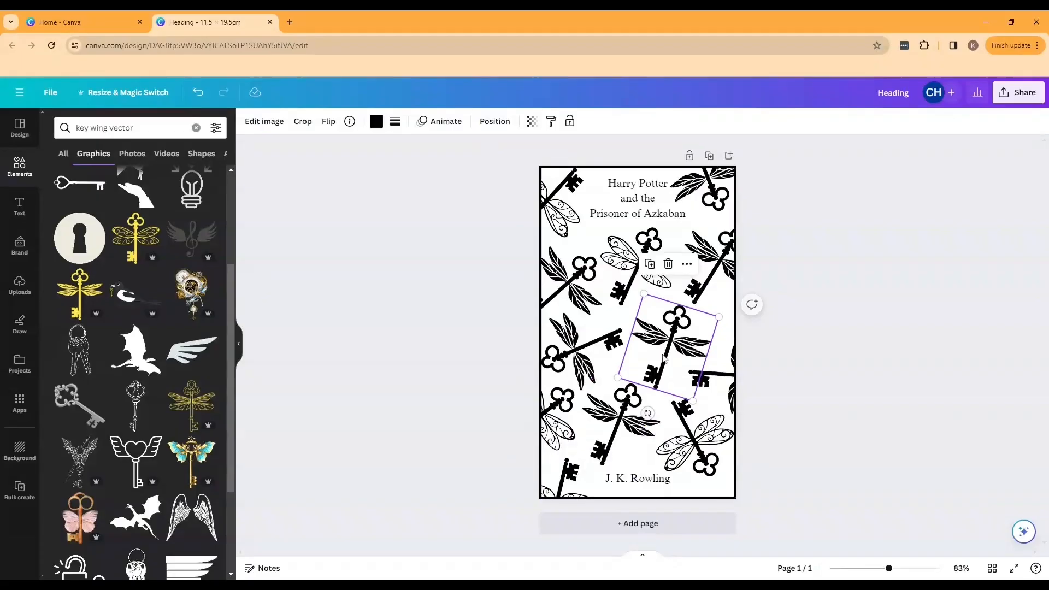
drag(676, 341, 761, 531)
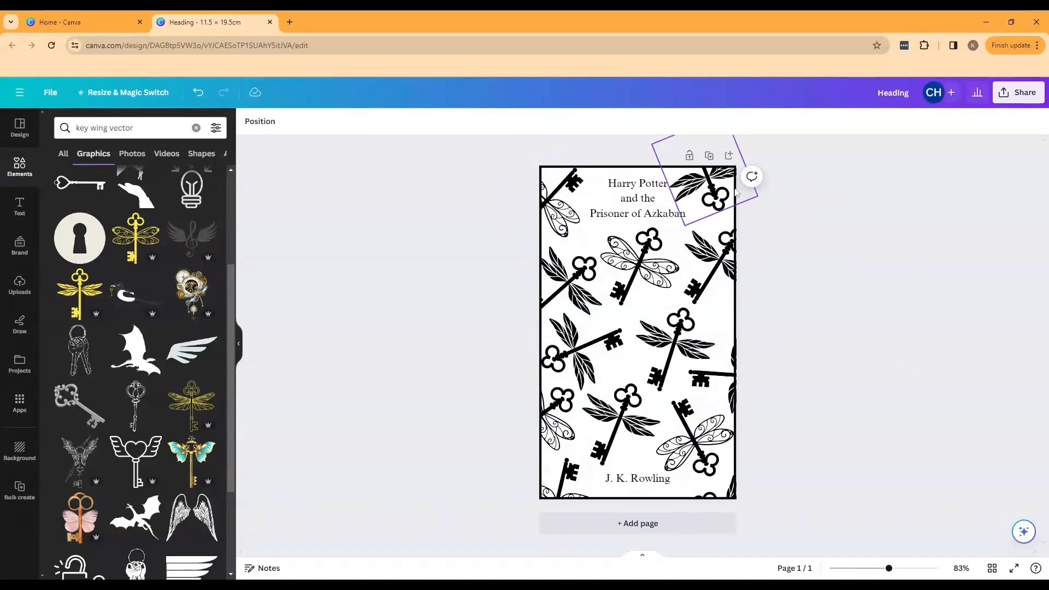
click(824, 204)
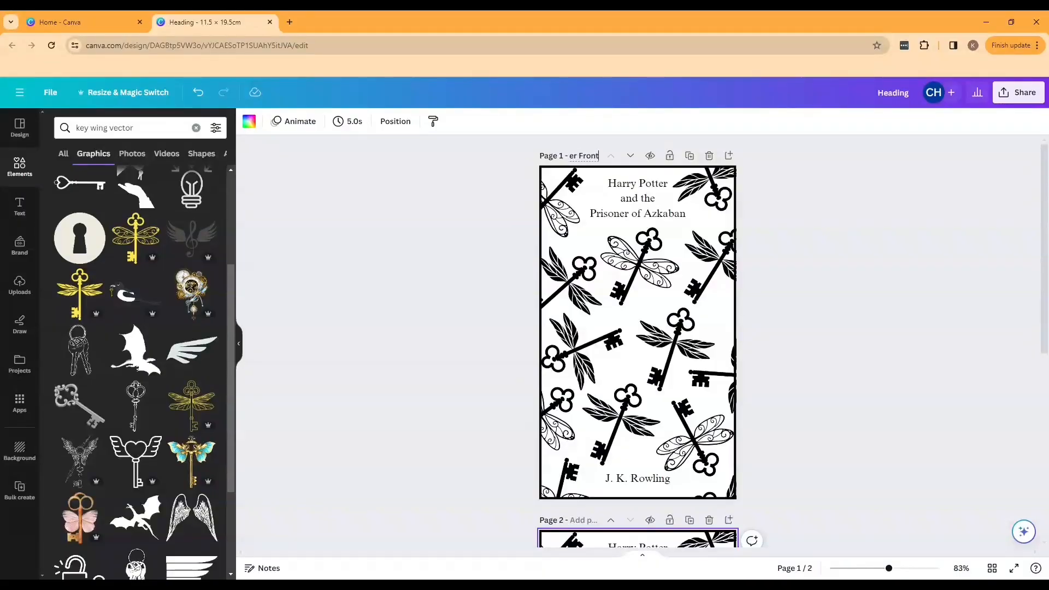
- Delete the J. K. Rowling text from page 2 and add a new blank page
scroll(down, 3)
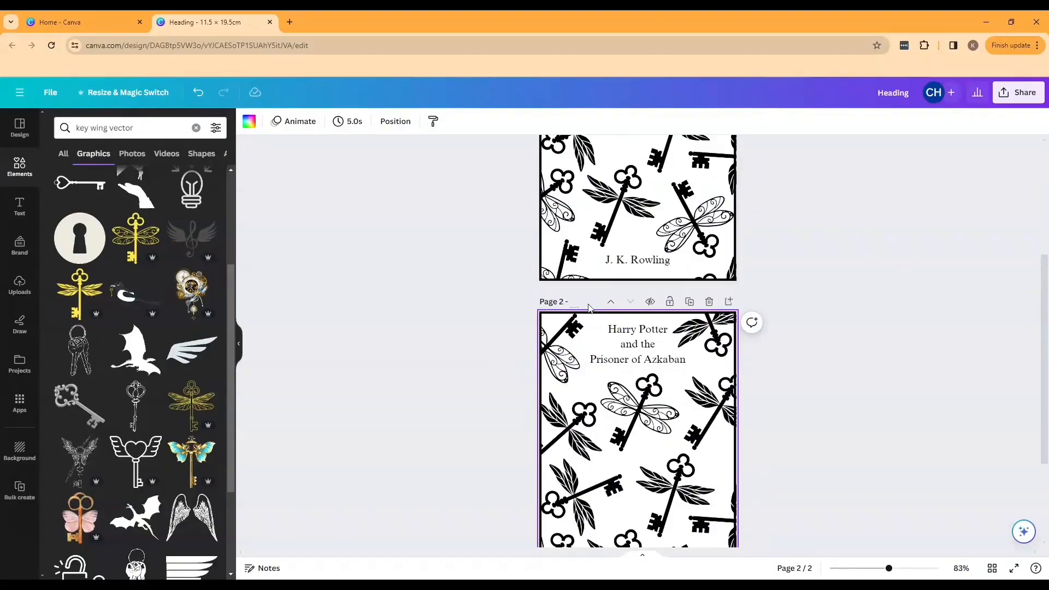
text(otter Ba)
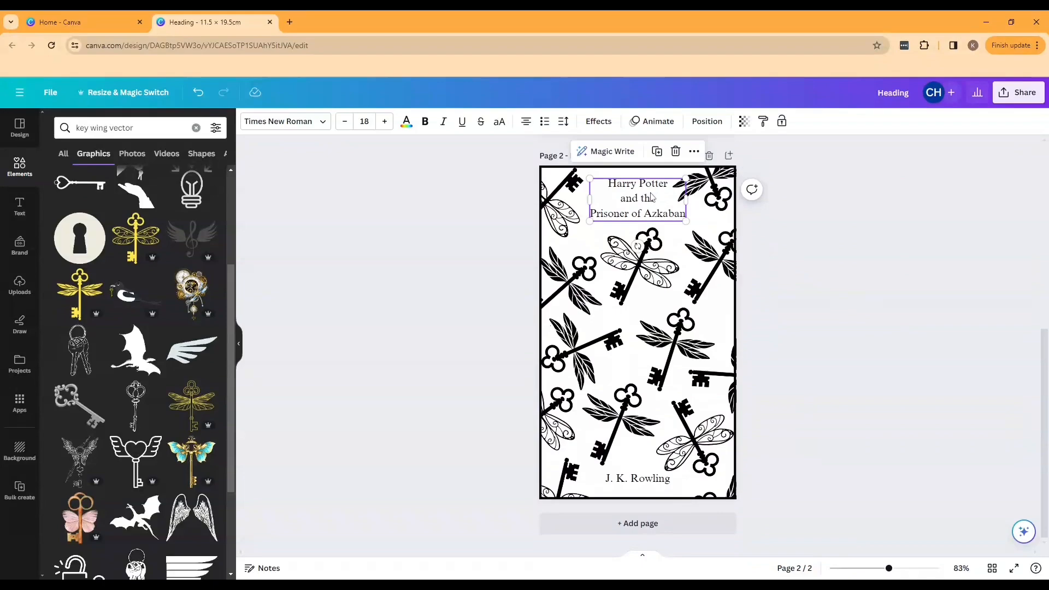
click(636, 478)
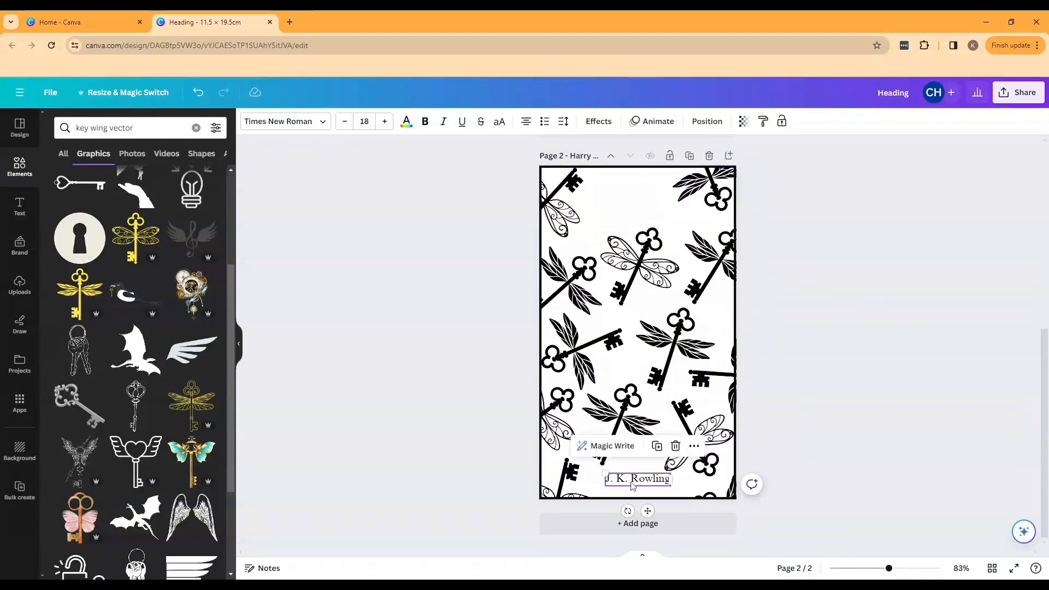
click(858, 337)
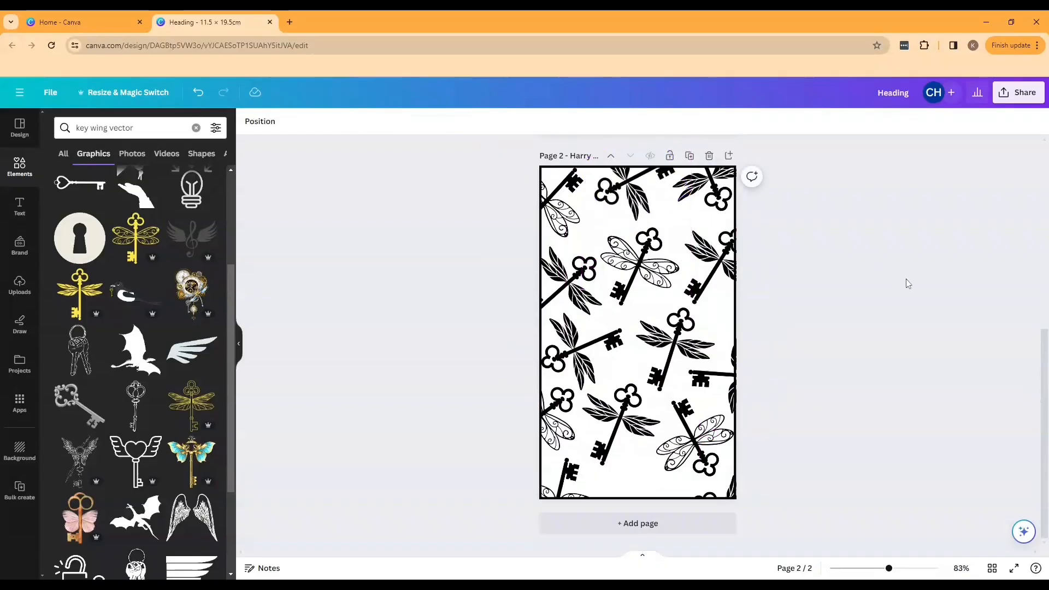
click(623, 408)
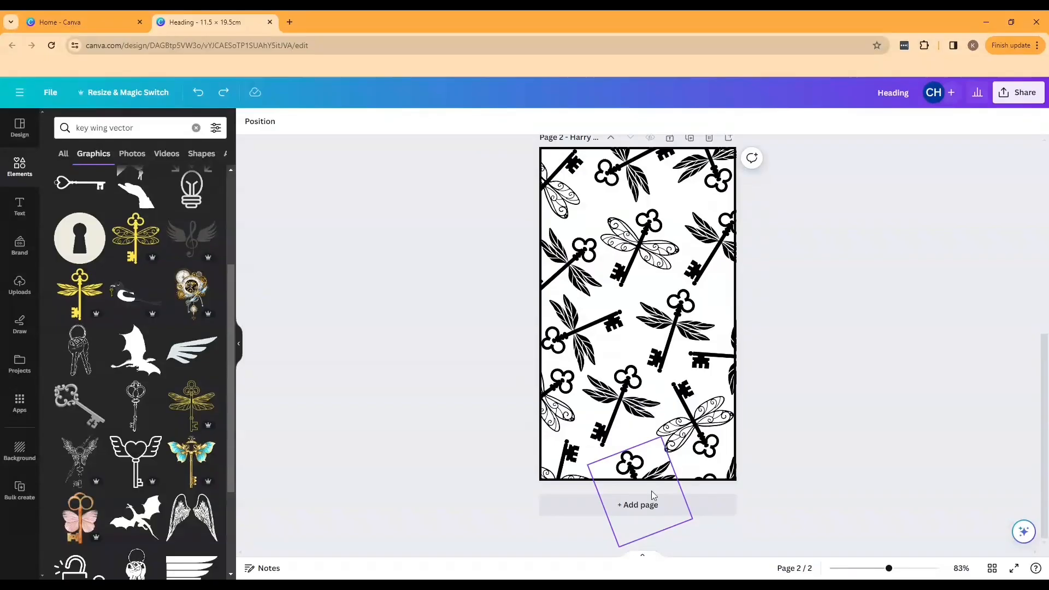
click(637, 504)
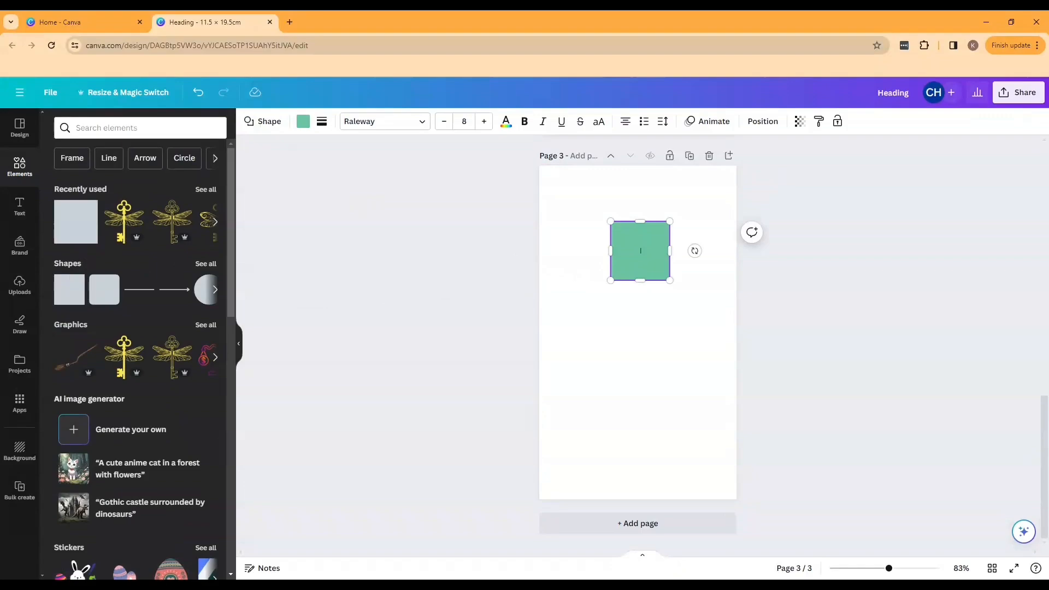
- Give the square no fill, a solid black border, and size 2.5 × 19.5 cm
click(302, 121)
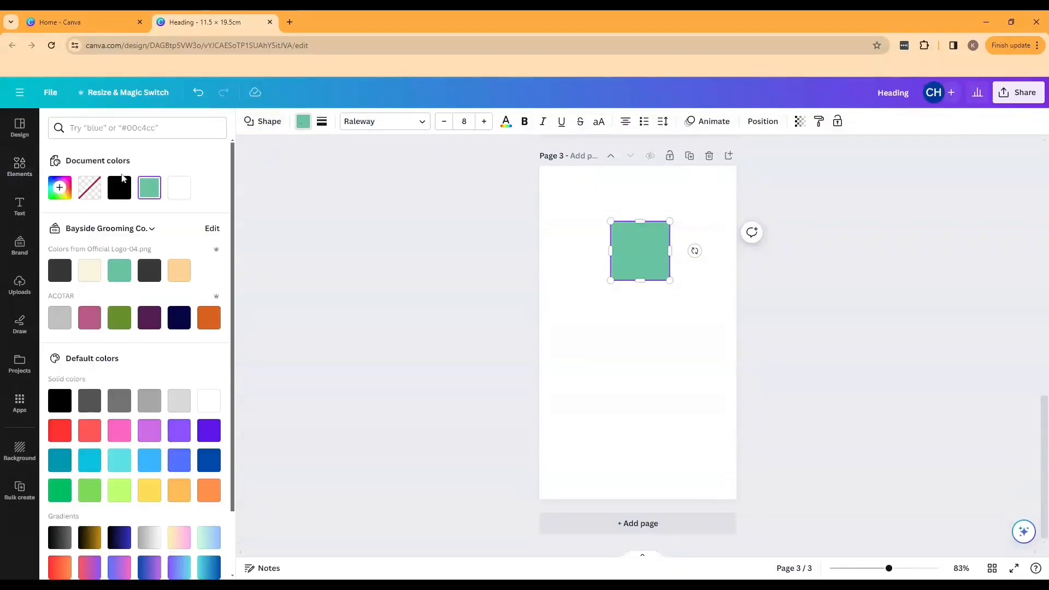
click(322, 122)
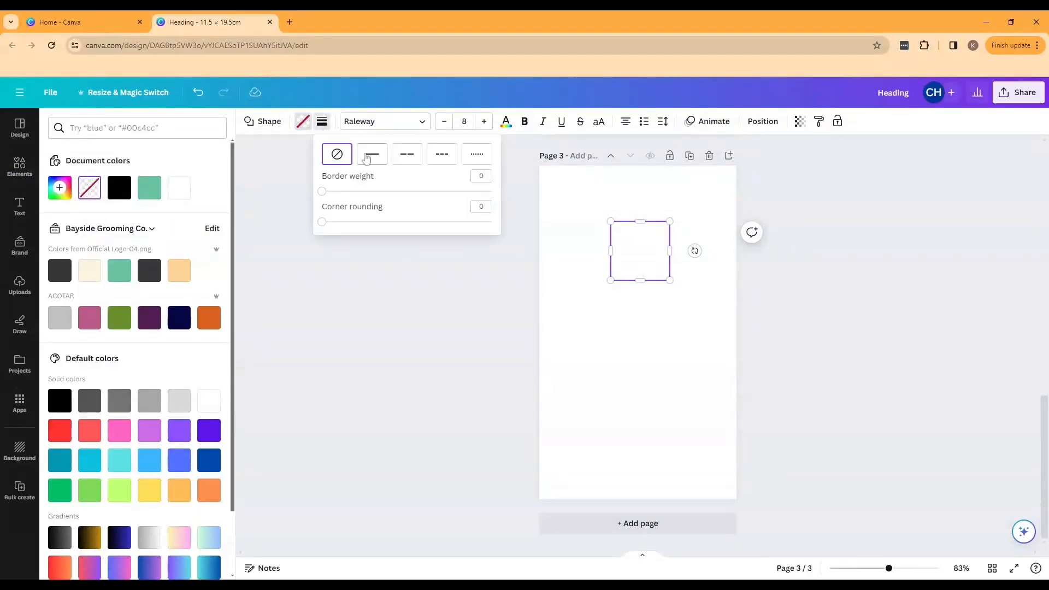
click(371, 154)
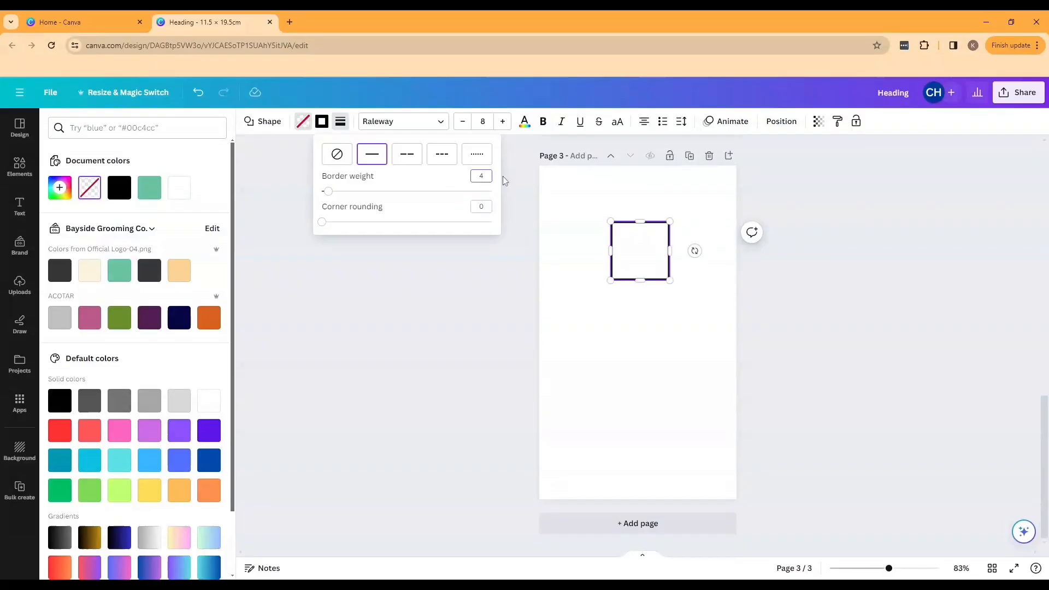
click(639, 251)
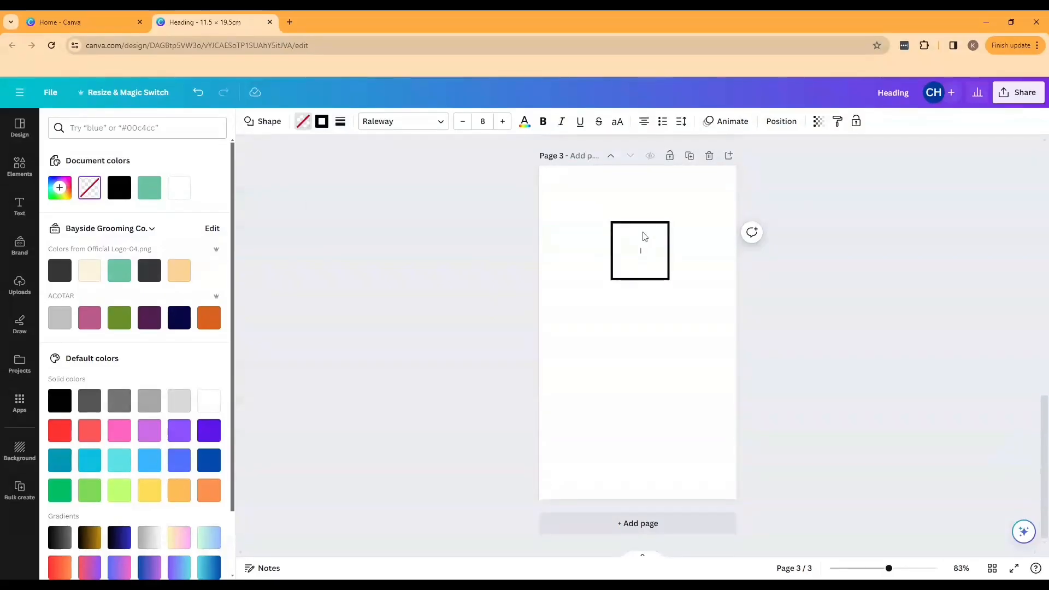
click(639, 251)
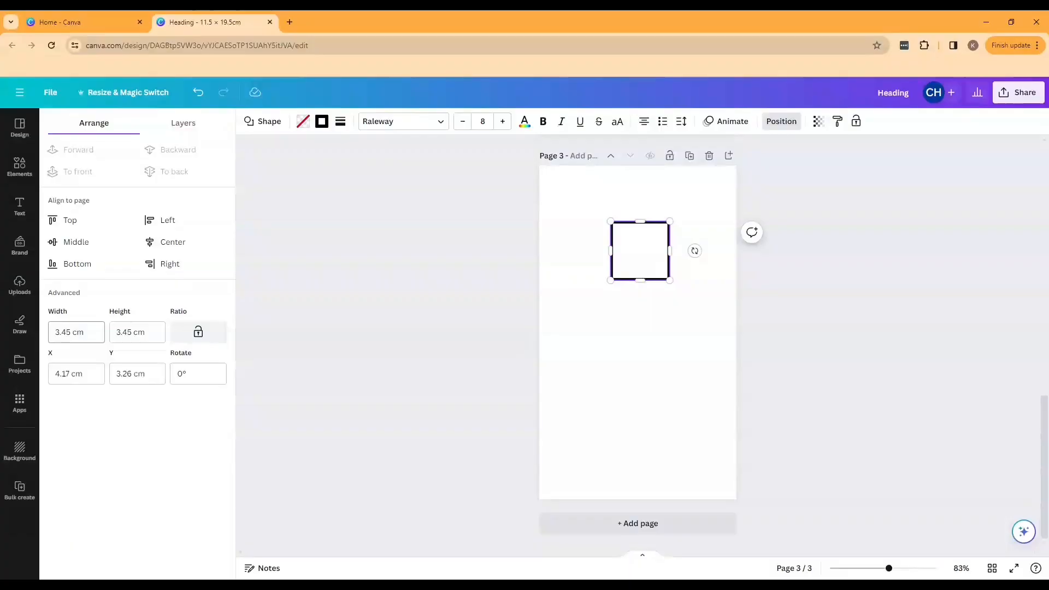
click(75, 331)
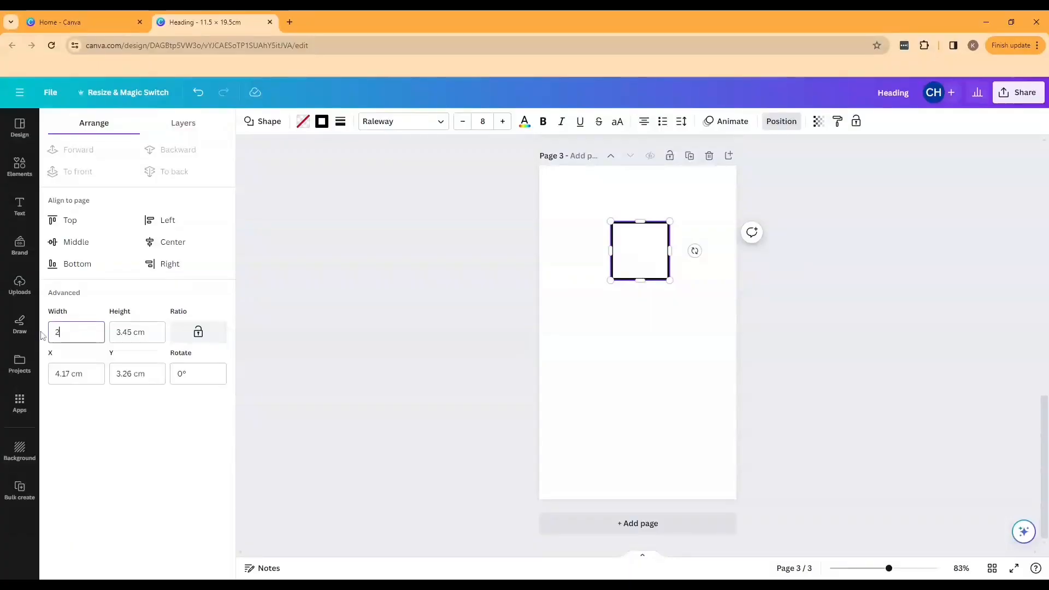
text(2.5 cm)
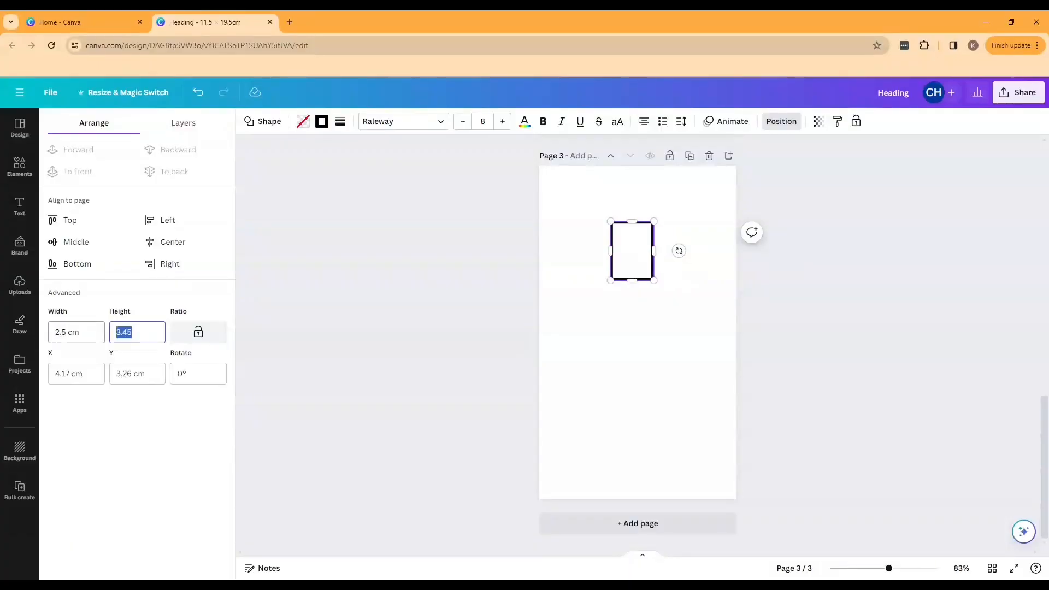
text(19.5)
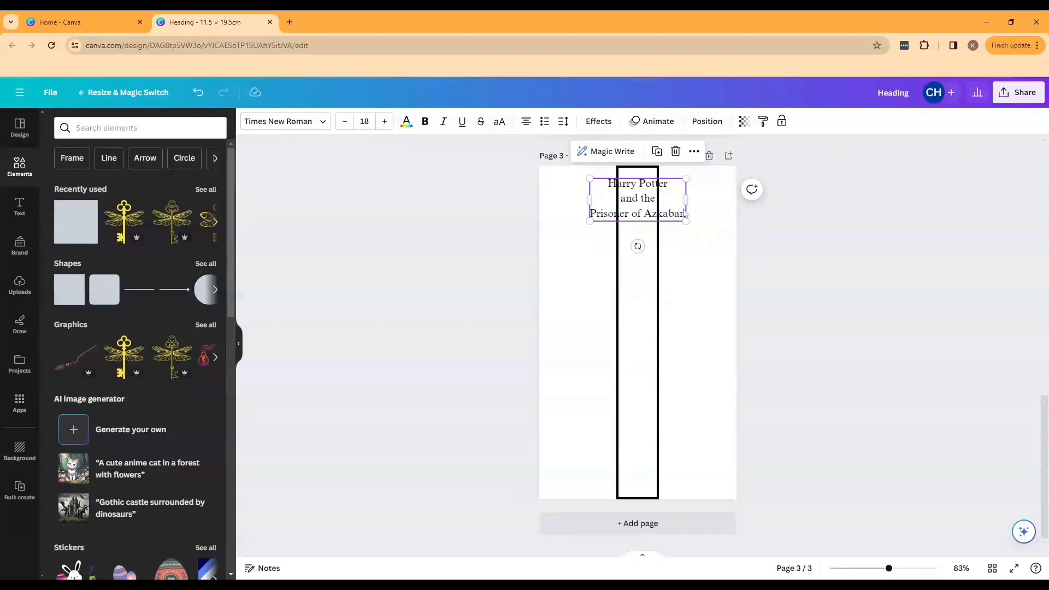
- Rotate the title vertically into the spine, reduce its font size, and add 'J. K. Rowling'
drag(637, 246, 599, 201)
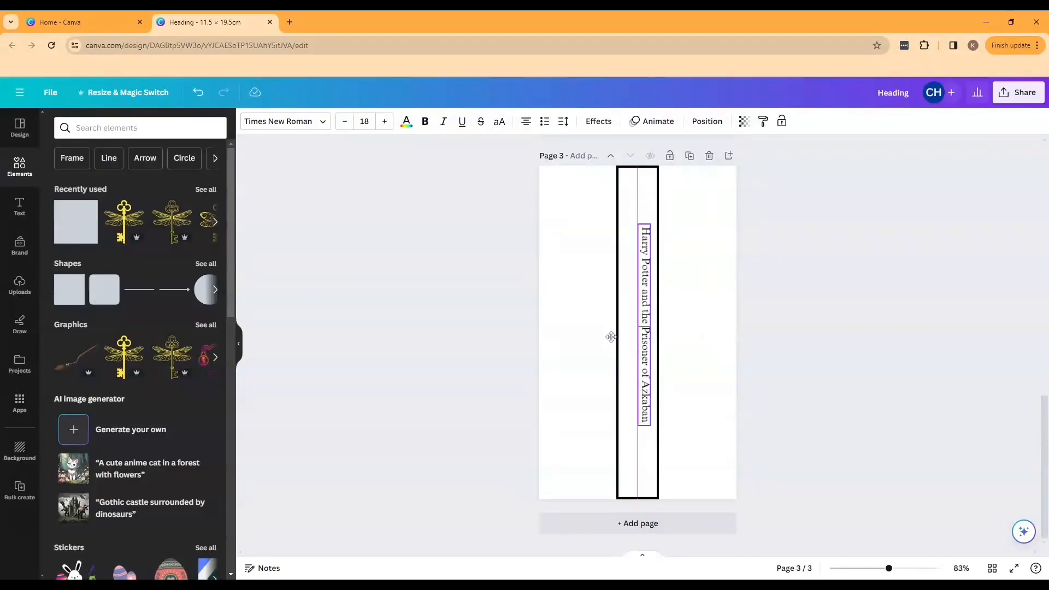
click(644, 328)
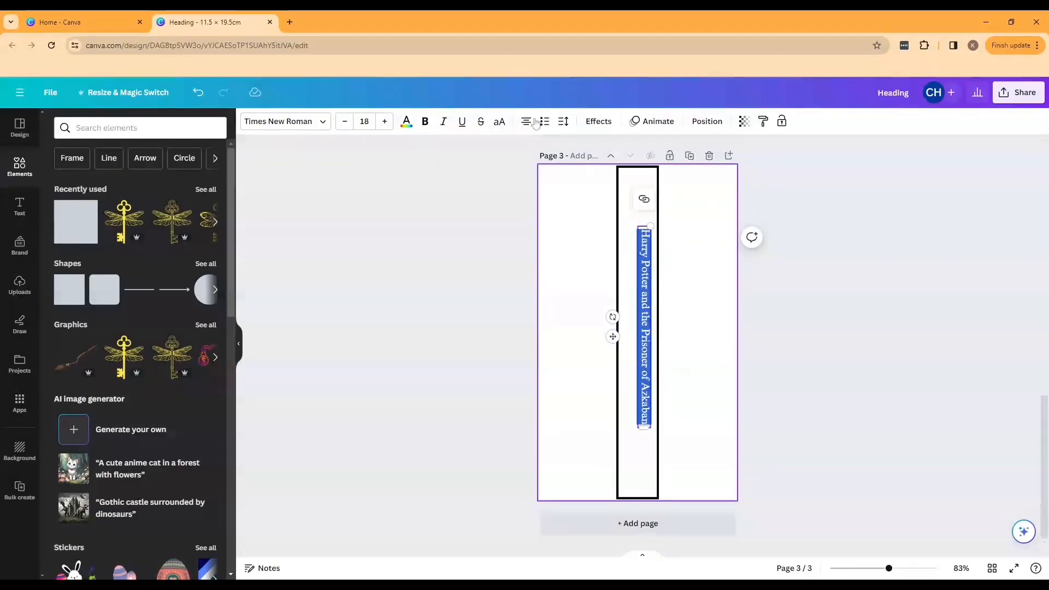
mouse_move(344, 121)
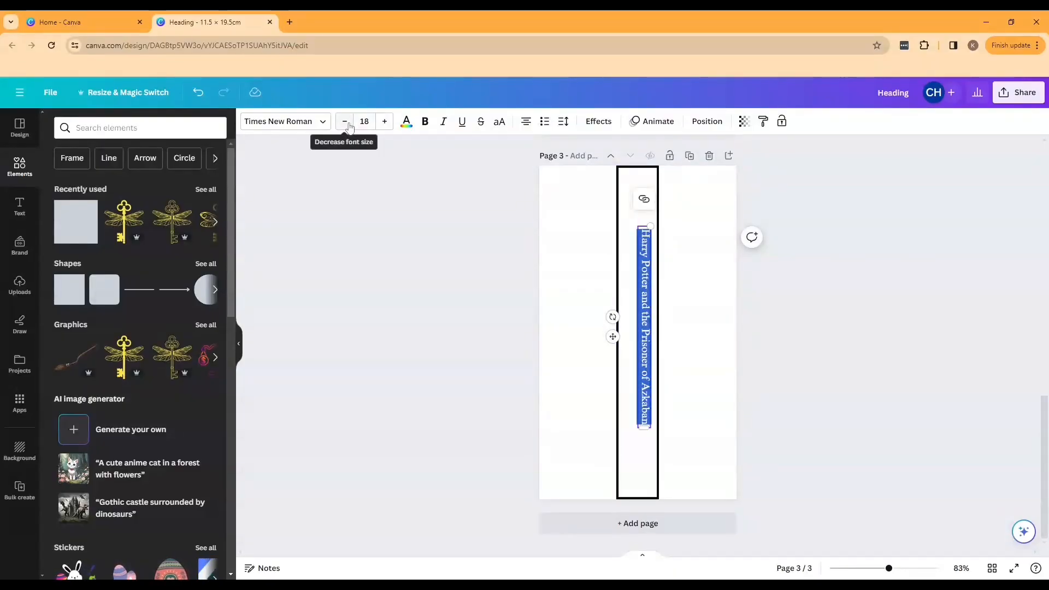
click(343, 121)
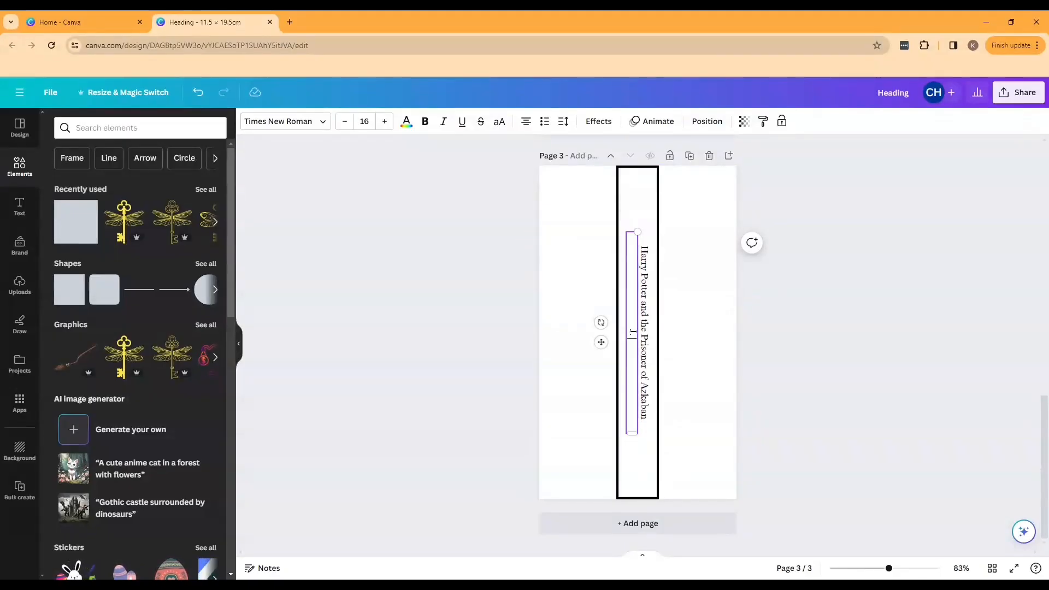
text(J. K. Rowling)
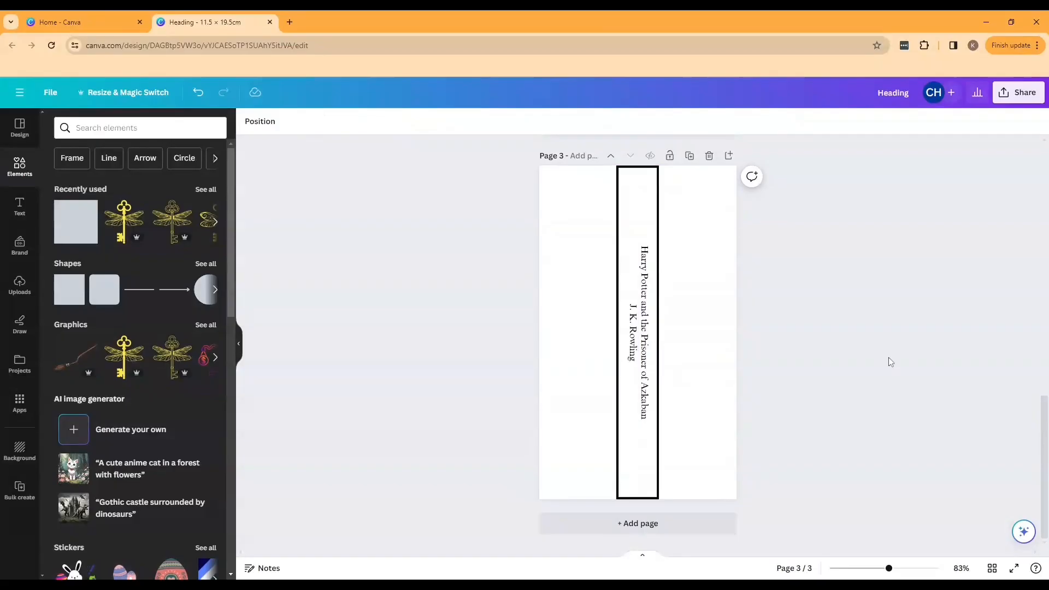
scroll(down, 3)
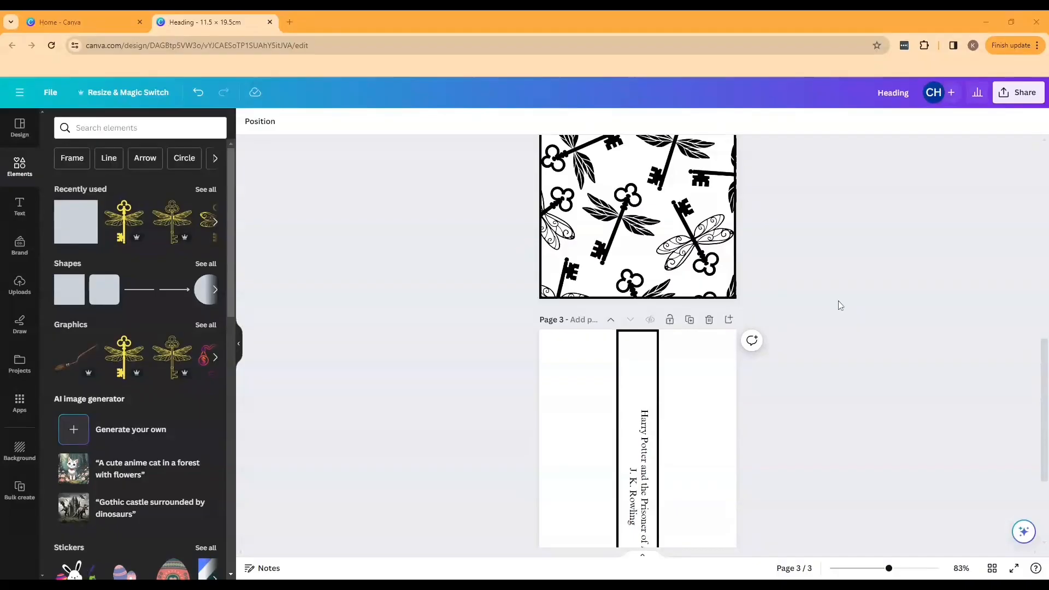
- Add slanted winged keys on both sides of the spine and crop the upper-right key
click(682, 237)
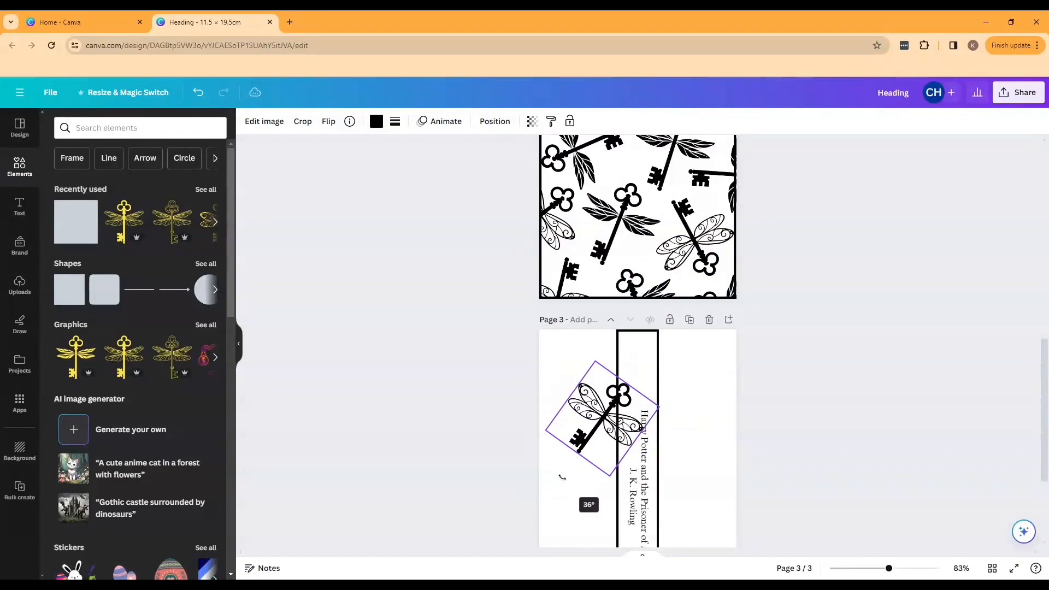
drag(603, 422, 623, 361)
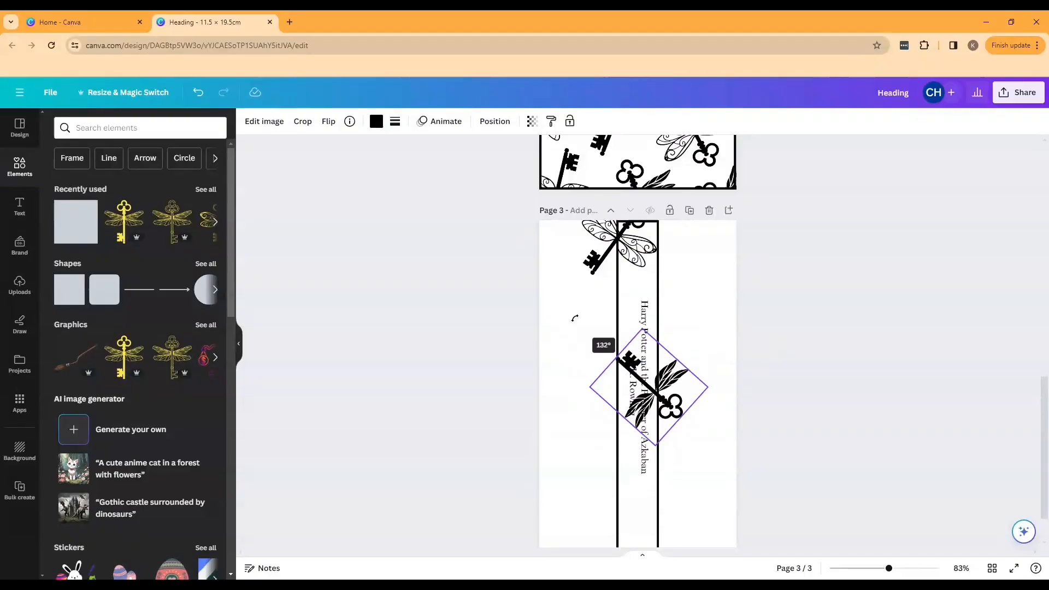
click(328, 121)
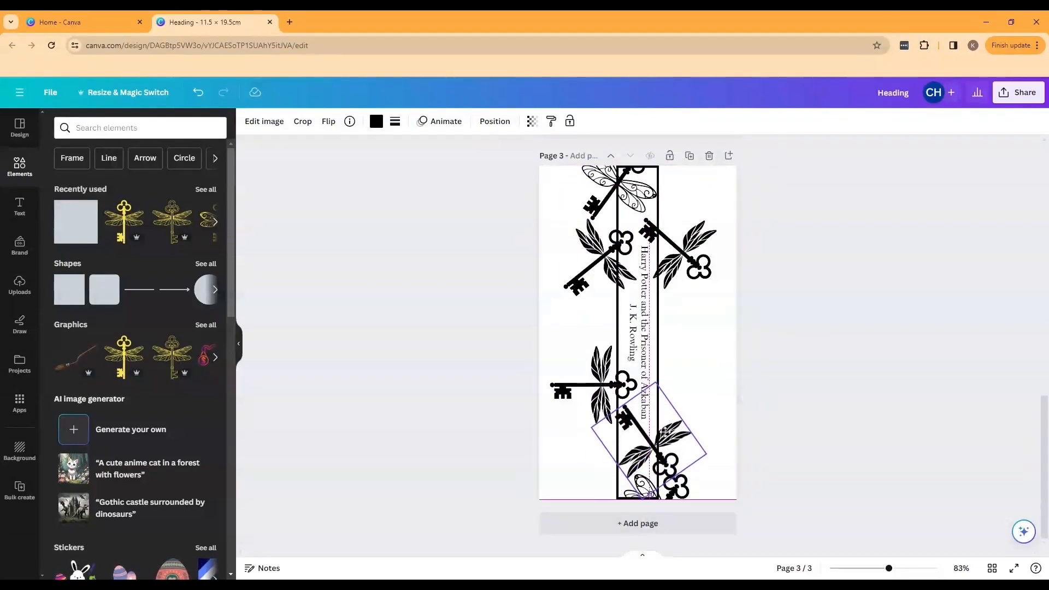
drag(656, 441, 682, 251)
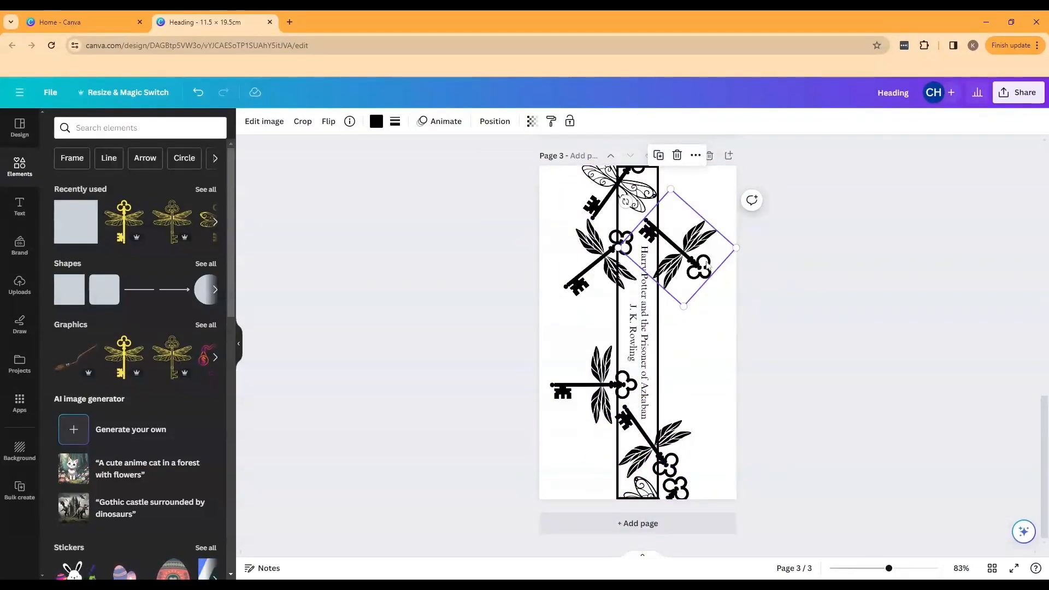
right_click(696, 248)
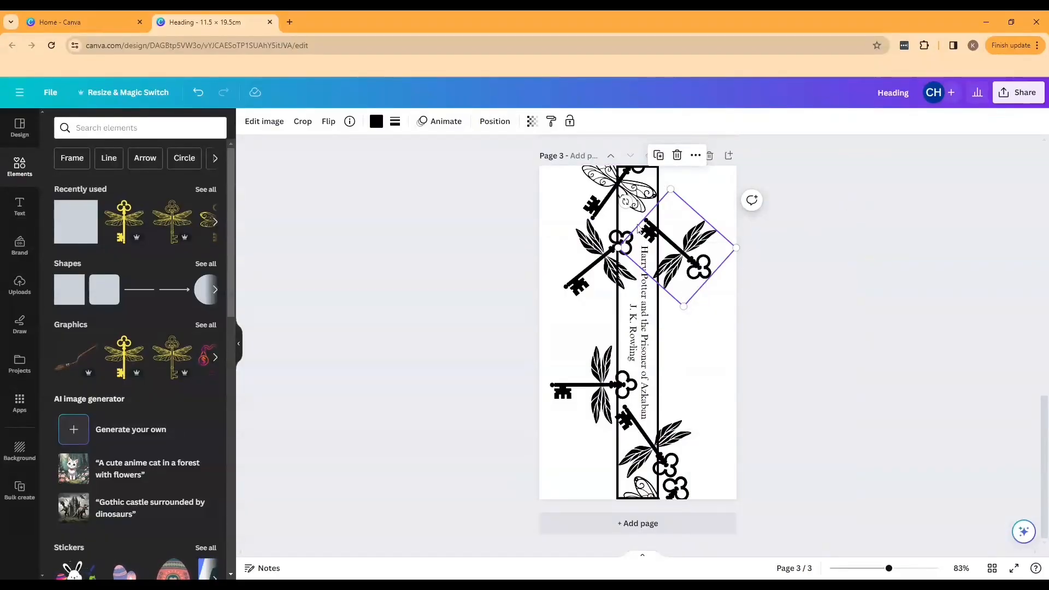
click(303, 121)
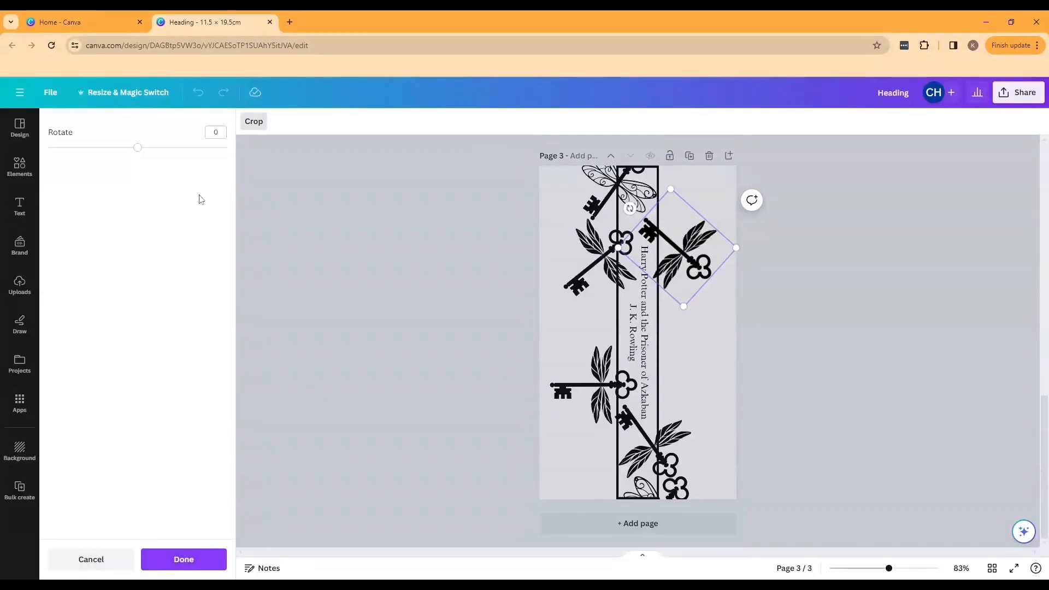
click(183, 560)
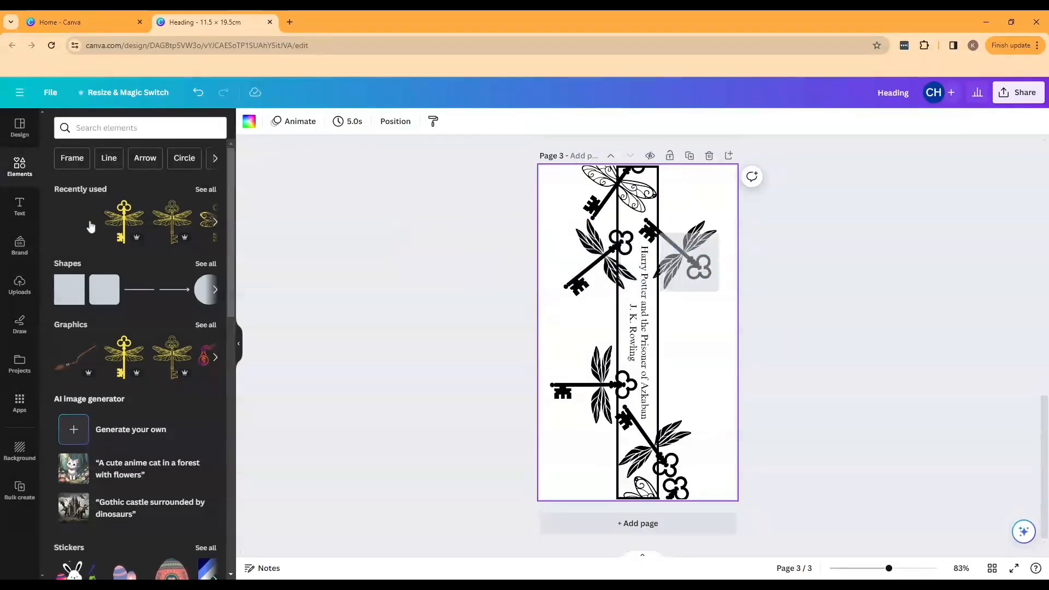
click(692, 262)
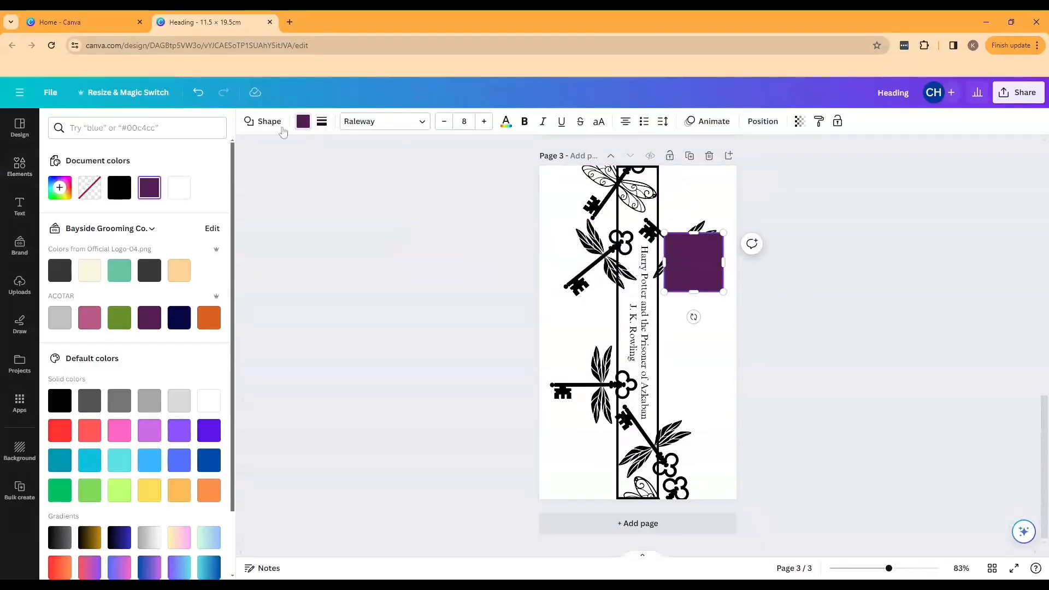
click(179, 188)
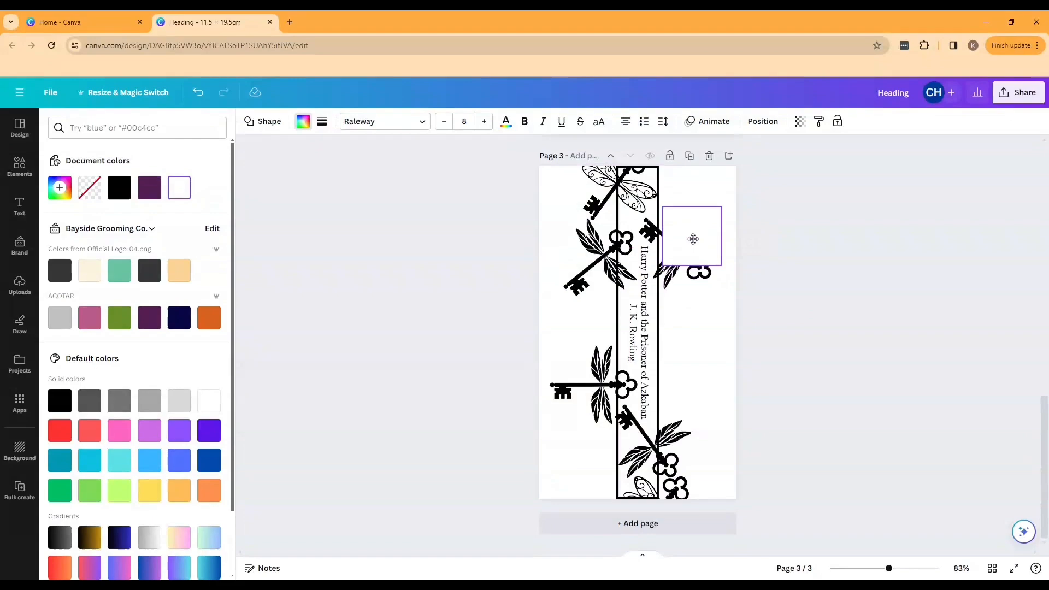
drag(693, 259, 689, 373)
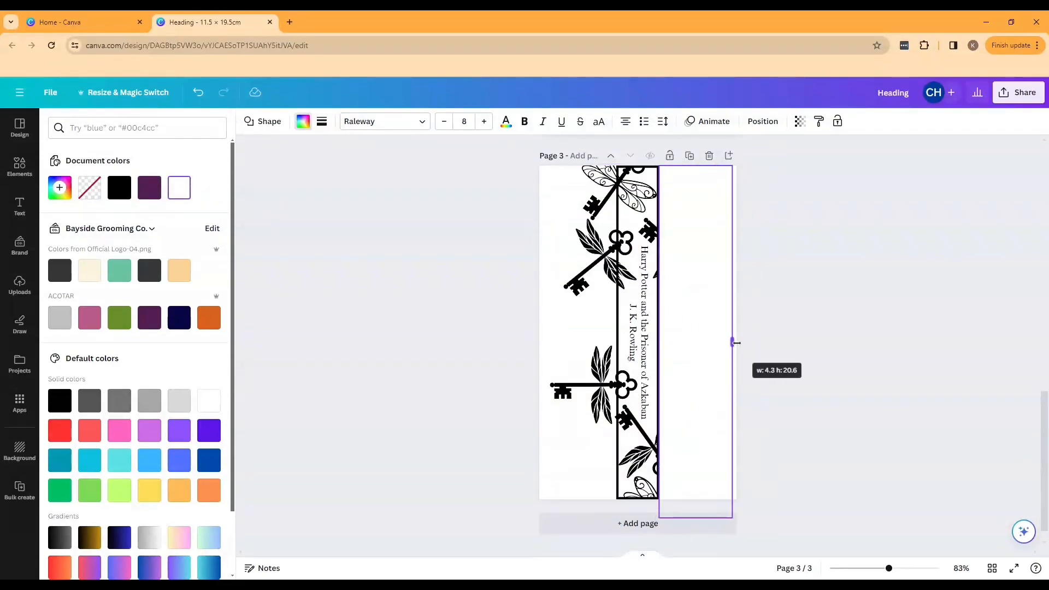
drag(733, 341, 698, 499)
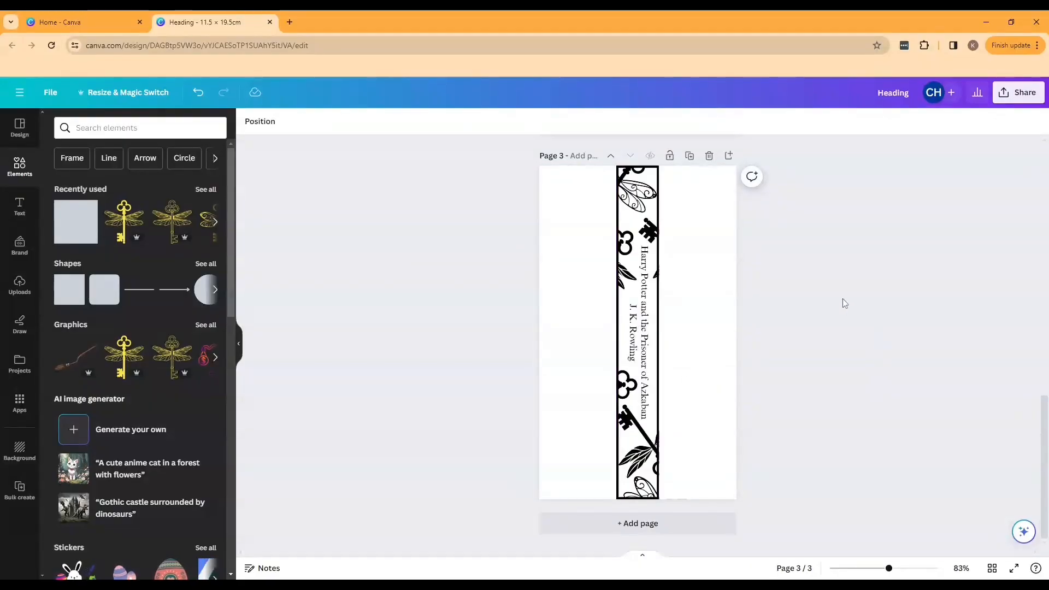
mouse_move(868, 302)
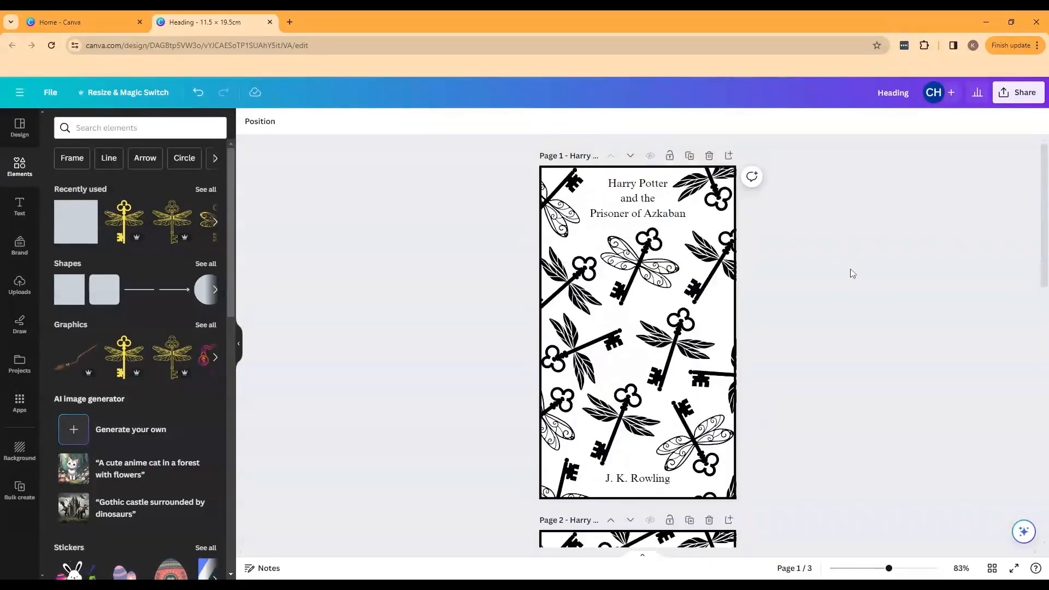
- Download all 3 pages of the winged-key cover design from Canva as PNG
scroll(down, 3)
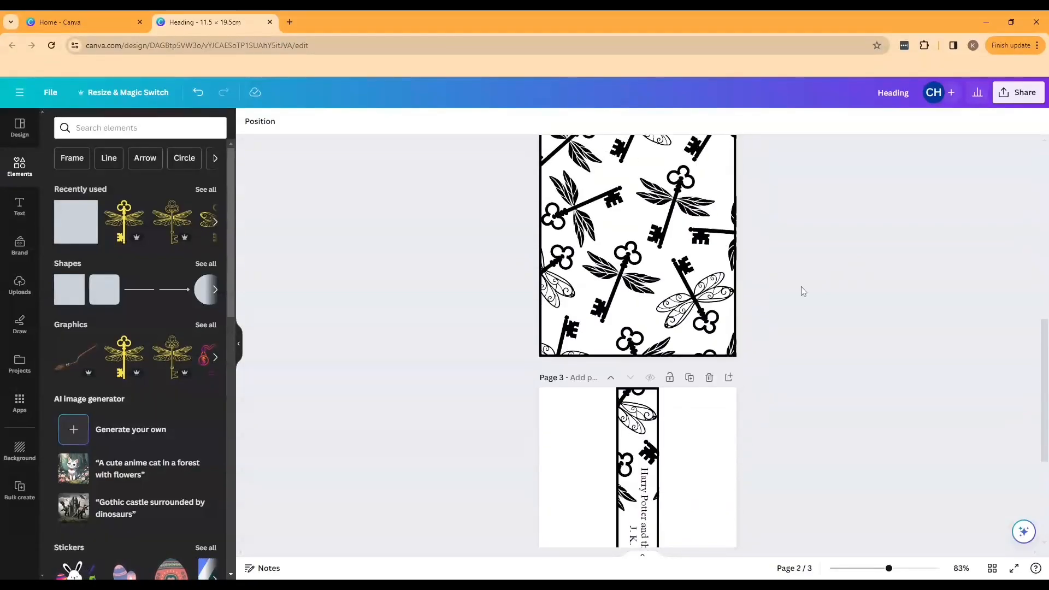
click(1023, 92)
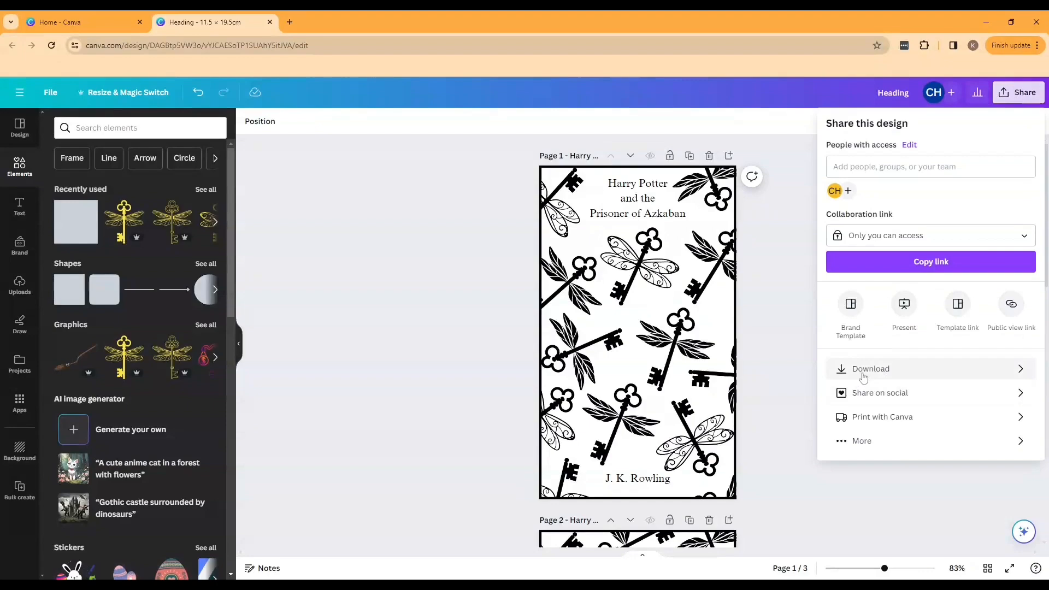
click(871, 369)
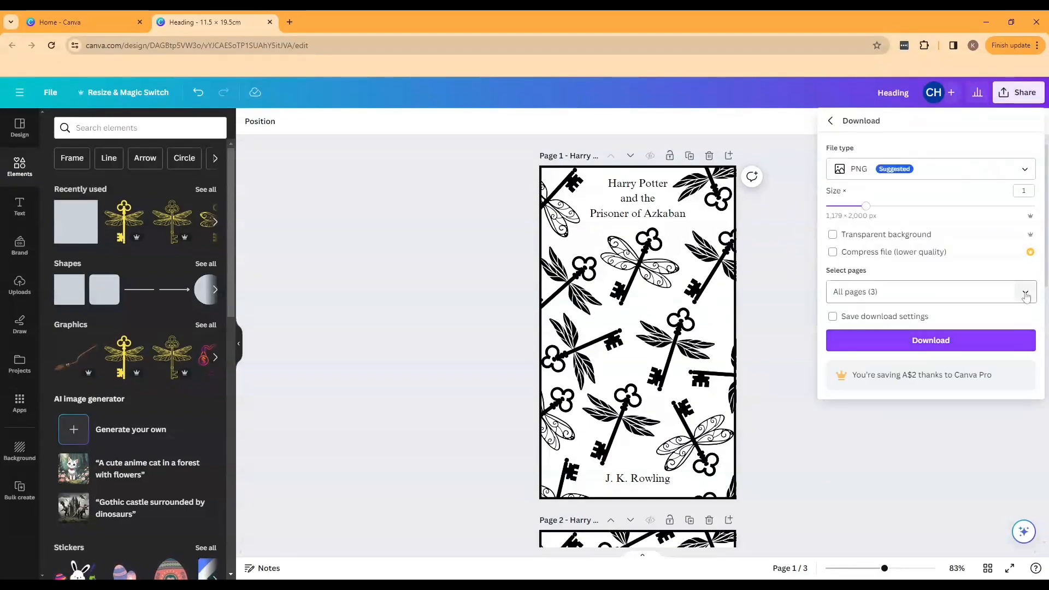
click(1025, 292)
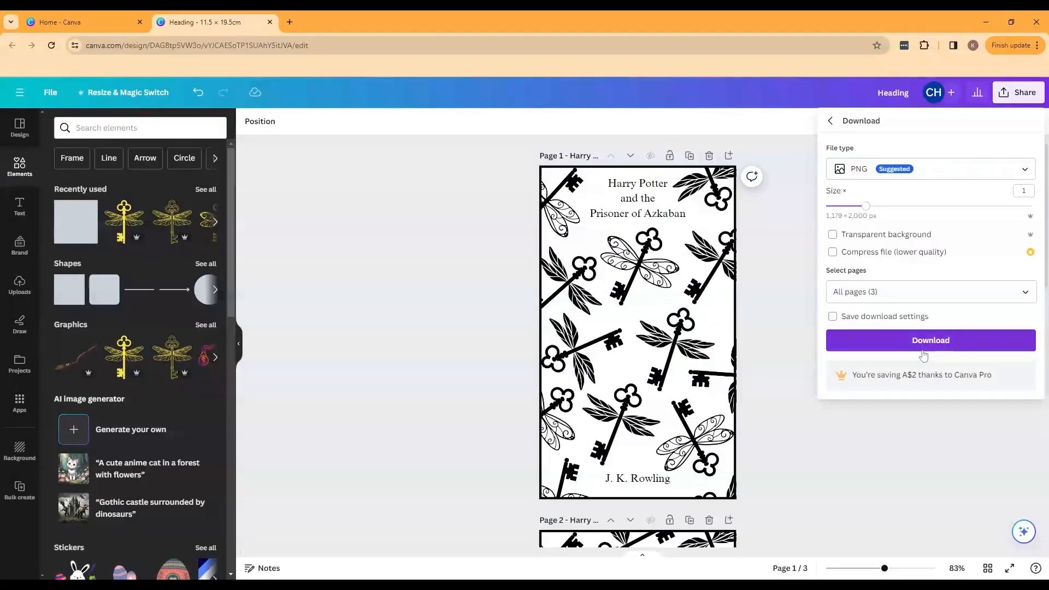
click(930, 340)
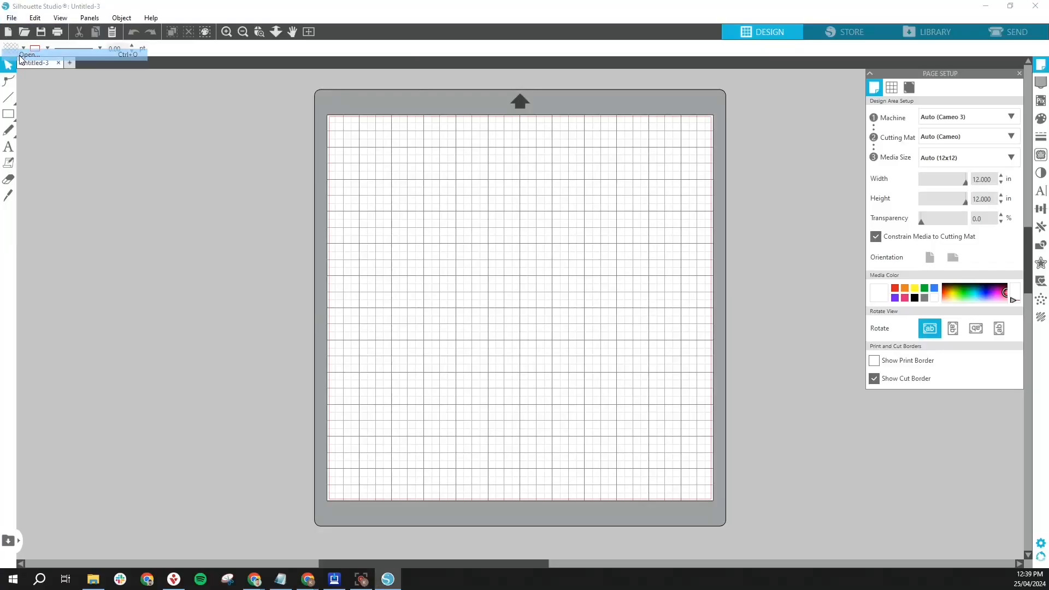
- Open the Harry Potter Front image, then enlarge and position it on the mat
click(29, 55)
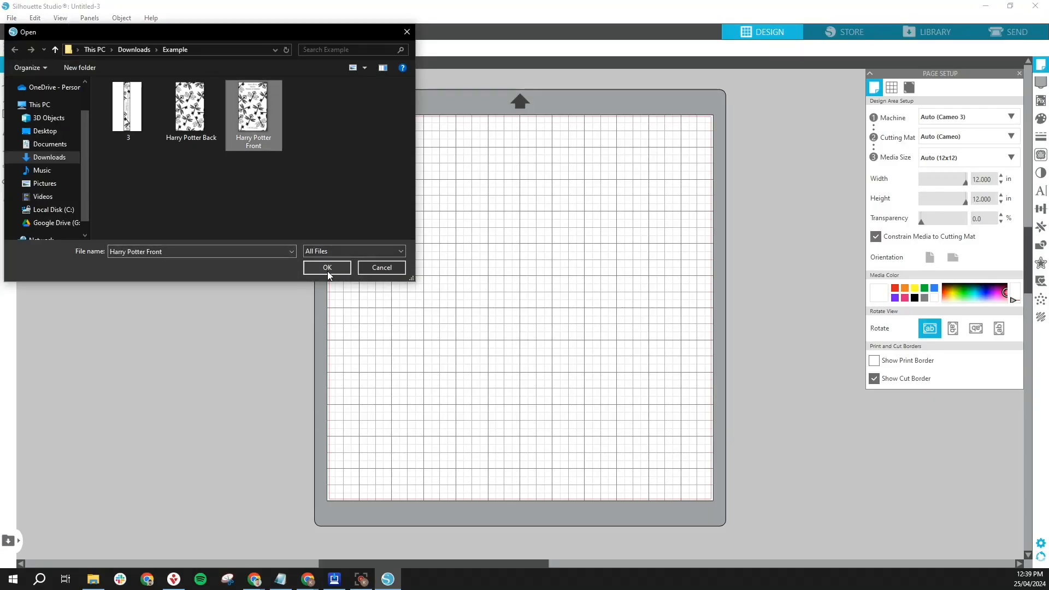
click(327, 267)
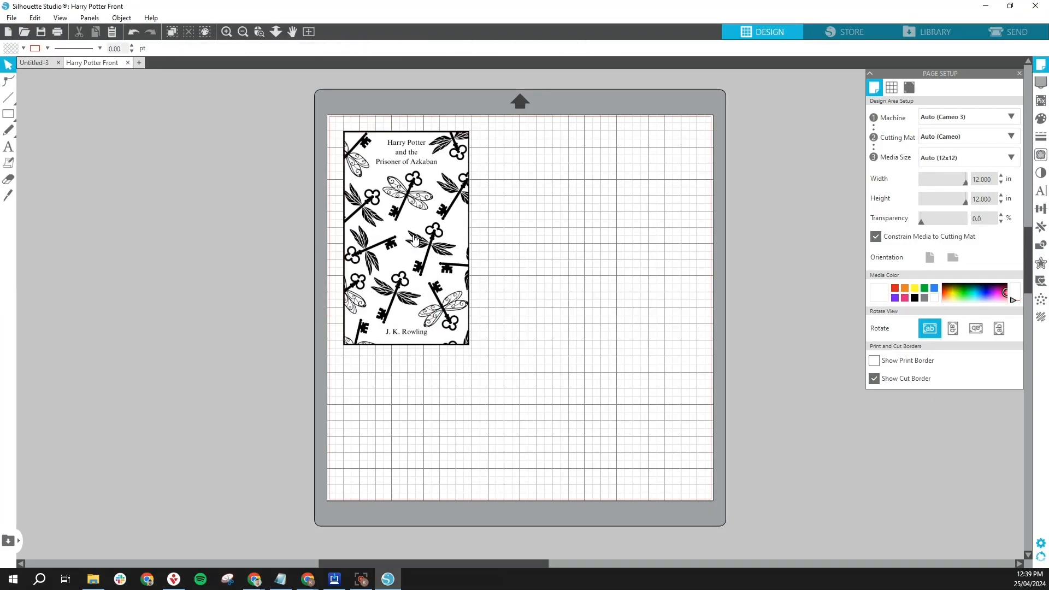
click(406, 238)
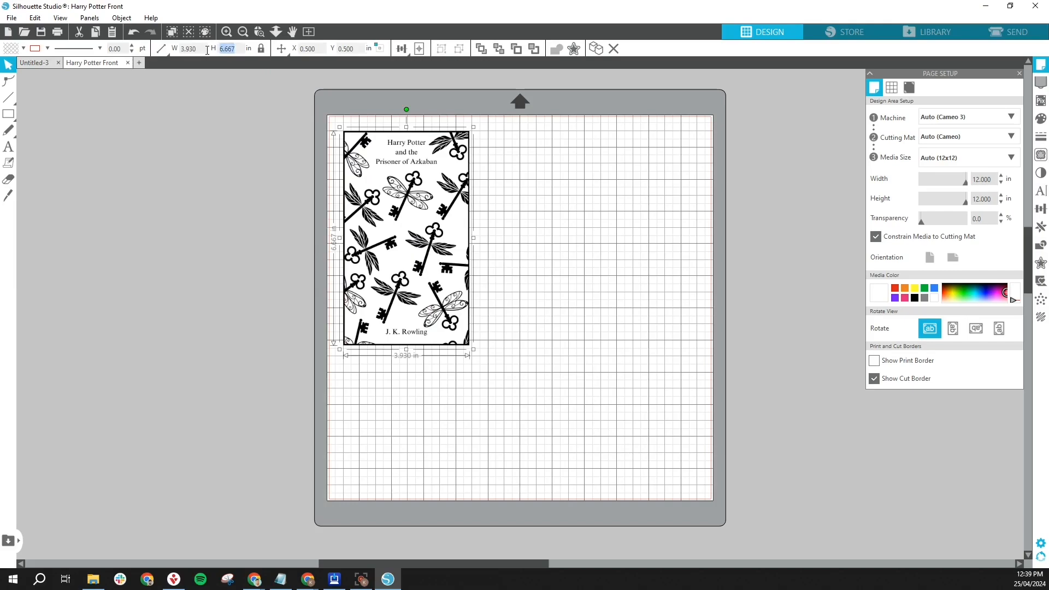
drag(471, 350, 477, 356)
text(7.669)
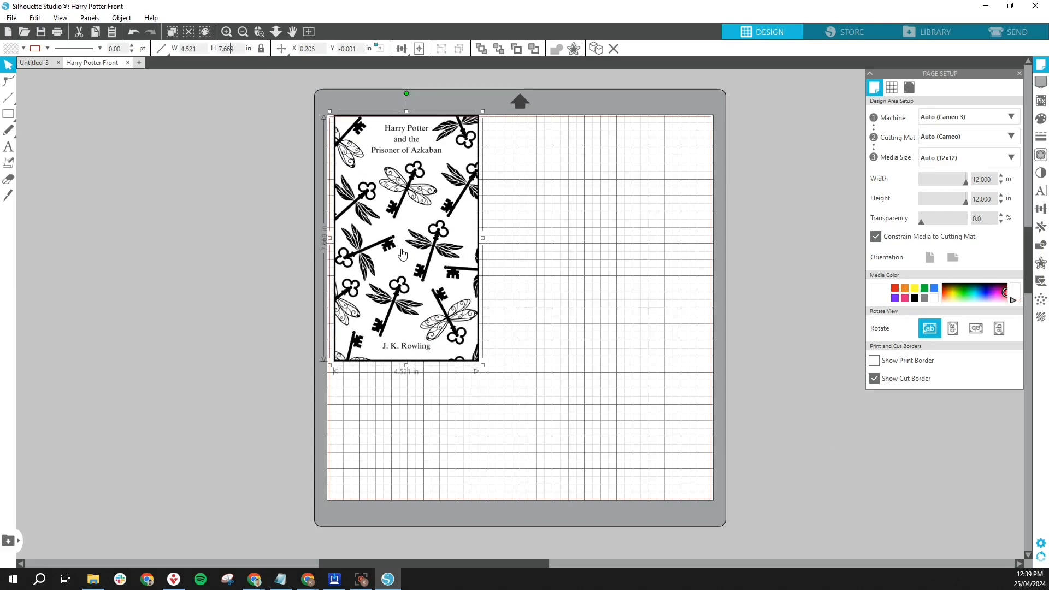
drag(402, 253, 415, 241)
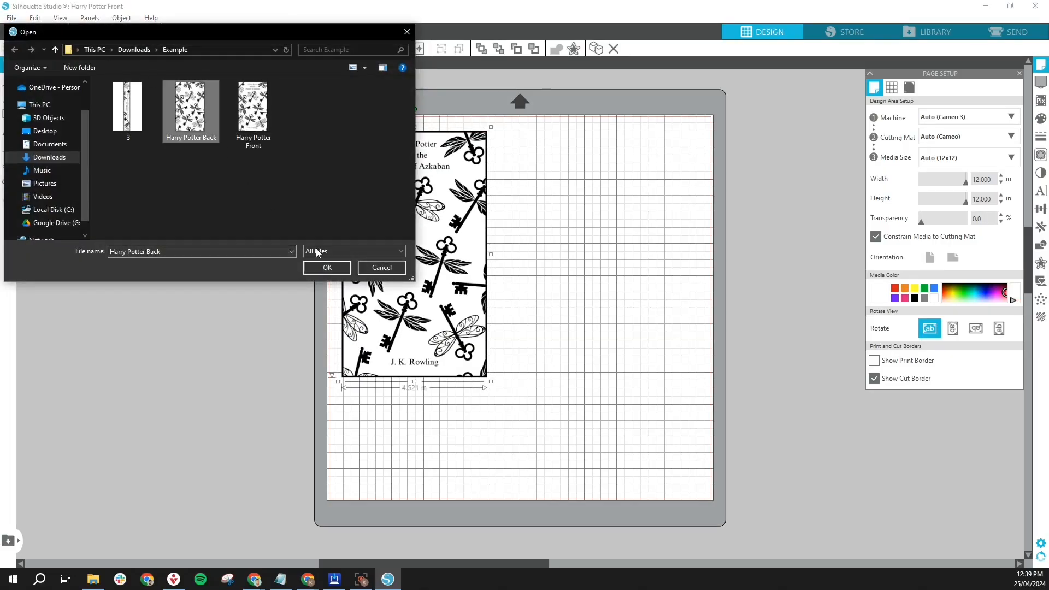
- Open Harry Potter Back and place it beside the front cover
click(327, 268)
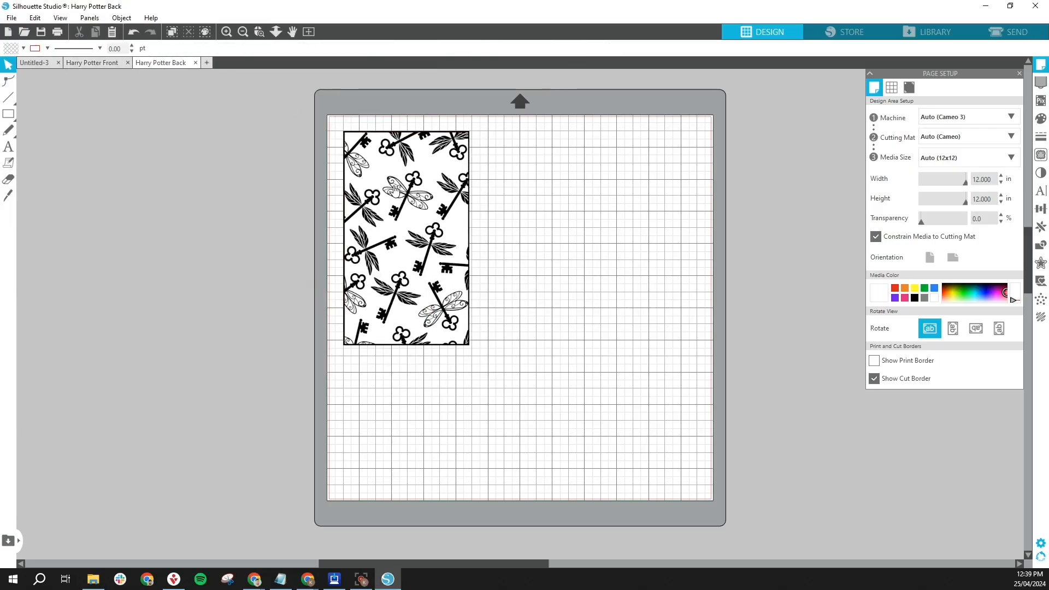
click(395, 190)
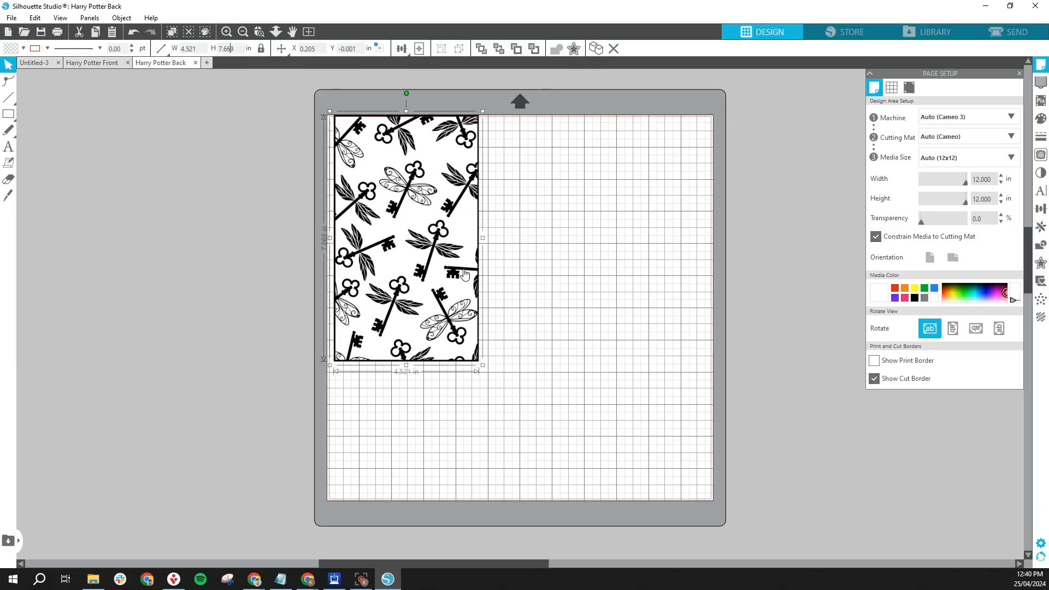
mouse_move(442, 253)
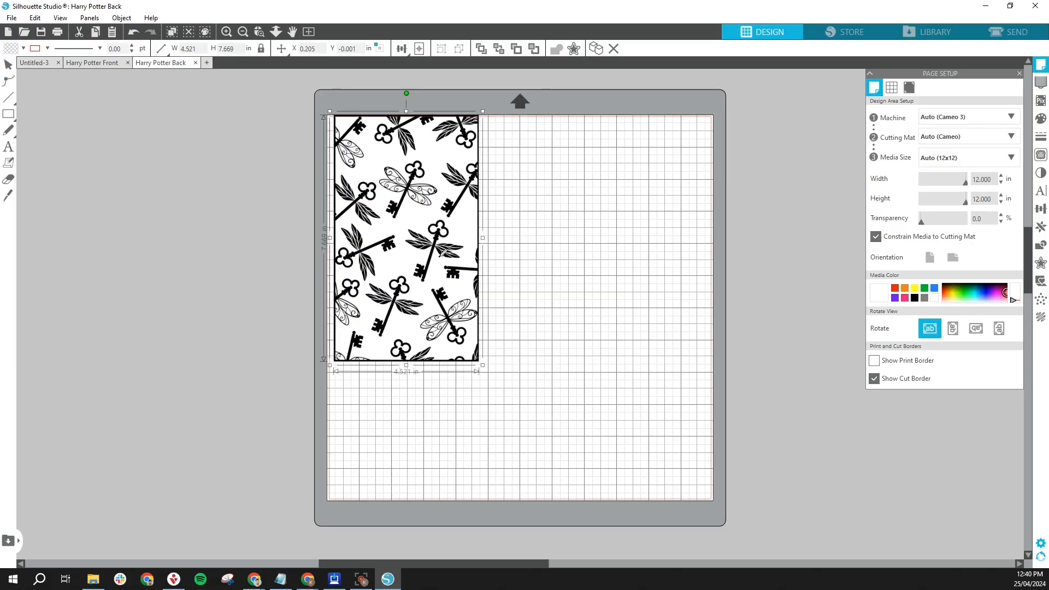
click(93, 62)
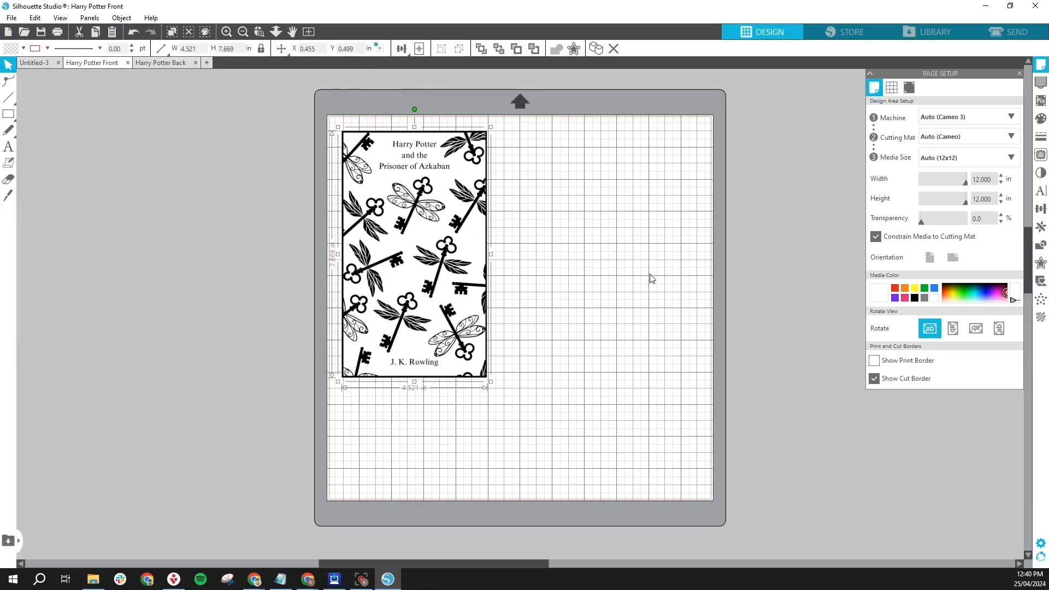
drag(414, 254, 479, 248)
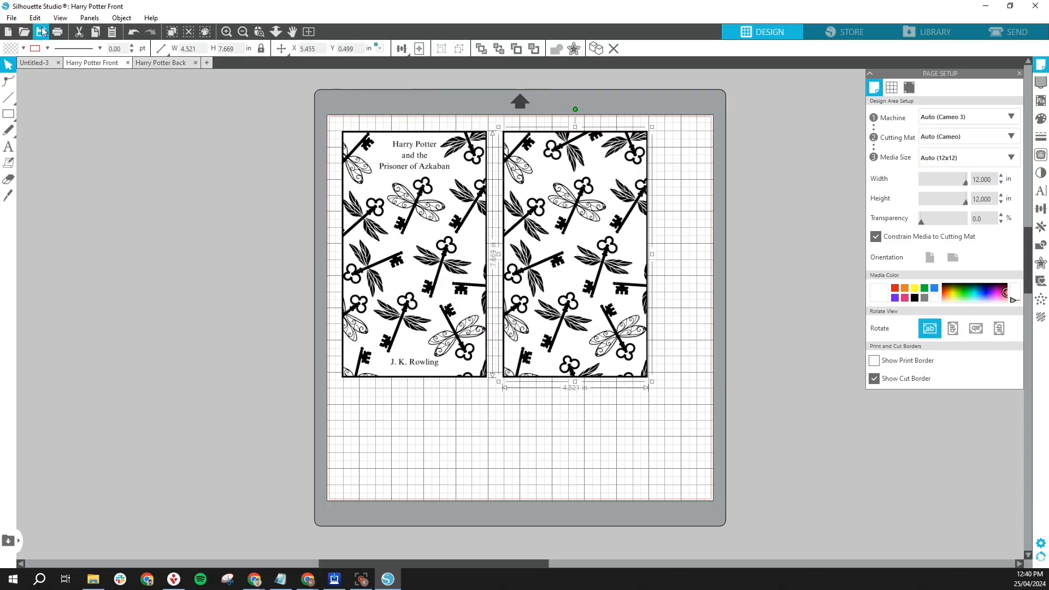
- Open the spine image '3', move it onto the mat, and revisit the Back and Front documents
click(11, 17)
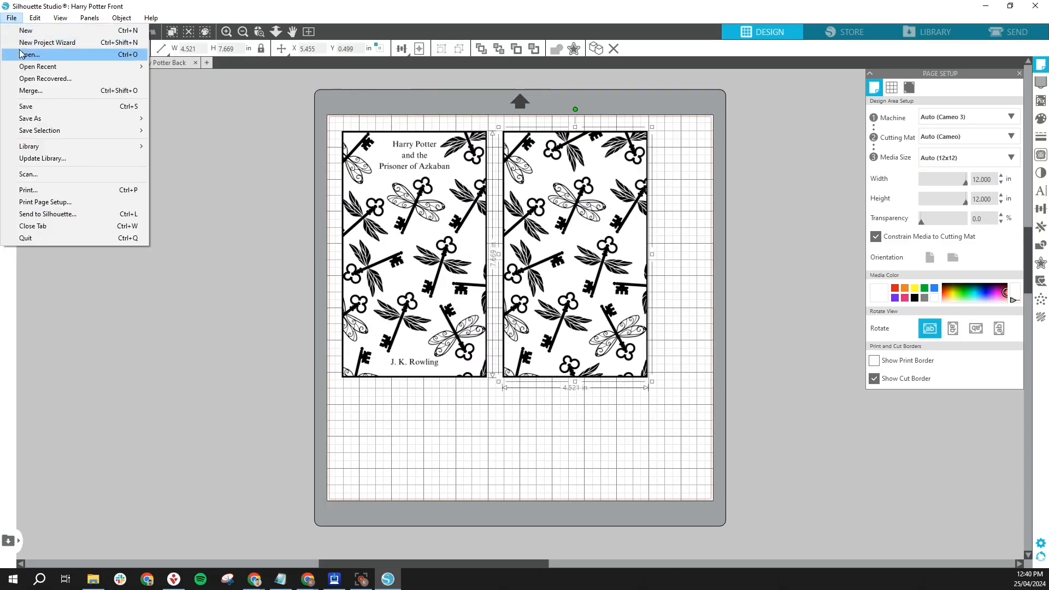
click(29, 54)
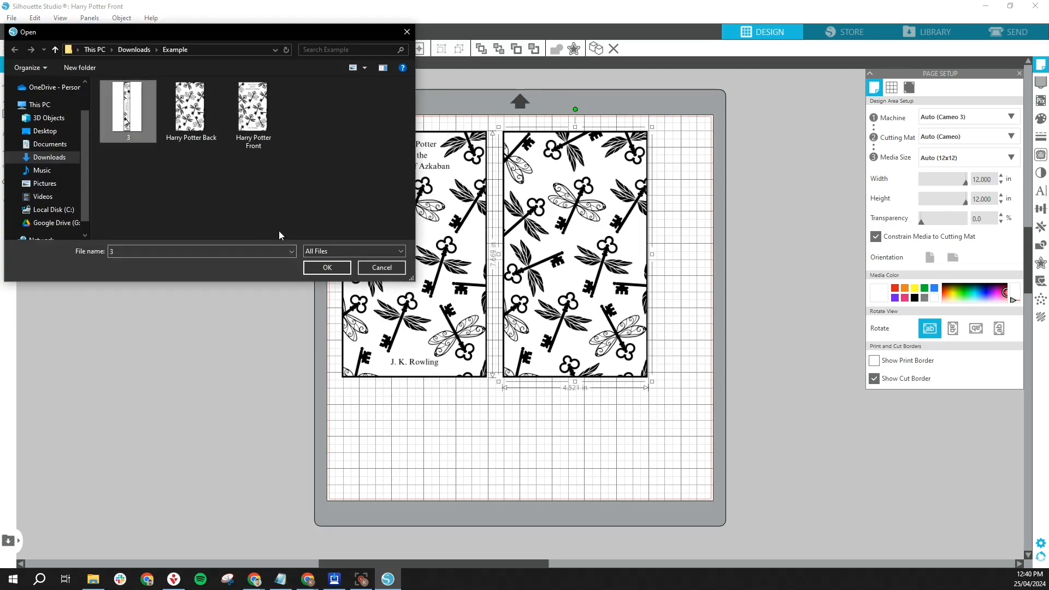
click(327, 268)
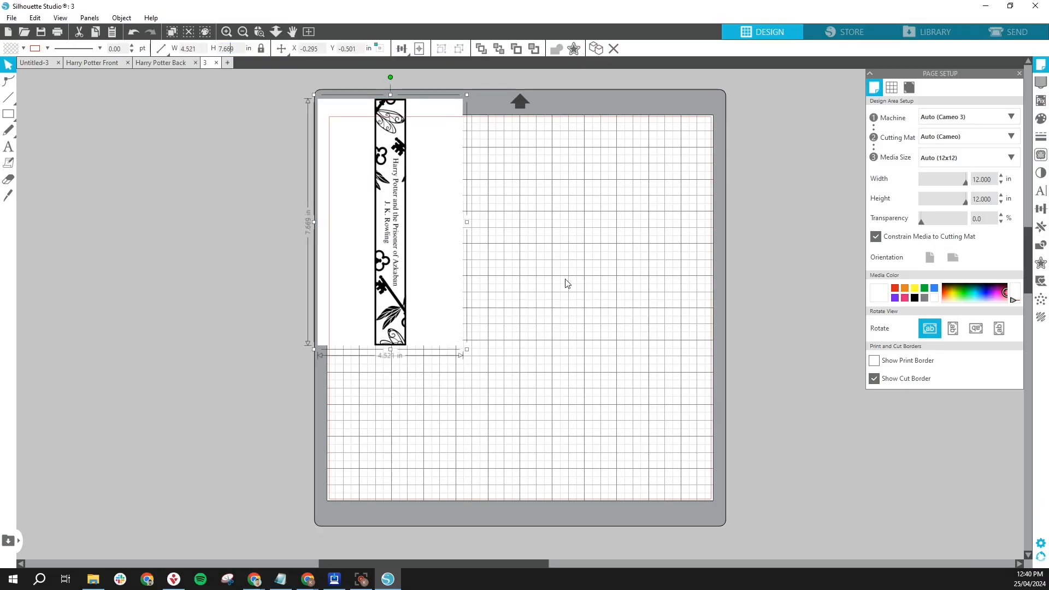
drag(390, 223, 422, 261)
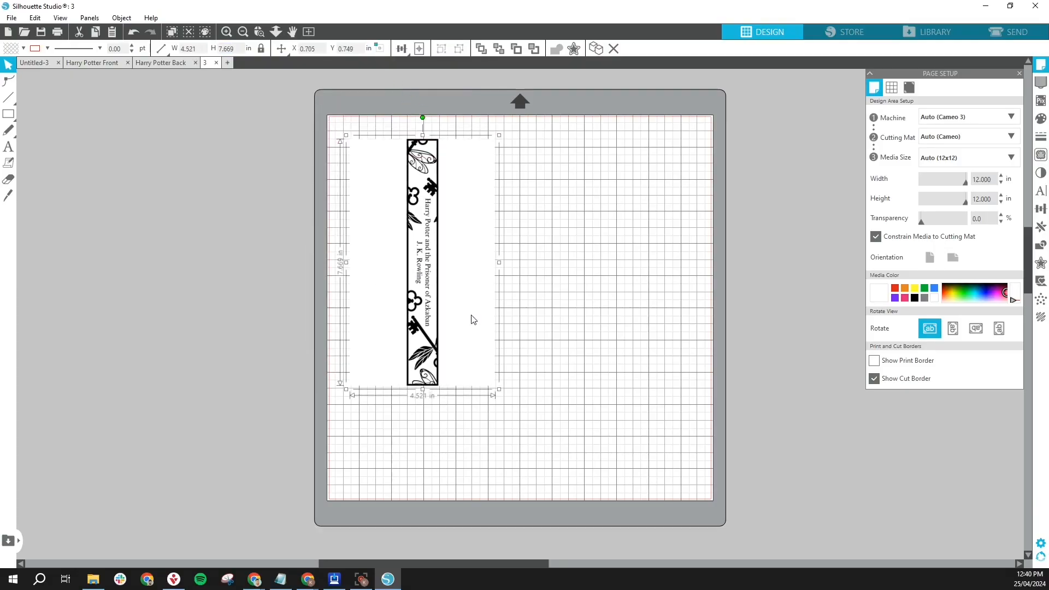
click(161, 62)
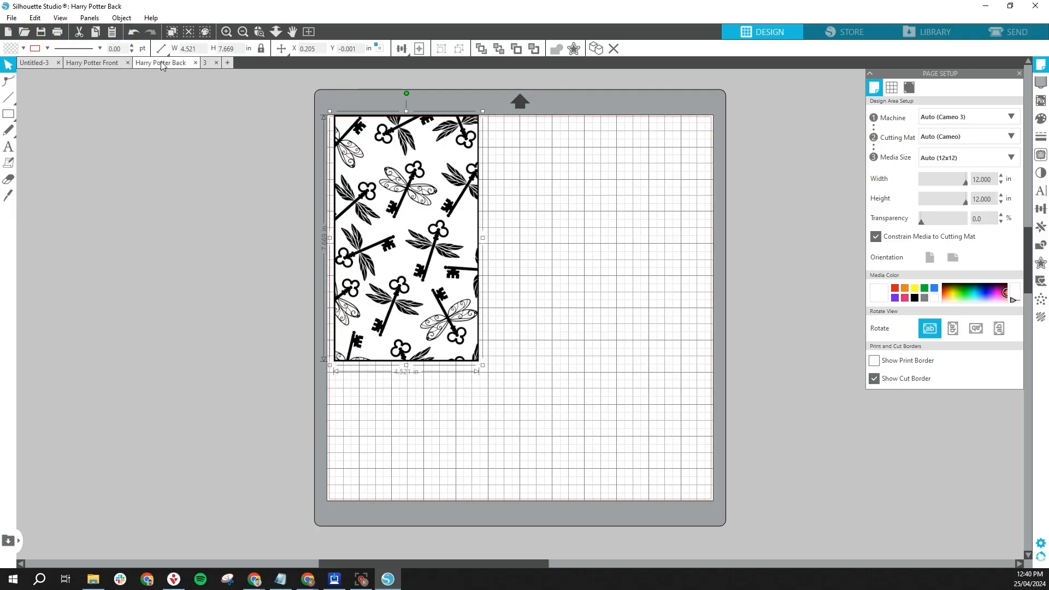
click(92, 62)
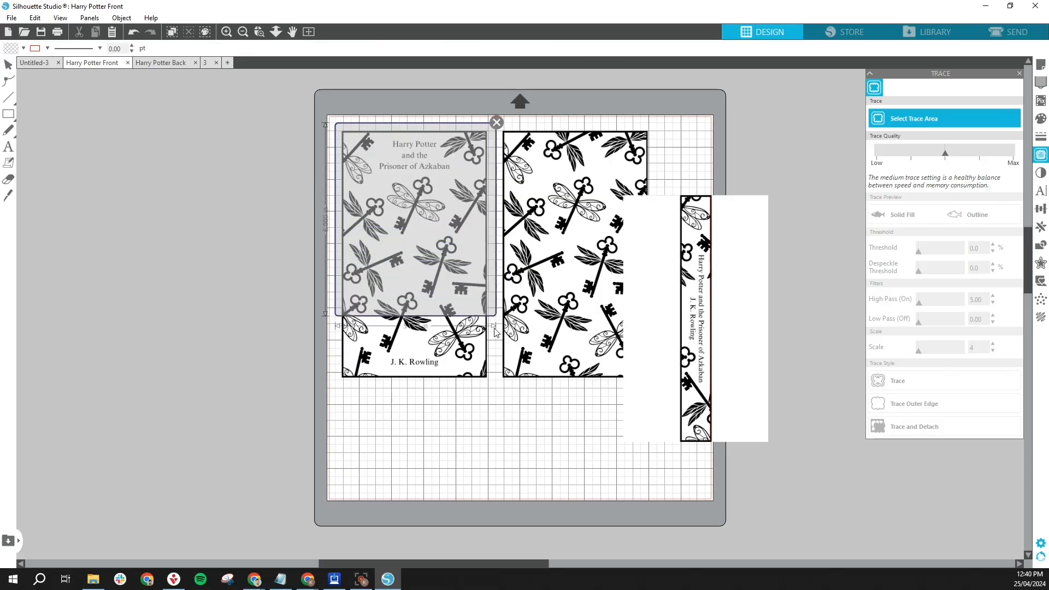
- Mark the front cover trace area, raise the trace threshold, and trace it
click(904, 214)
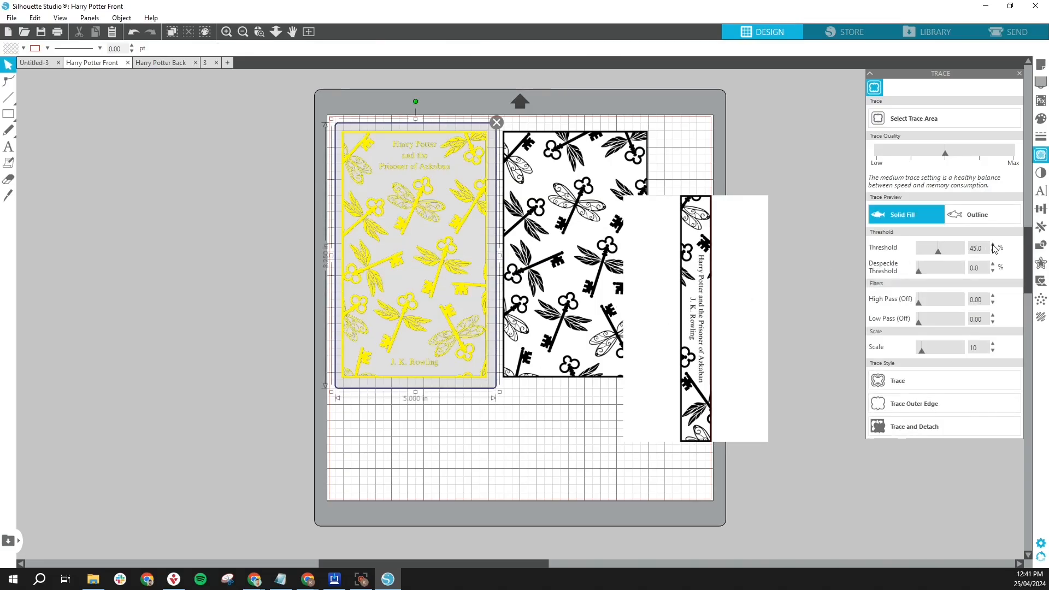
click(993, 244)
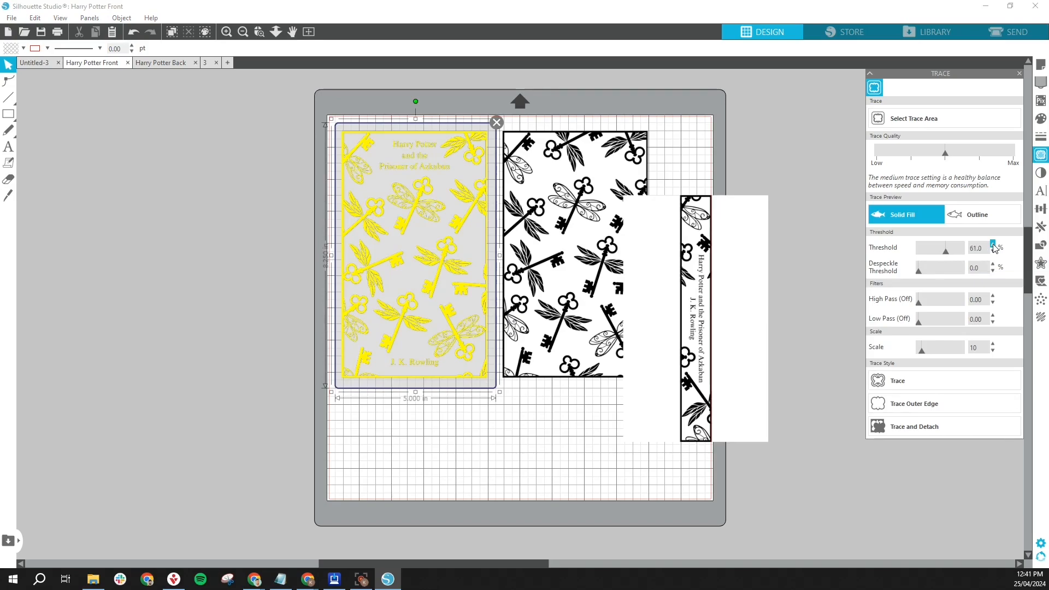
click(993, 245)
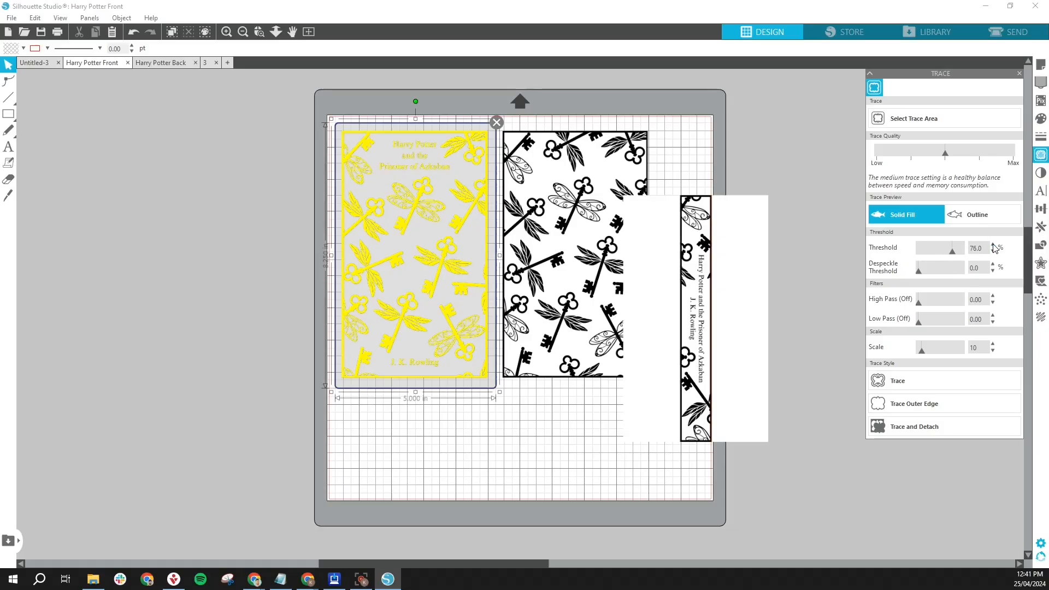
click(993, 245)
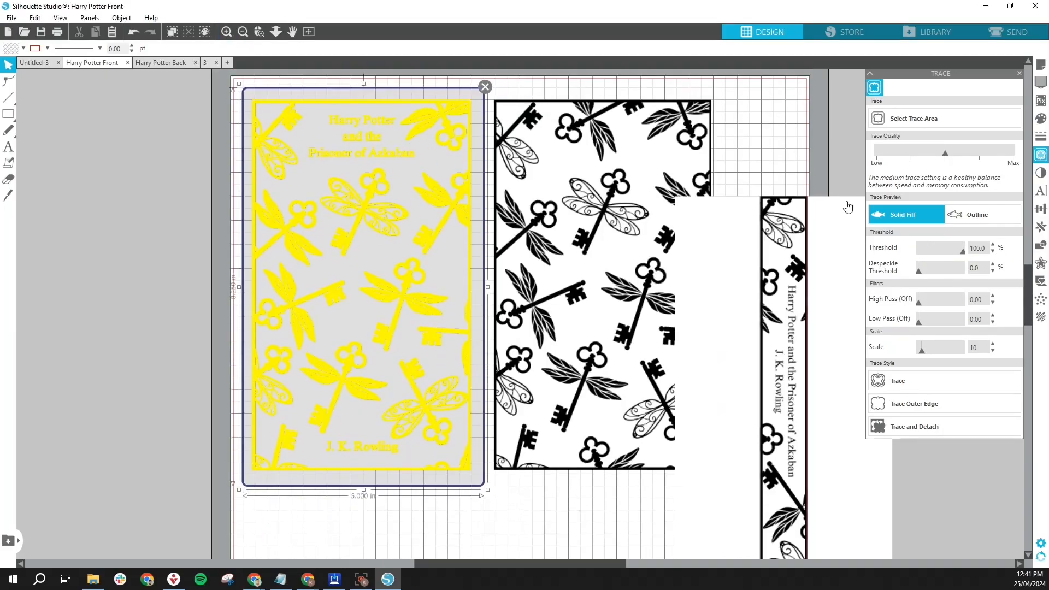
click(977, 248)
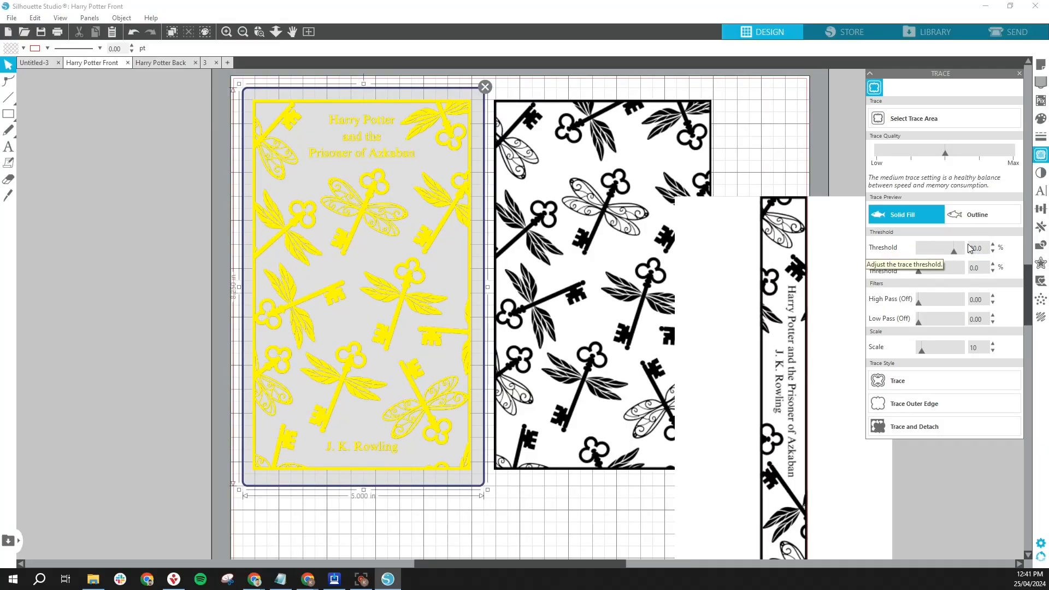
drag(927, 247, 957, 248)
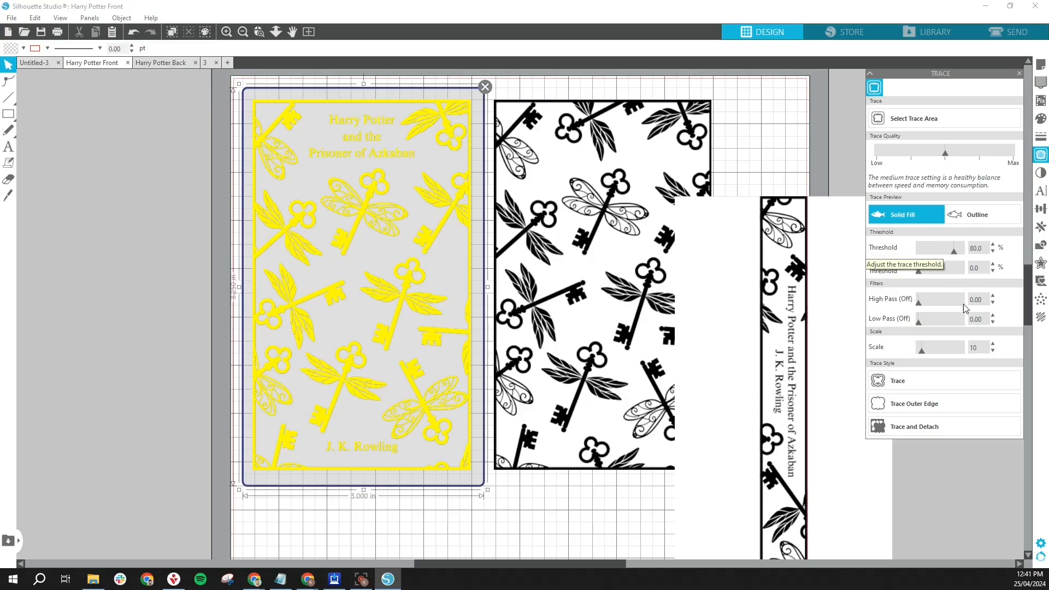
click(897, 380)
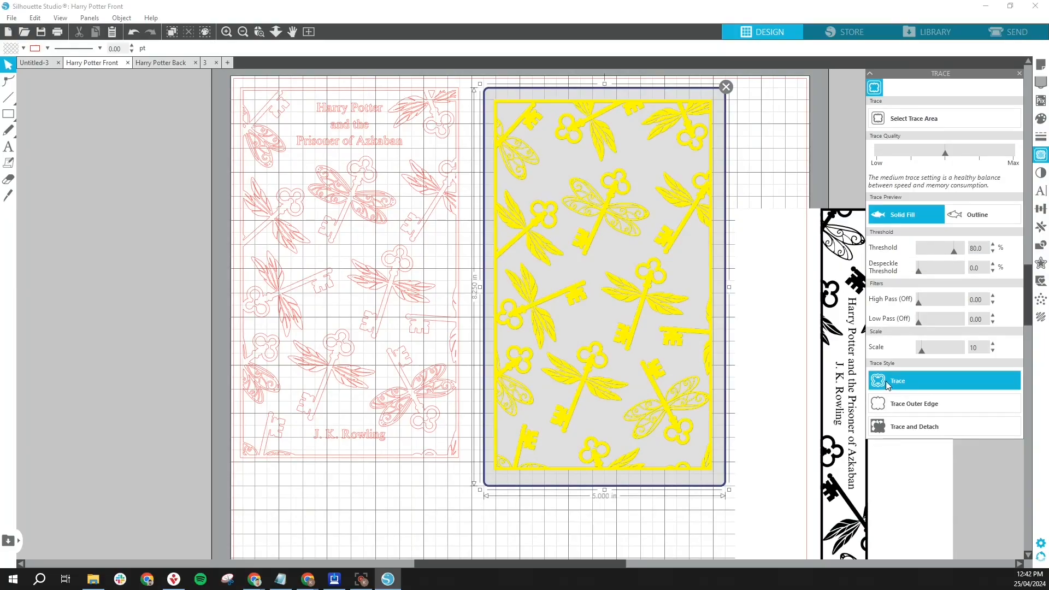
- Trace the back cover and begin marking the spine's trace area
click(897, 381)
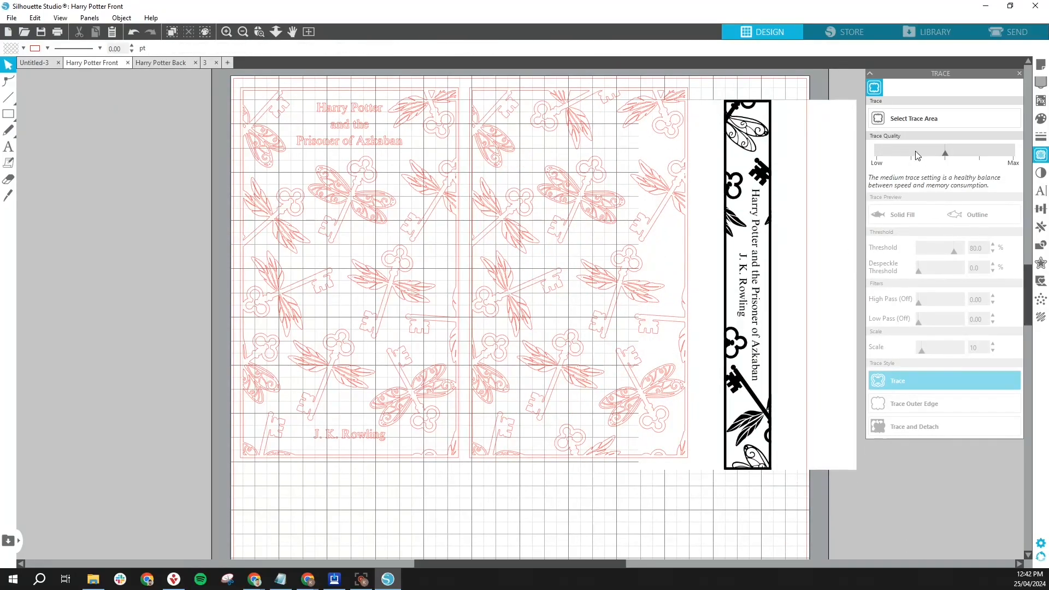
click(914, 119)
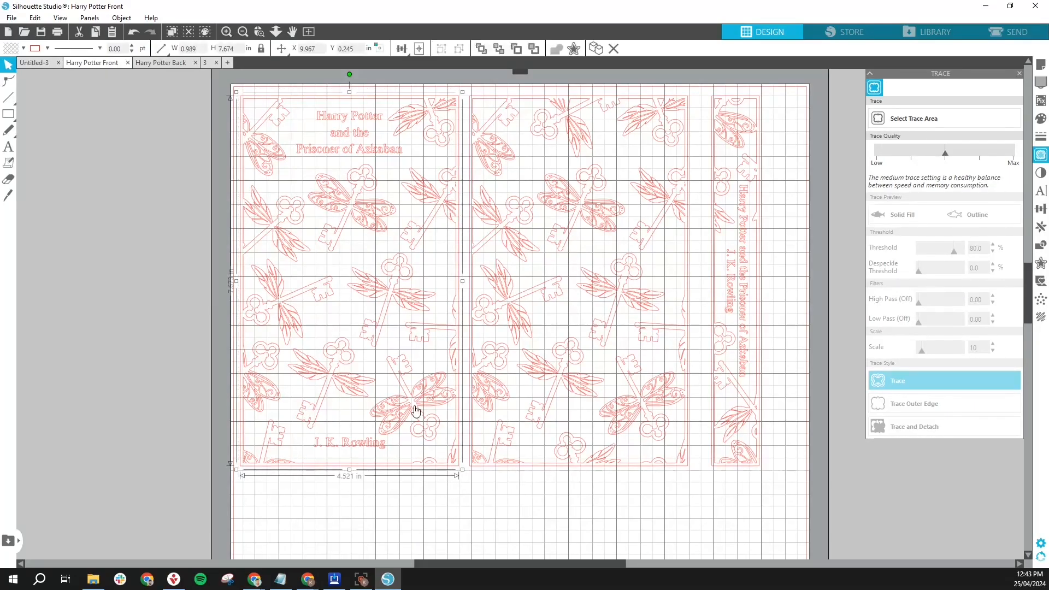
- Zoom in on the traced covers and select a stray line on the front cover
right_click(415, 410)
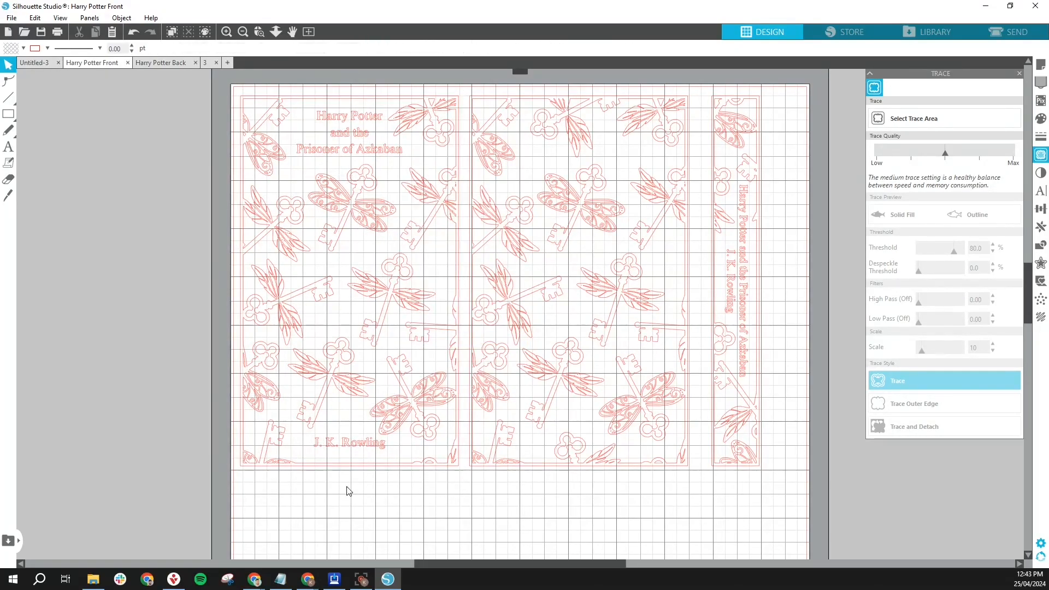
click(227, 32)
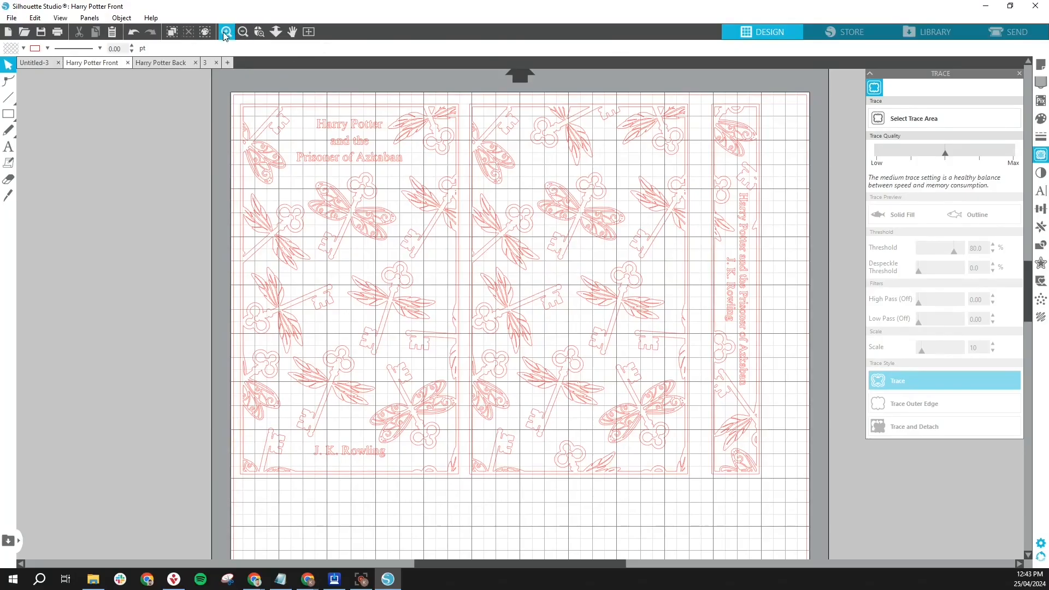
click(227, 31)
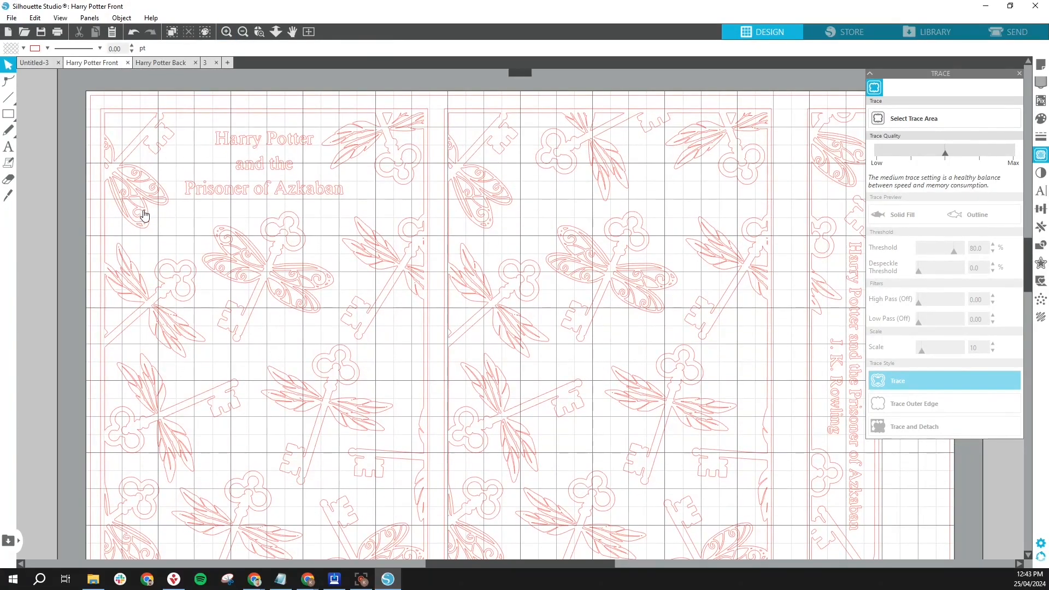
click(140, 211)
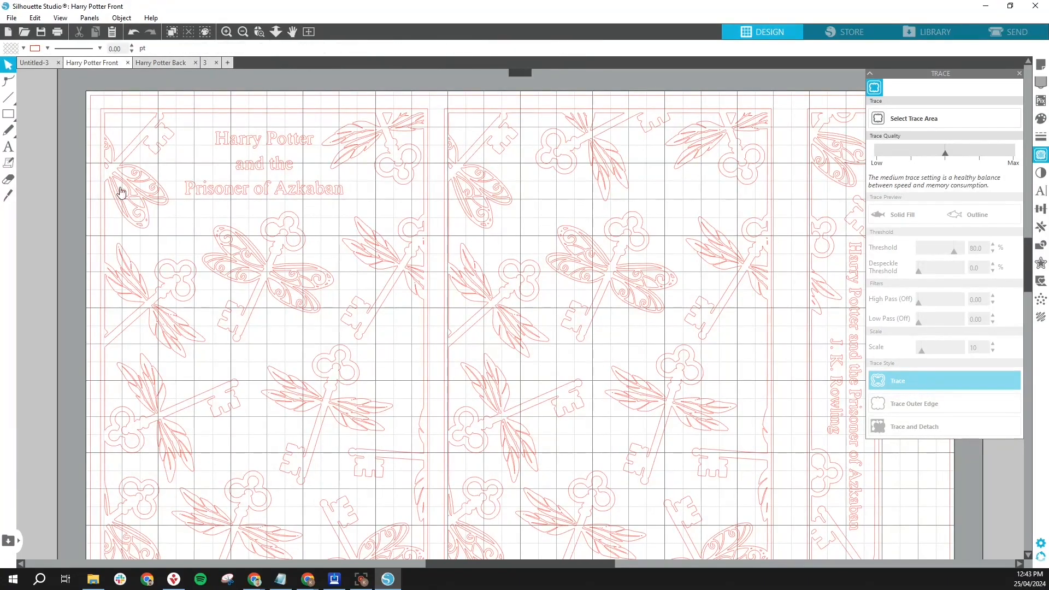
mouse_move(361, 149)
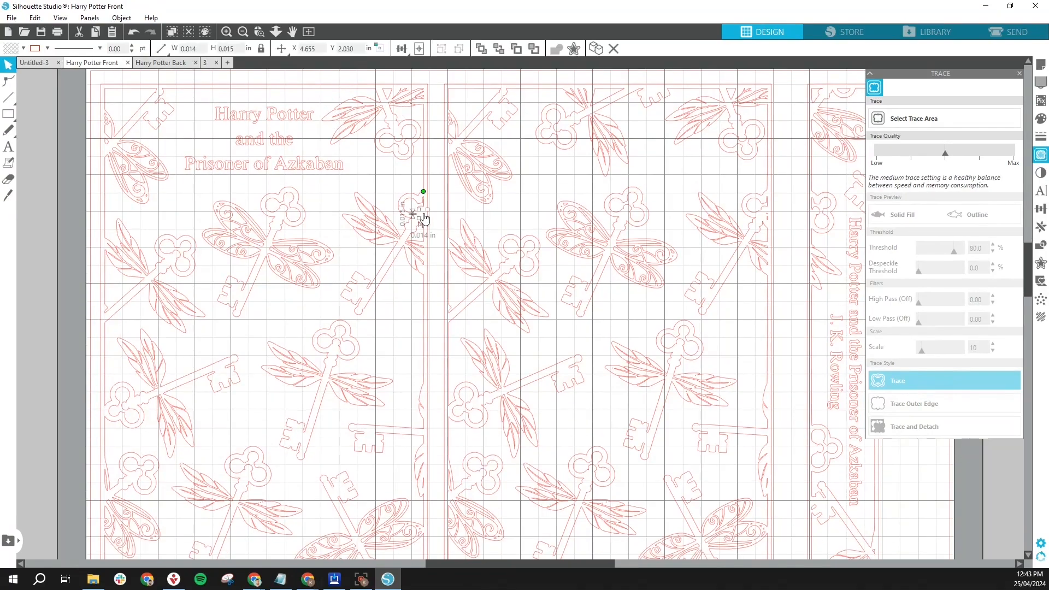
click(123, 231)
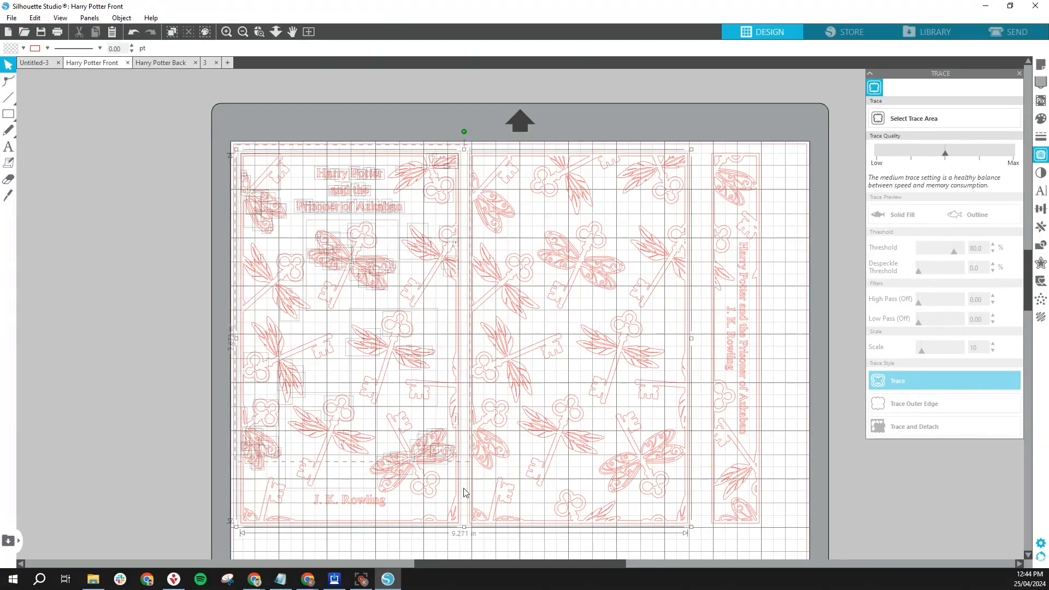
- Combine the front cover lines into a compound path, leaving only the traced outlines
right_click(465, 493)
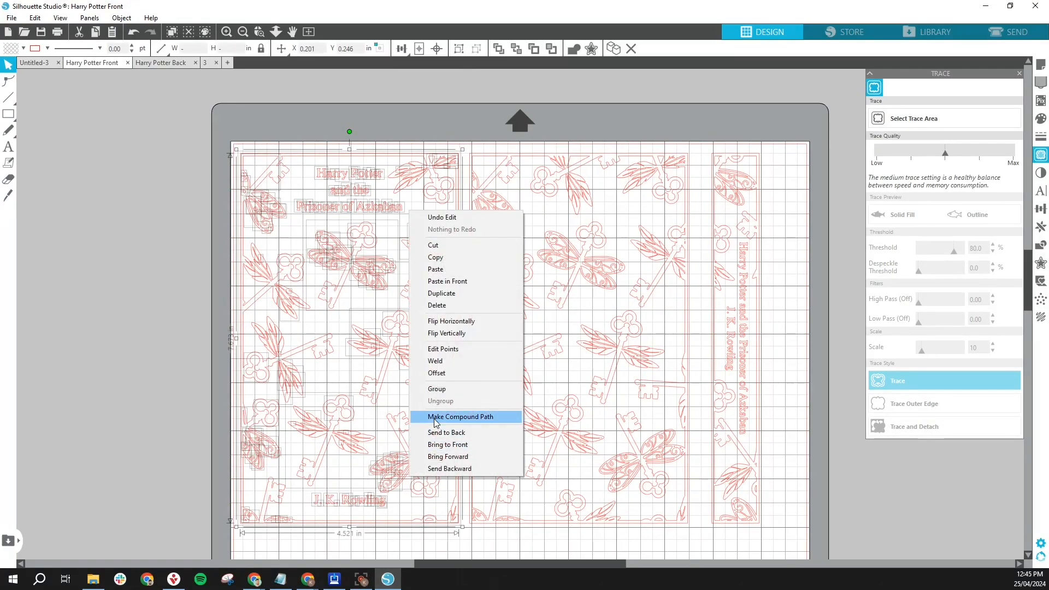
click(460, 416)
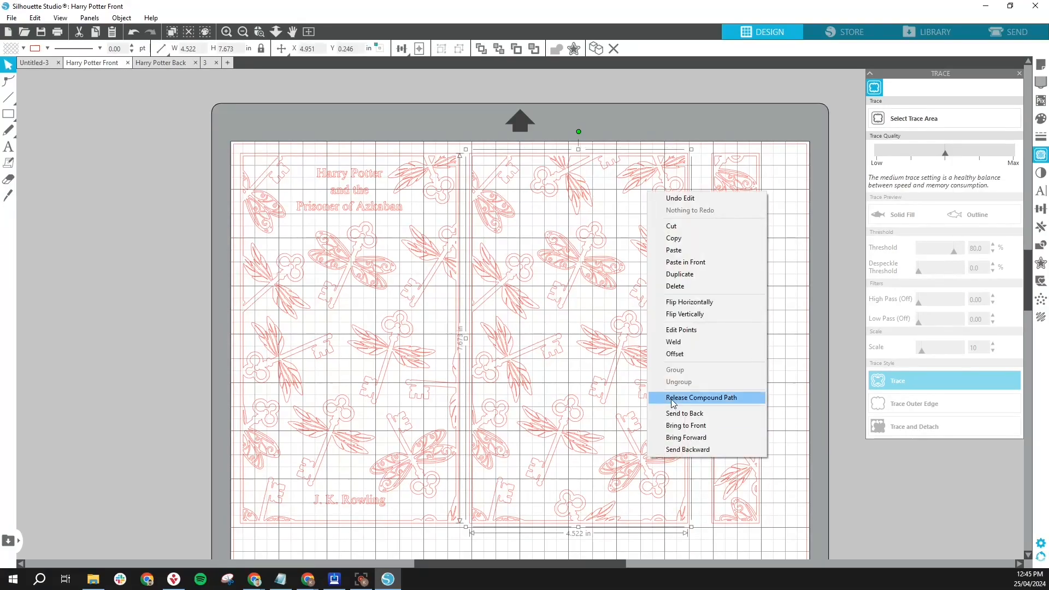
click(701, 397)
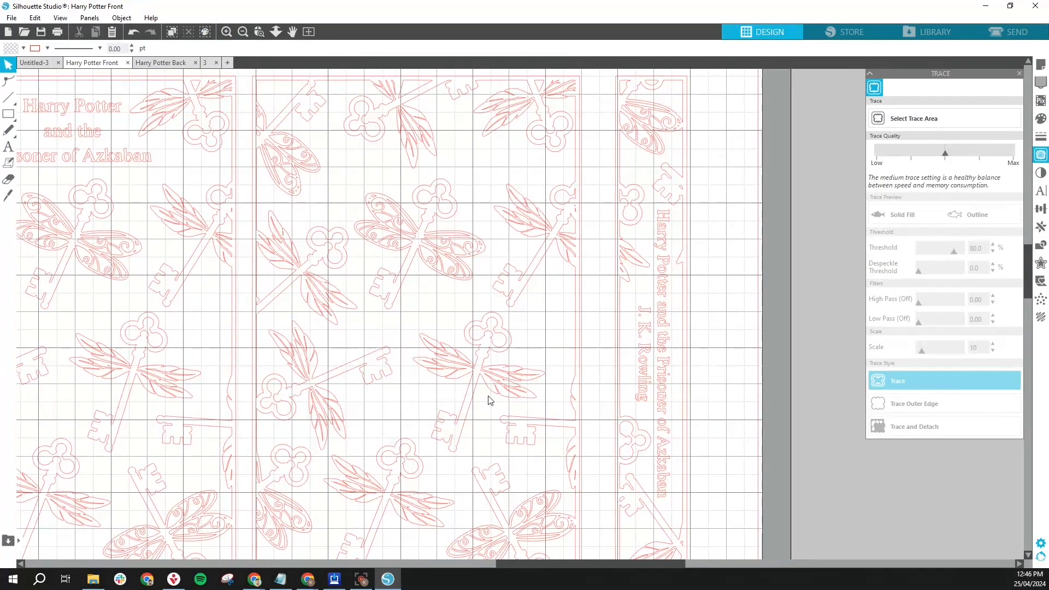
click(562, 97)
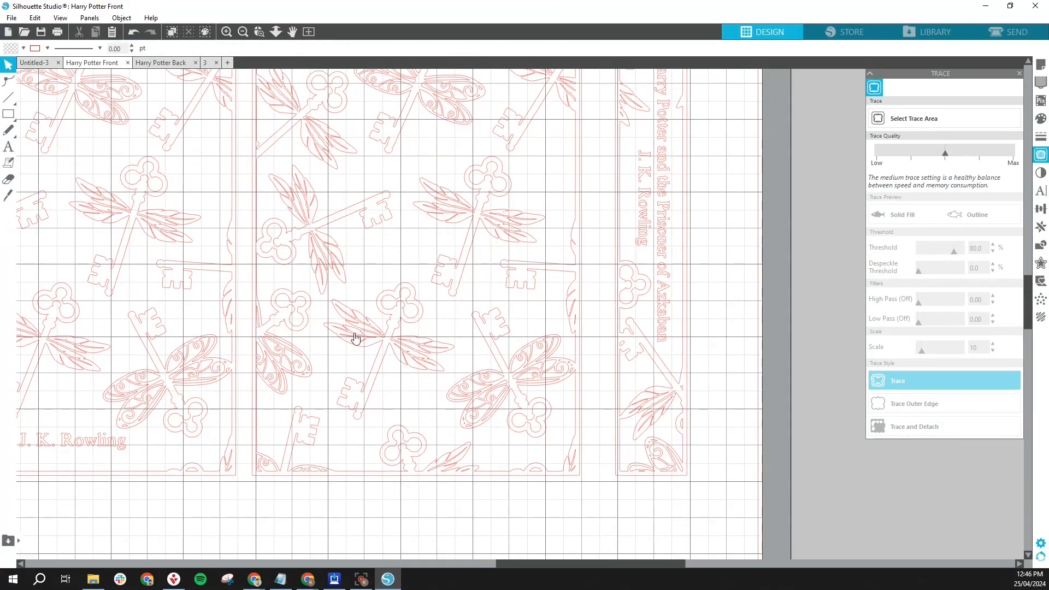
mouse_move(652, 465)
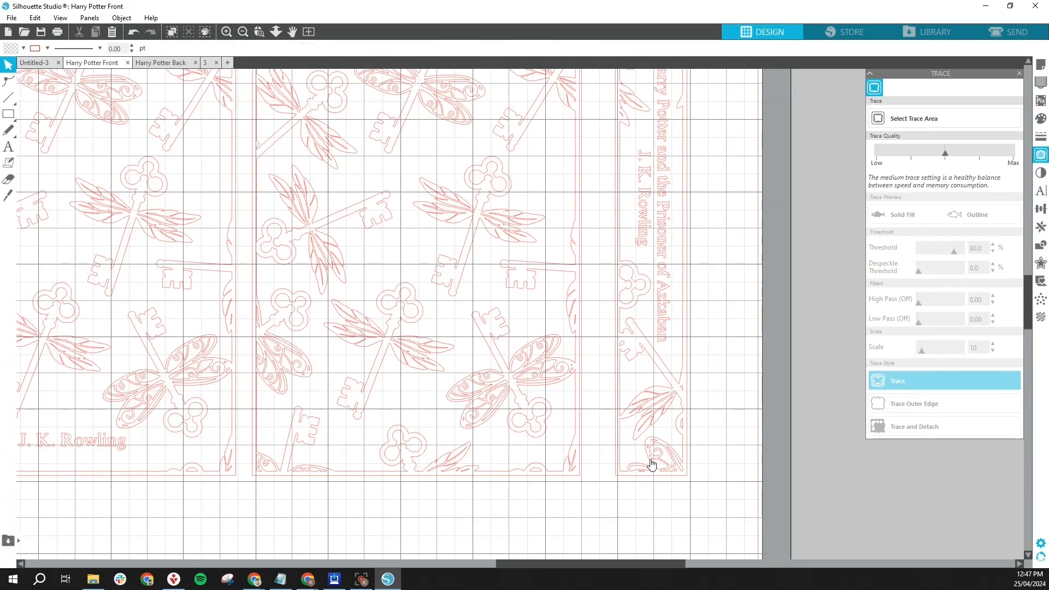
scroll(down, 3)
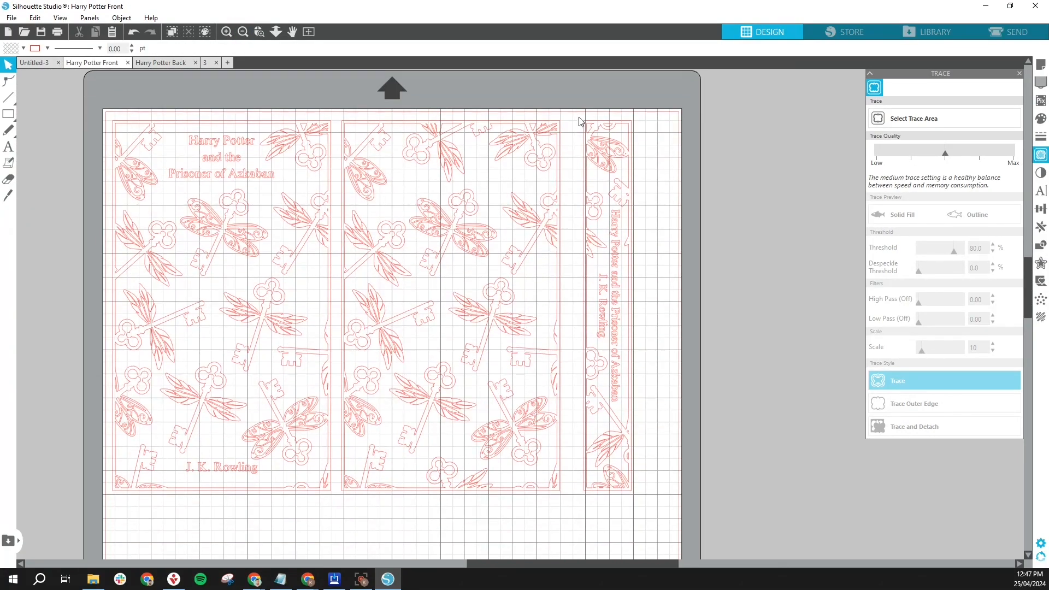
mouse_move(542, 512)
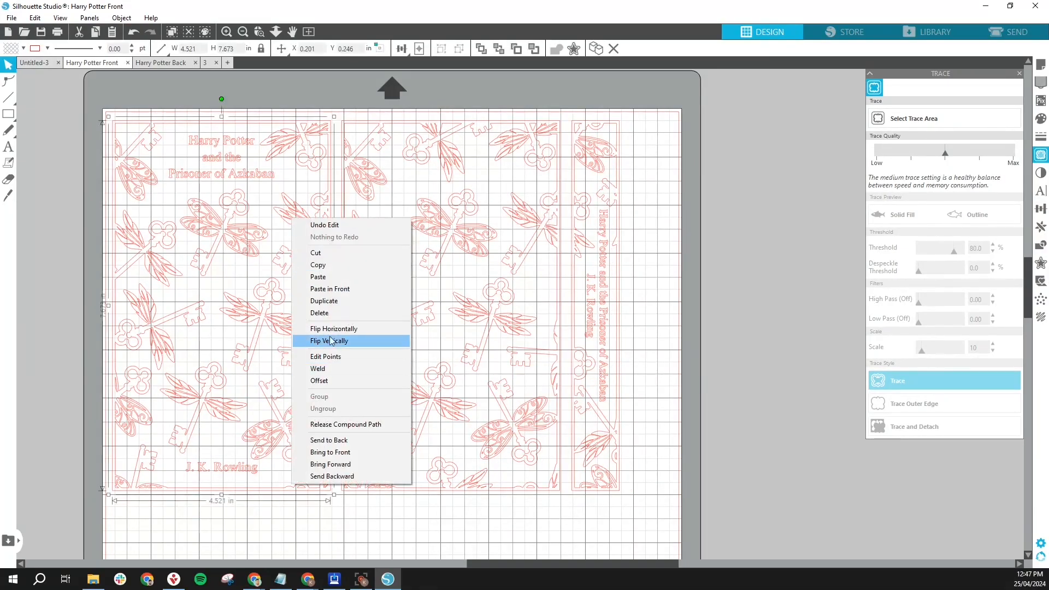
- Flip the covers and the spine horizontally, then close the Trace panel
click(328, 341)
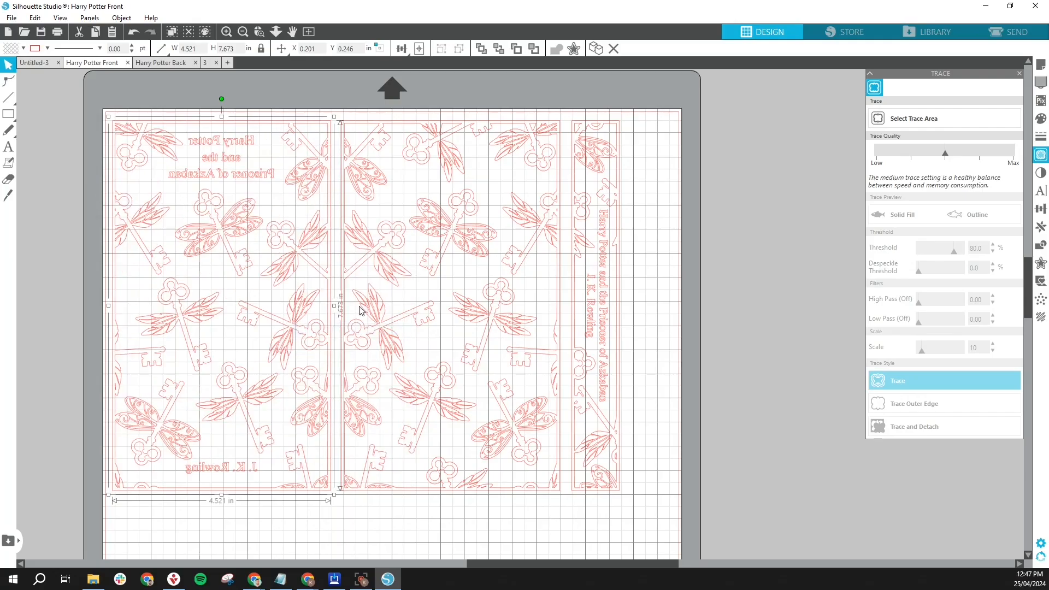
right_click(361, 311)
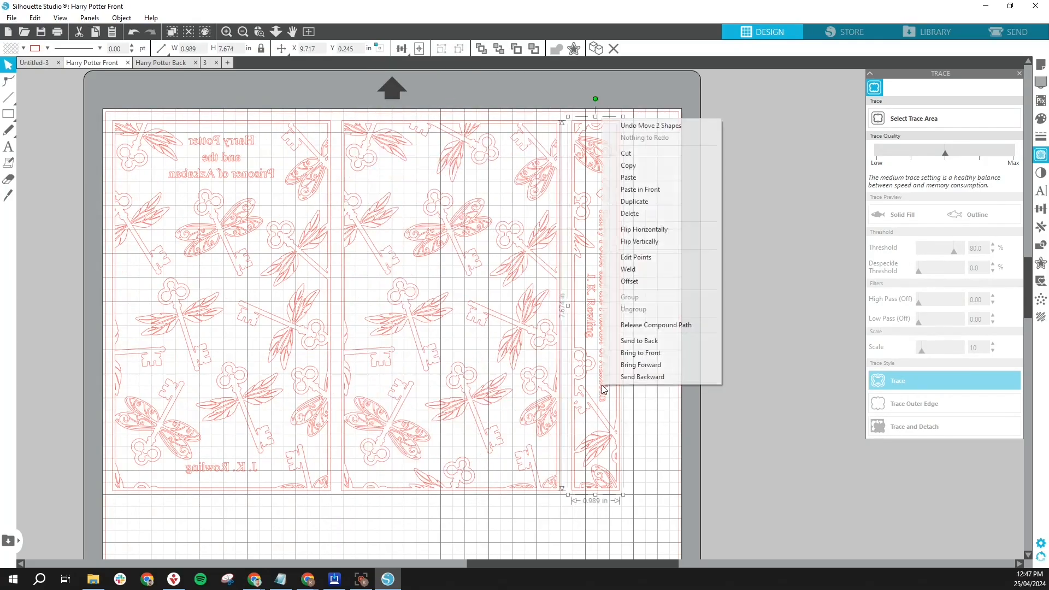
click(661, 301)
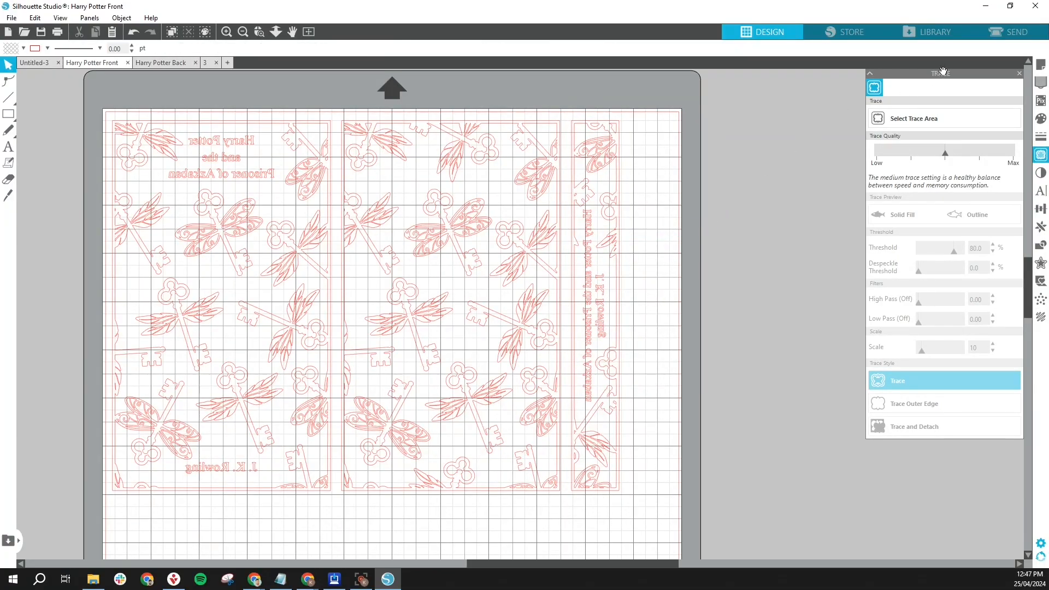
click(1014, 32)
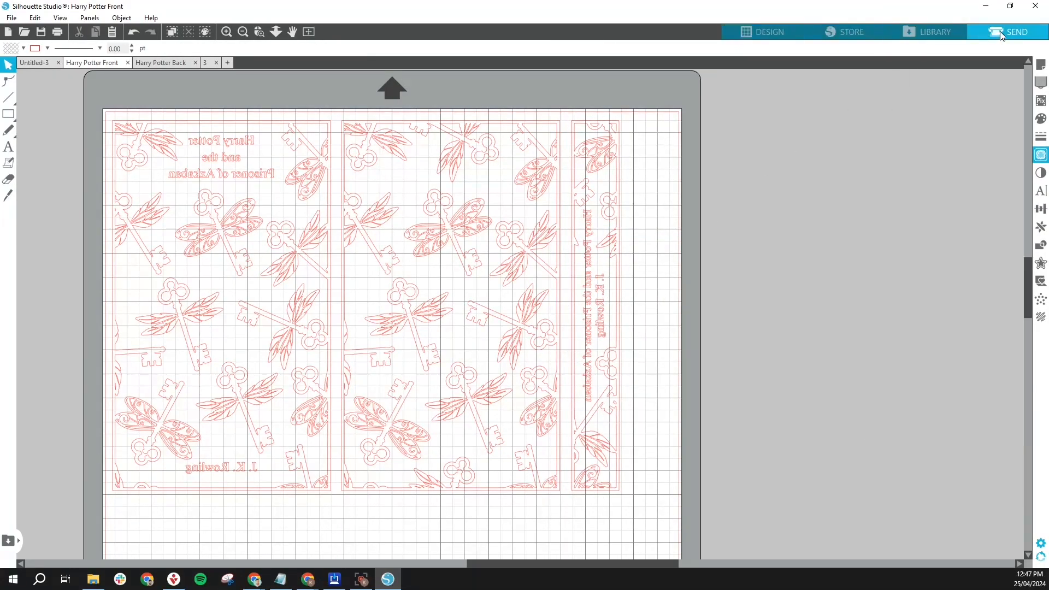
- Open the Send panel for Heat Transfer Metallic cutting and increase the blade depth
click(1017, 32)
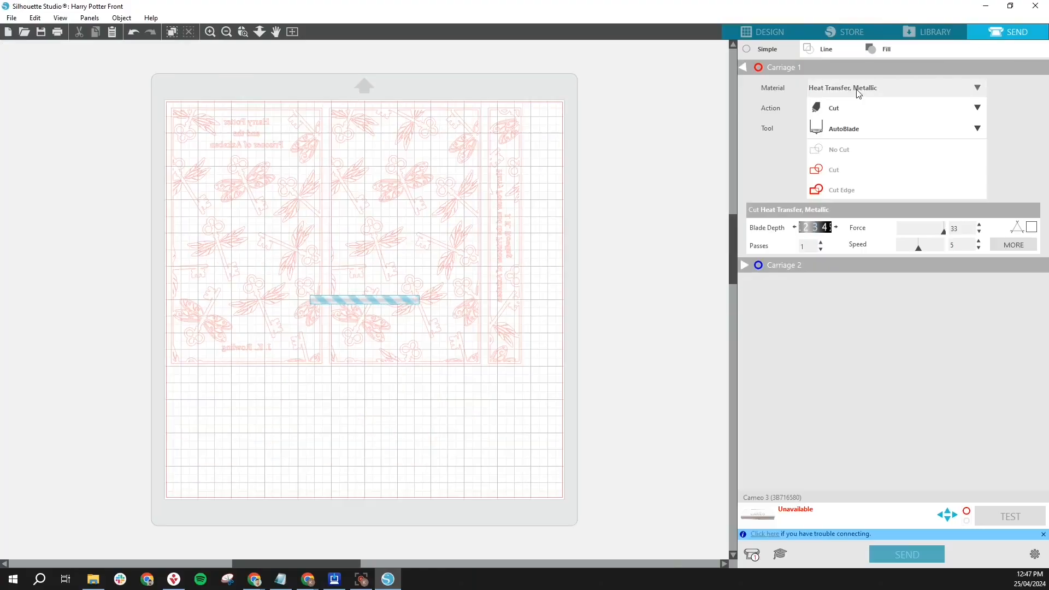
click(896, 88)
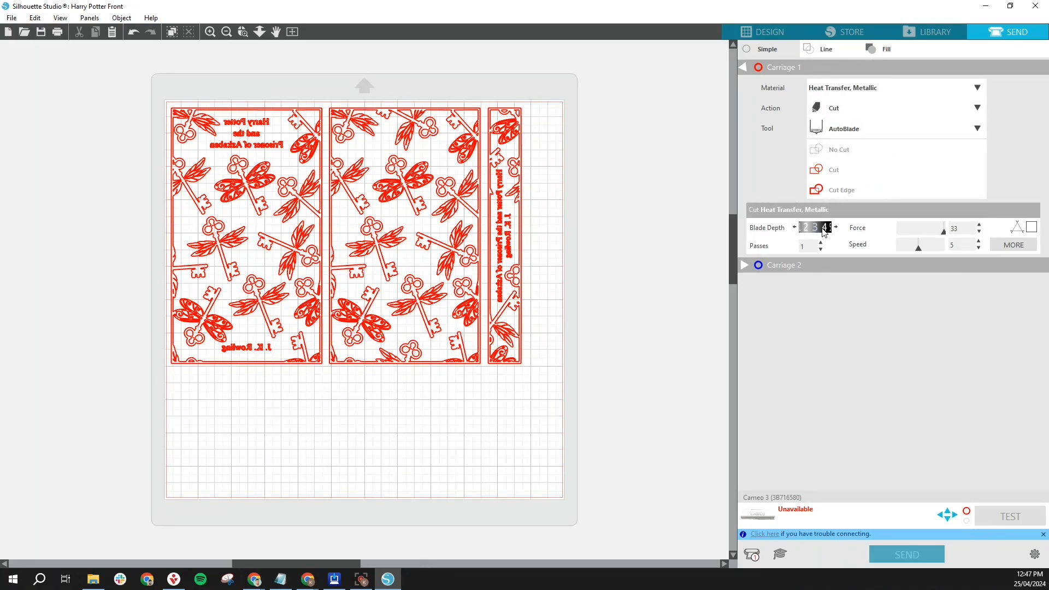
click(835, 224)
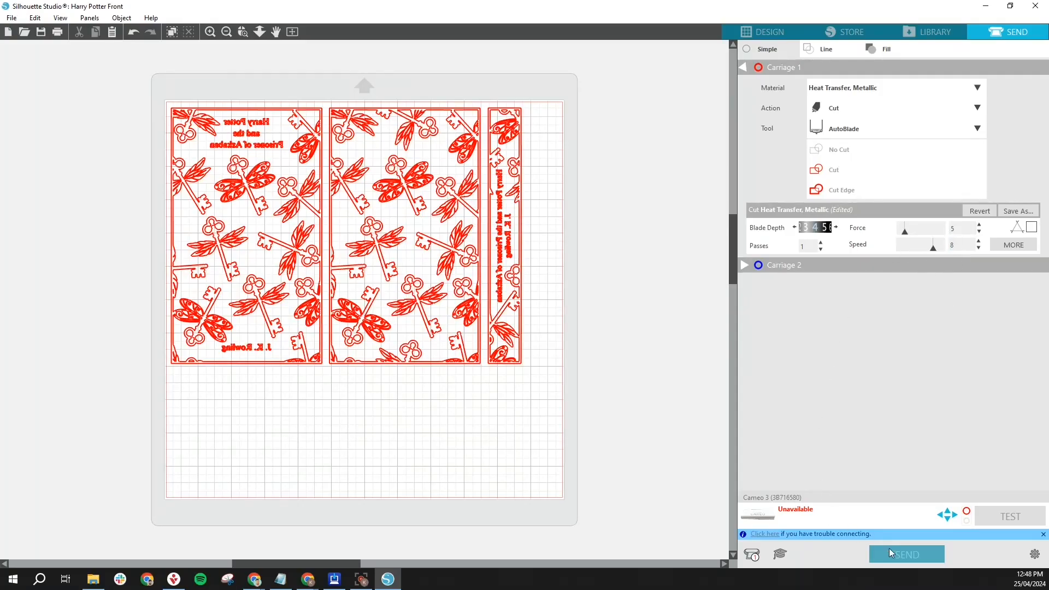
mouse_move(951, 557)
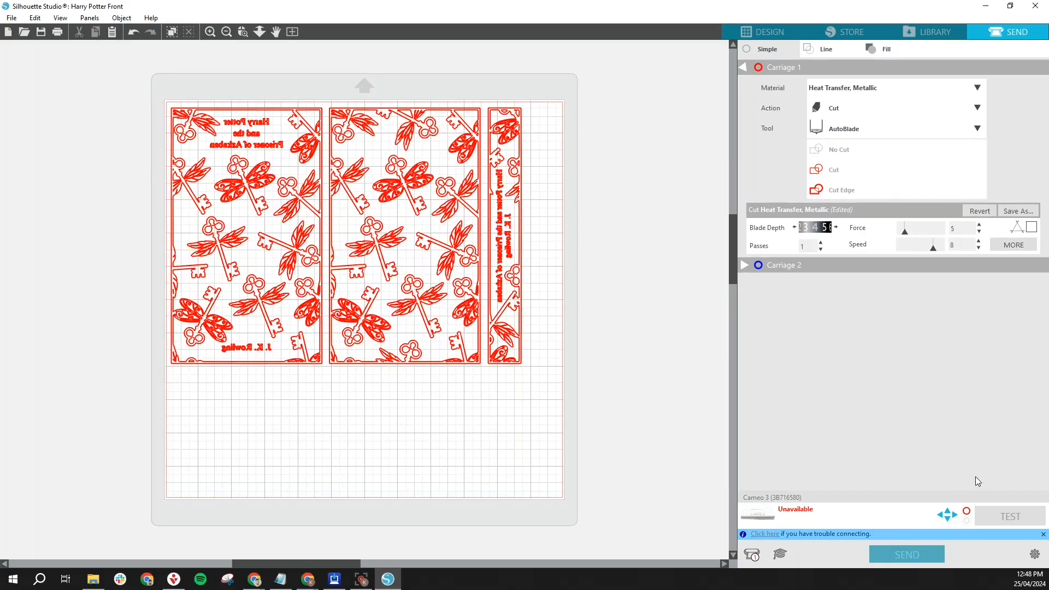
mouse_move(841, 563)
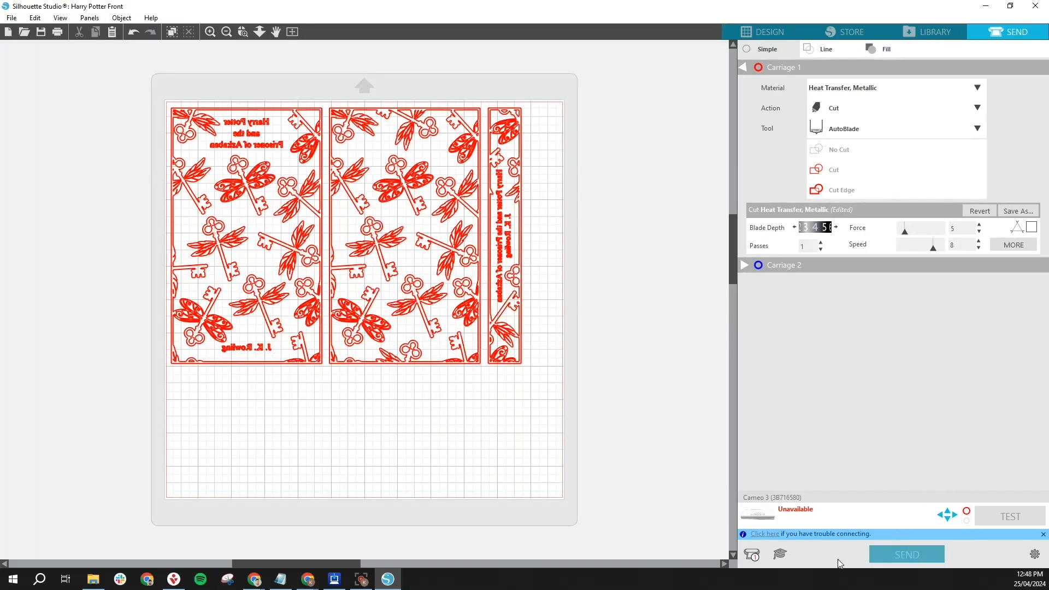
mouse_move(925, 425)
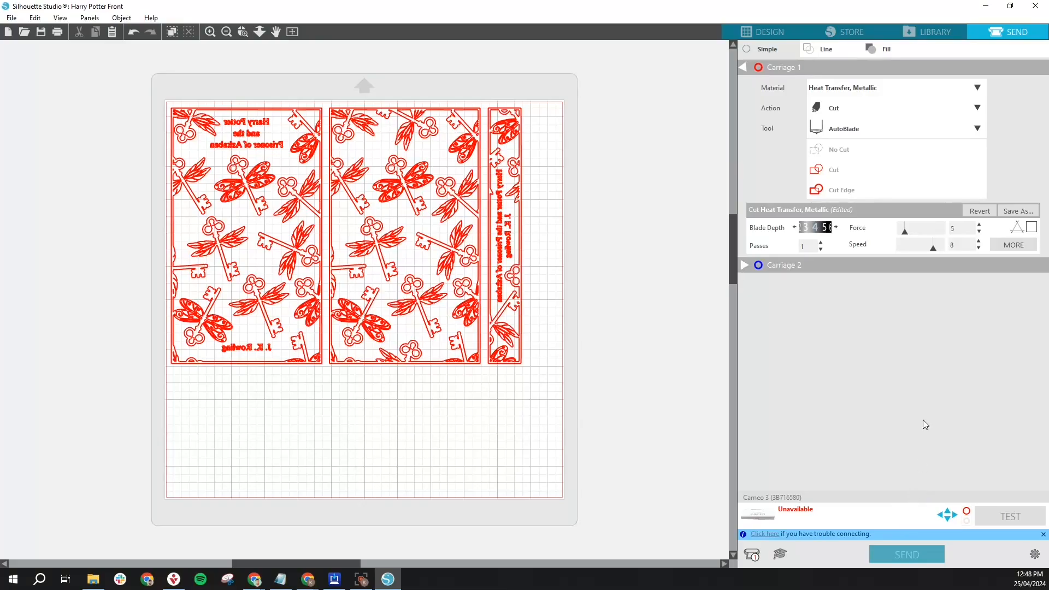
mouse_move(692, 442)
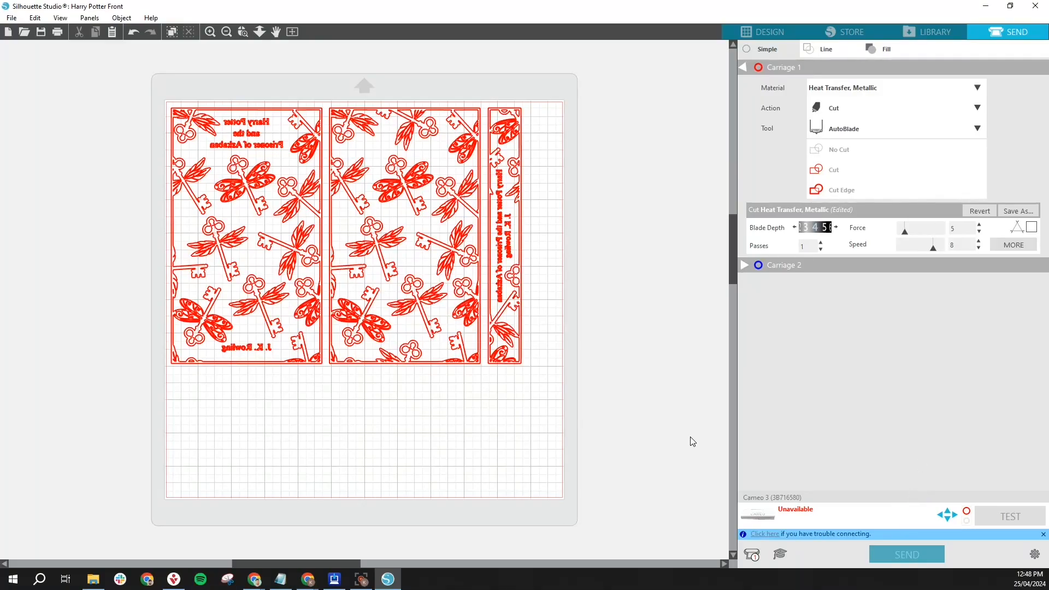